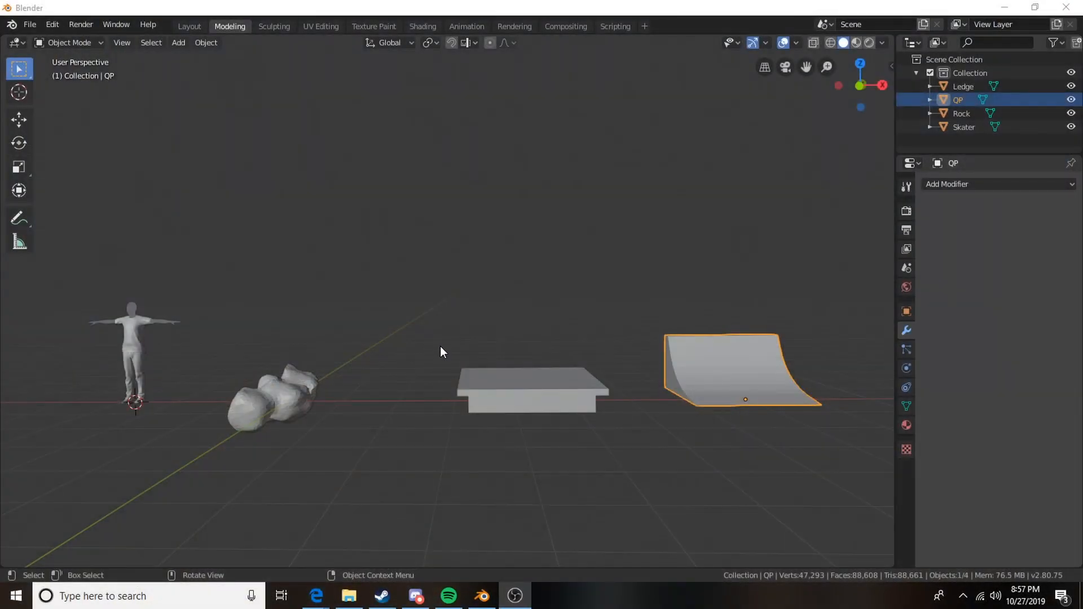
mouse_move(451, 356)
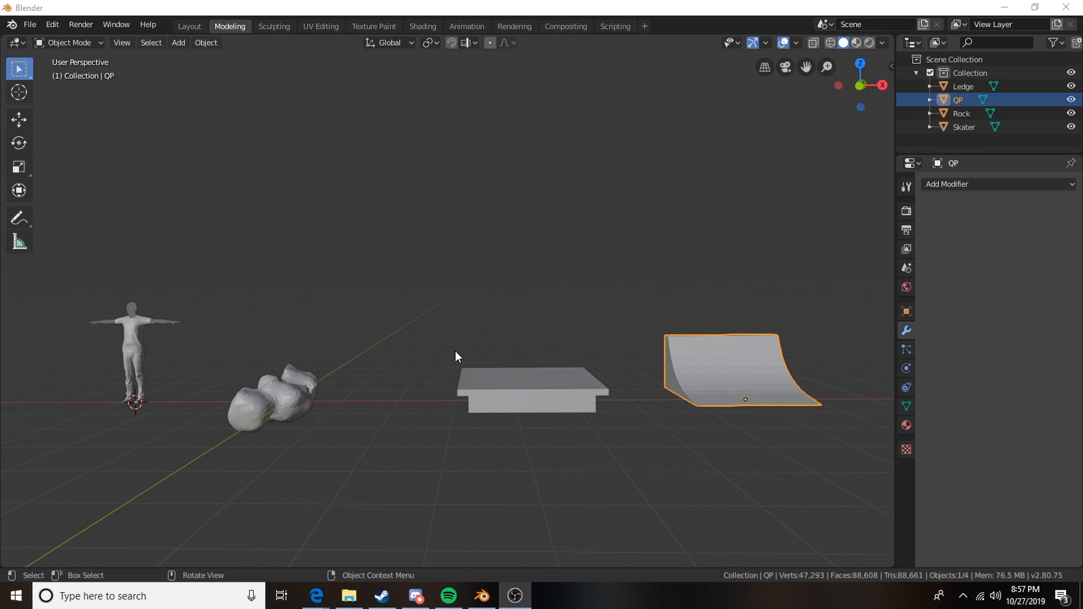
mouse_move(391, 349)
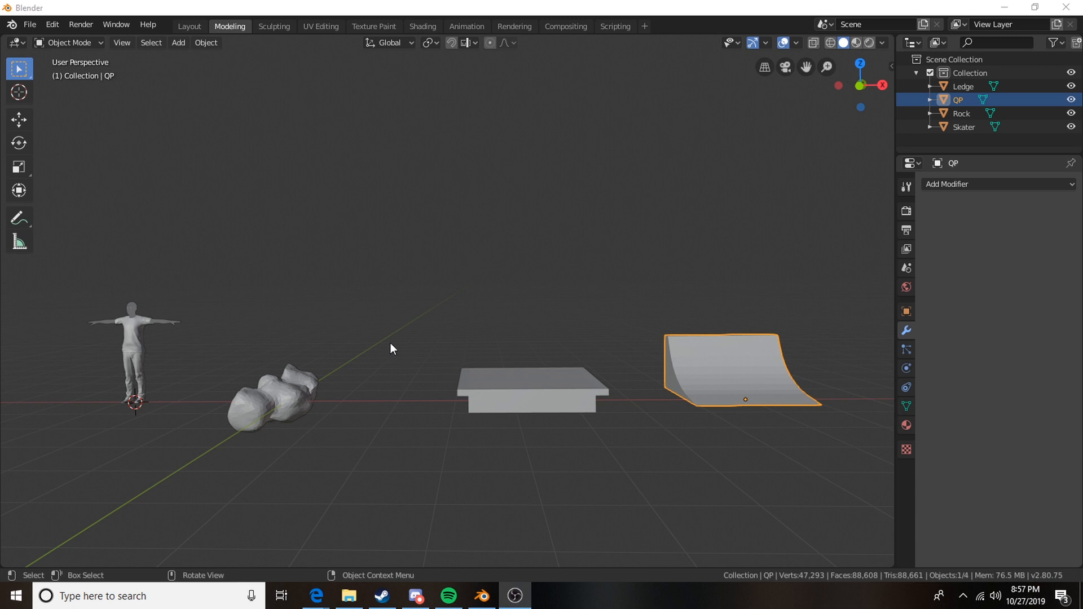
mouse_move(361, 354)
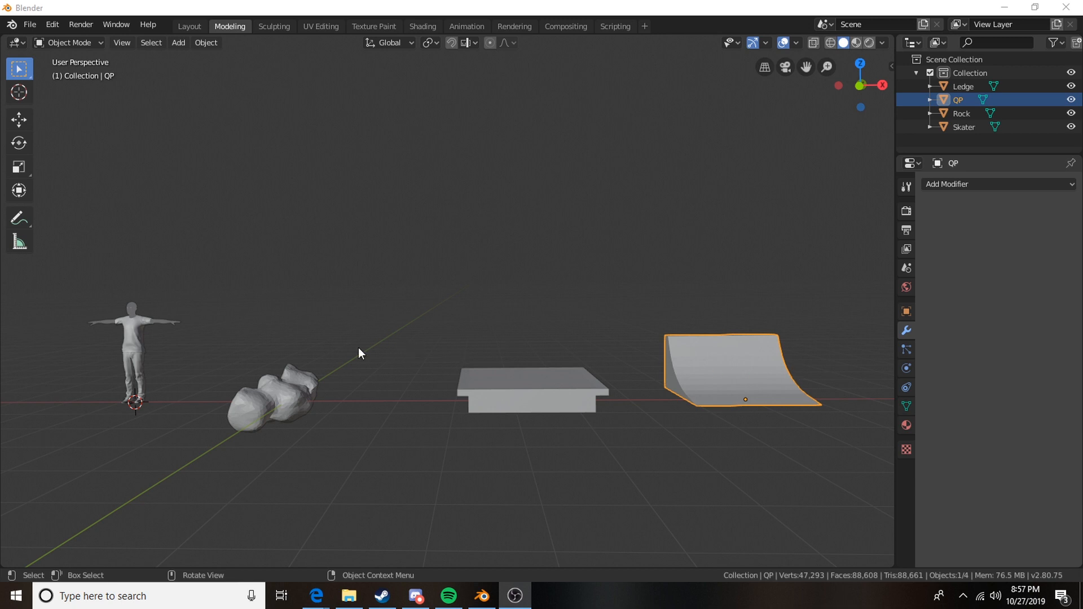
mouse_move(265, 353)
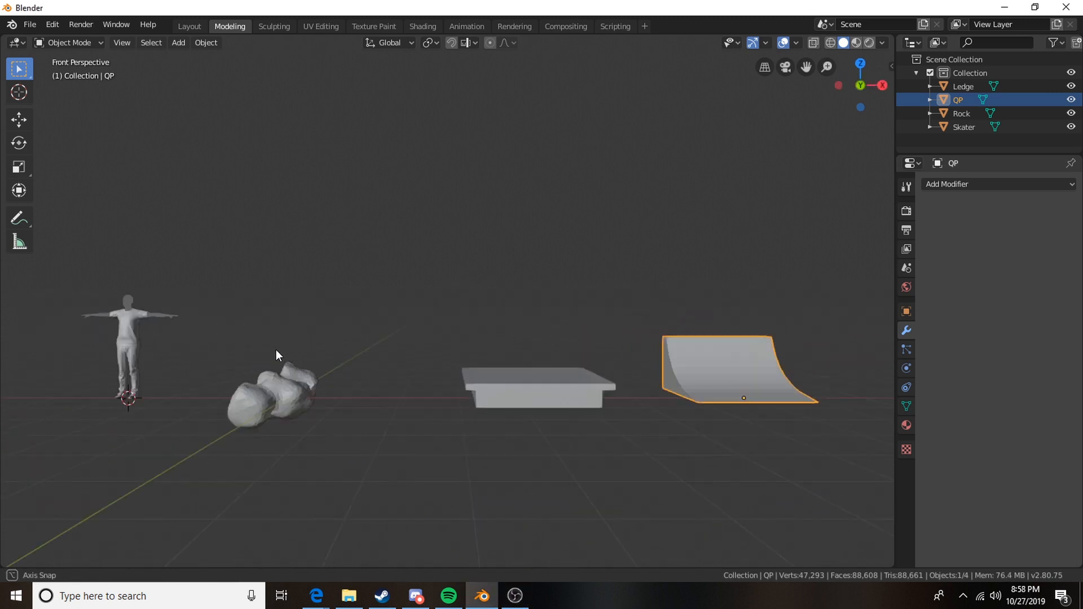
Orbit around the skater and inspect its dense mesh in Edit Mode.
drag(276, 355, 643, 413)
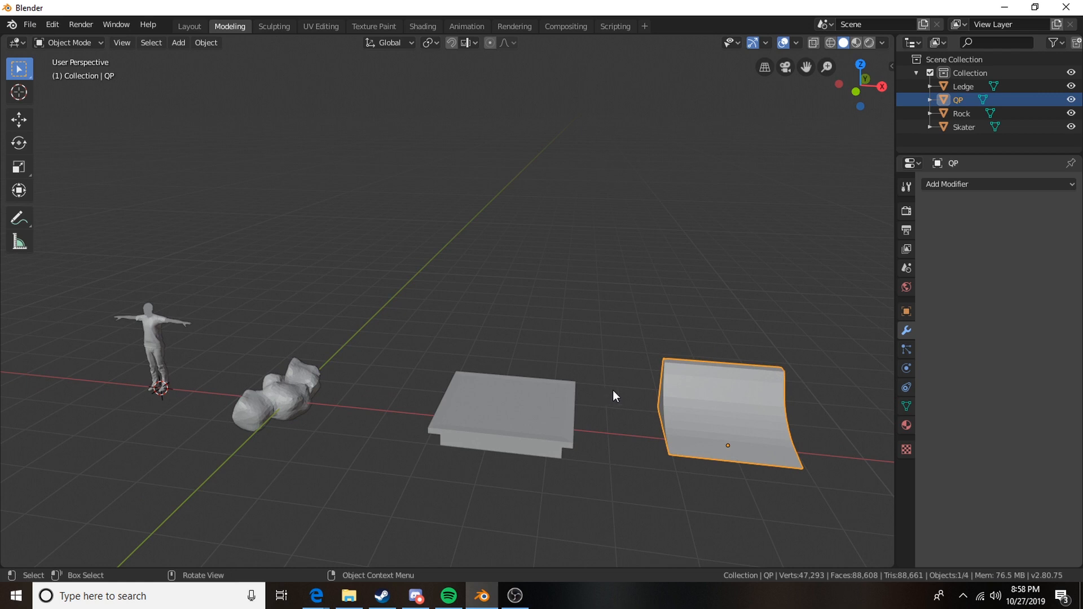
click(281, 397)
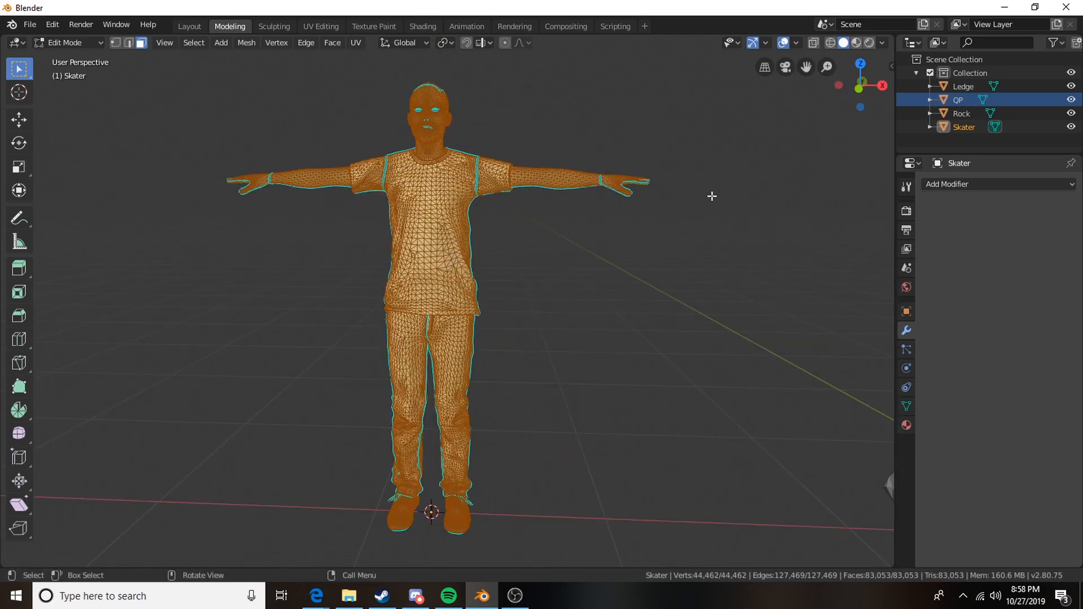
mouse_move(436, 468)
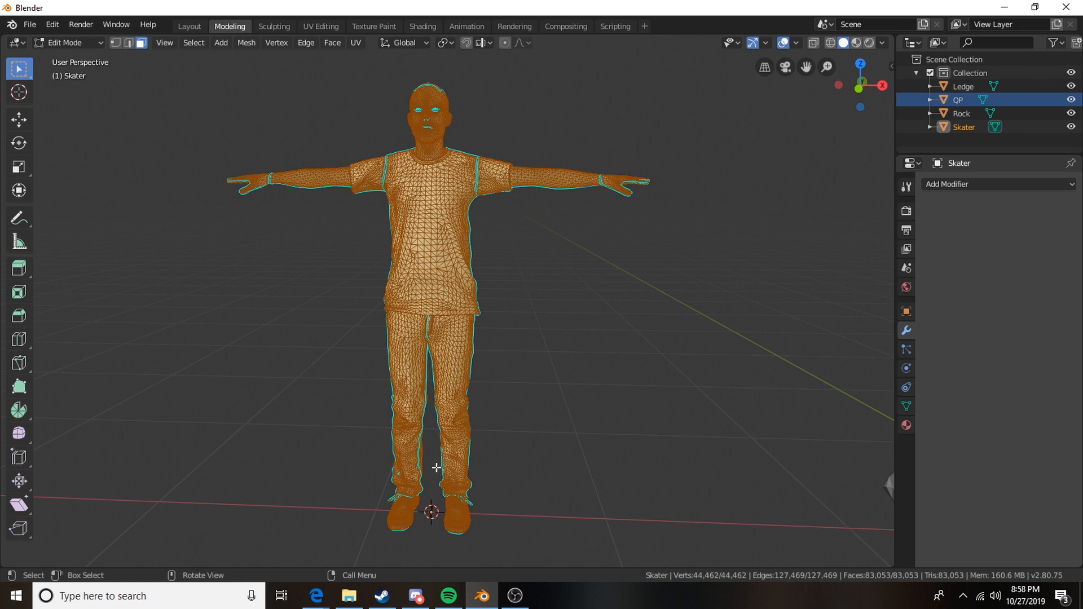
key(Tab)
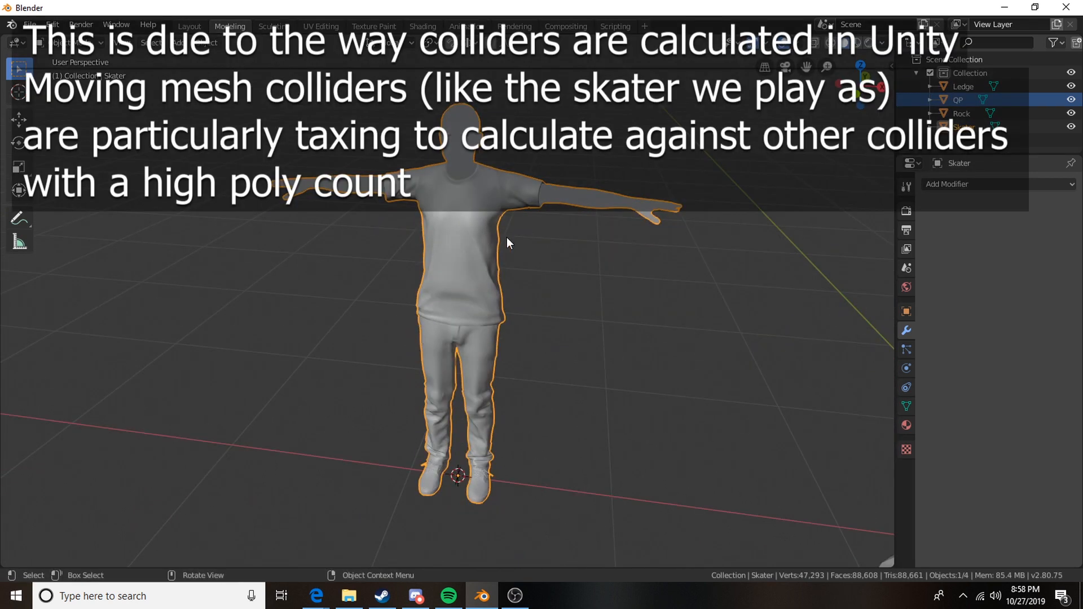
drag(508, 243, 628, 225)
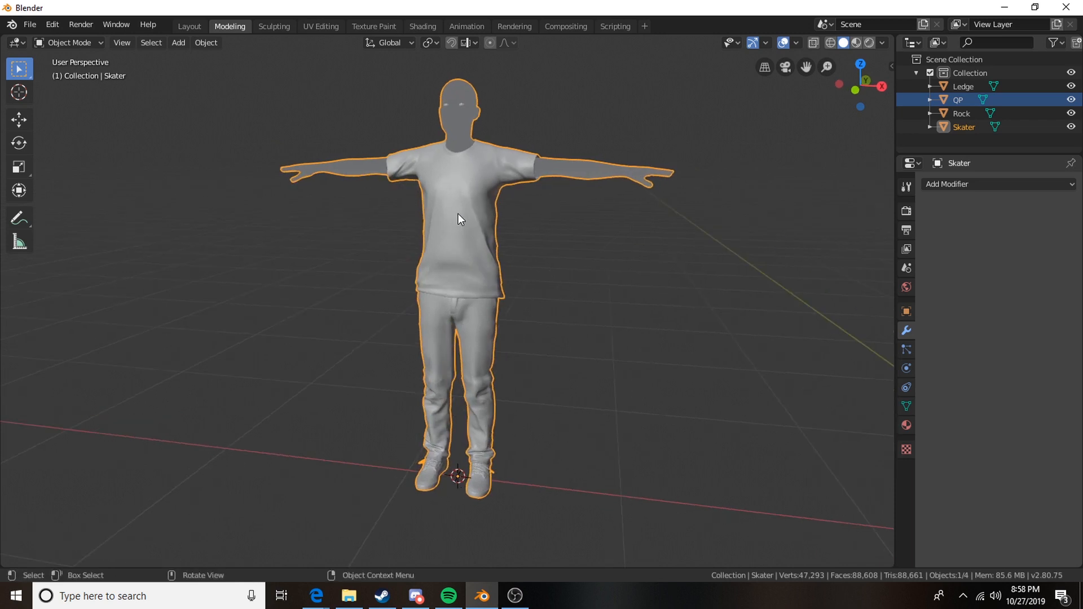
key(Tab)
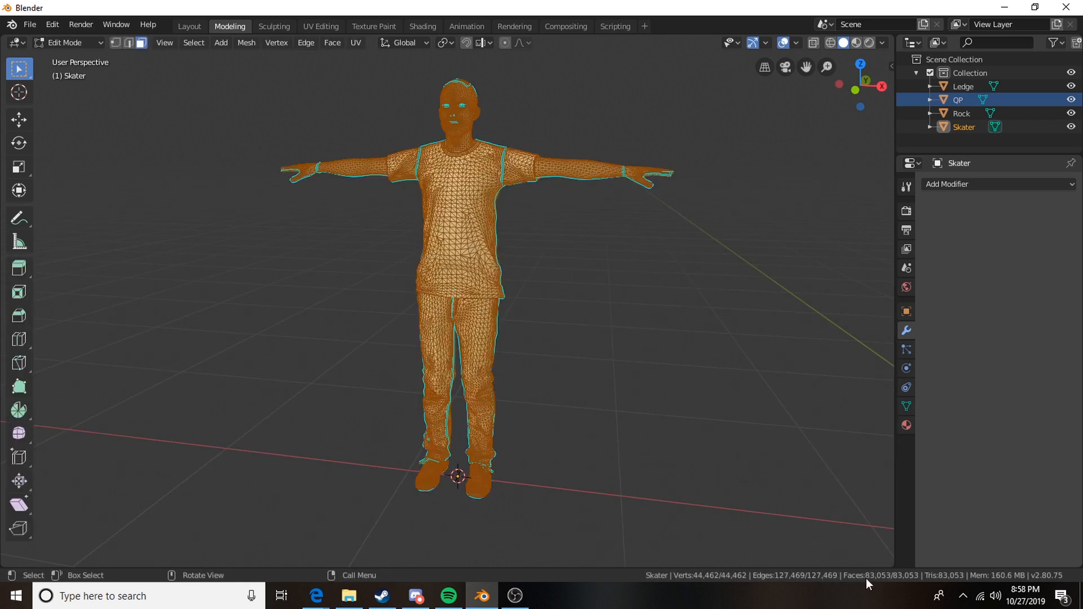
mouse_move(573, 139)
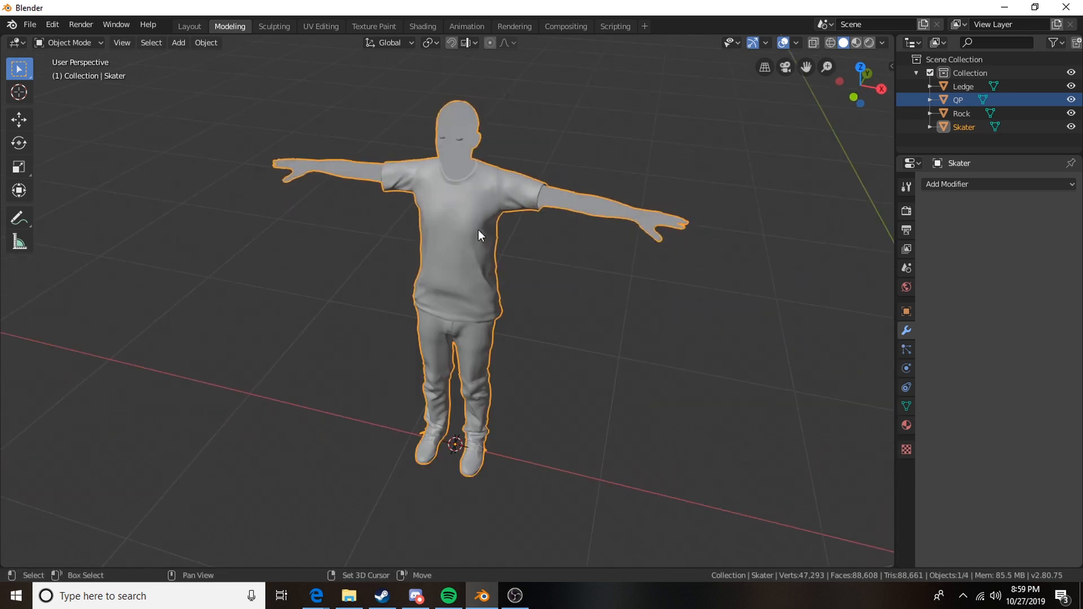
Add a circle mesh at the skater and form the body and arm cylinders.
click(179, 43)
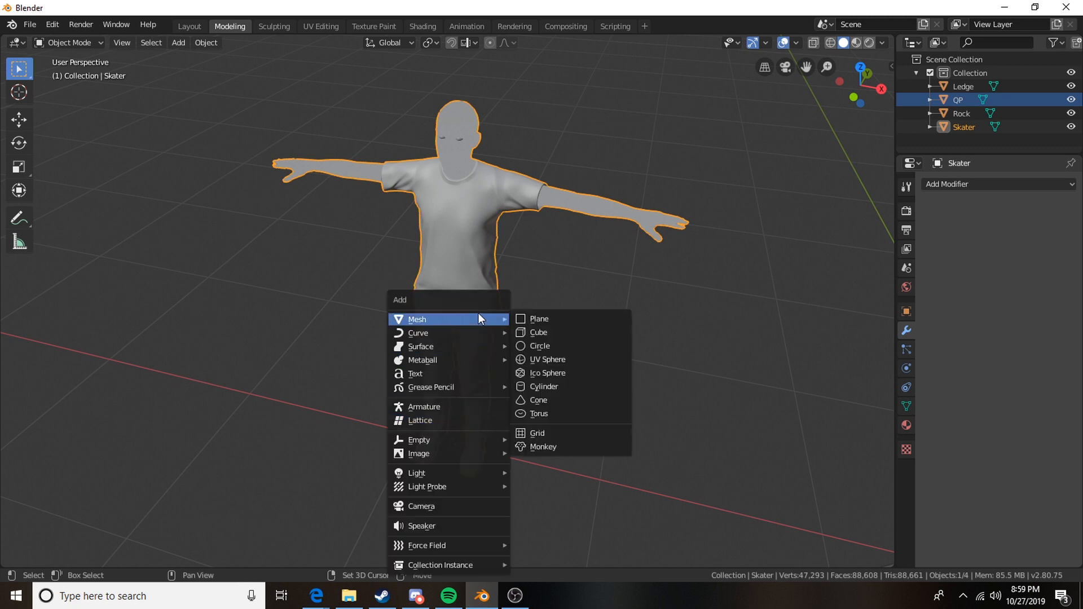
click(538, 346)
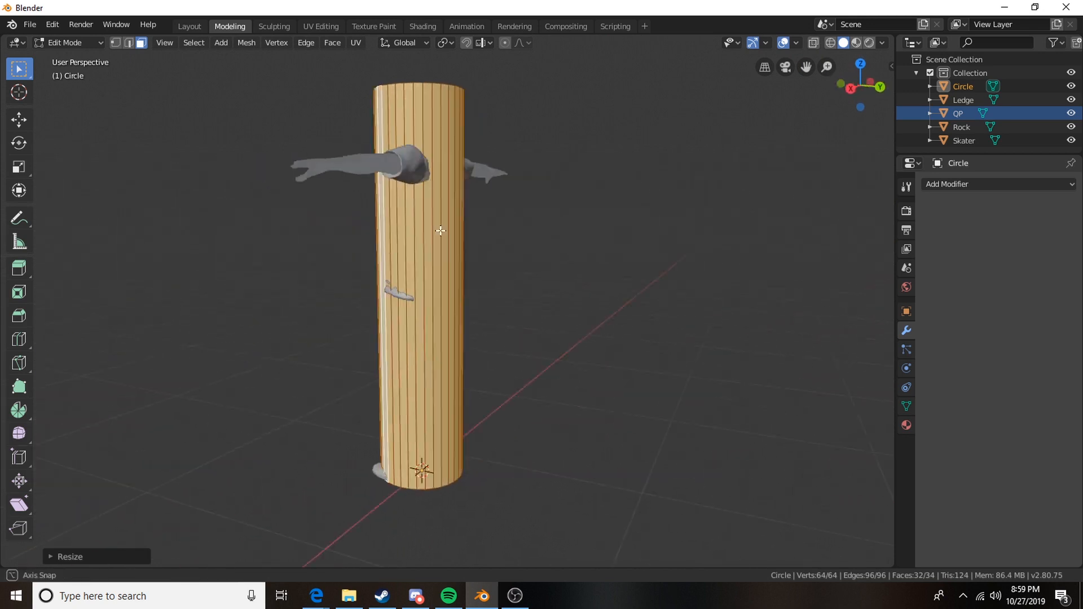
drag(440, 231, 624, 173)
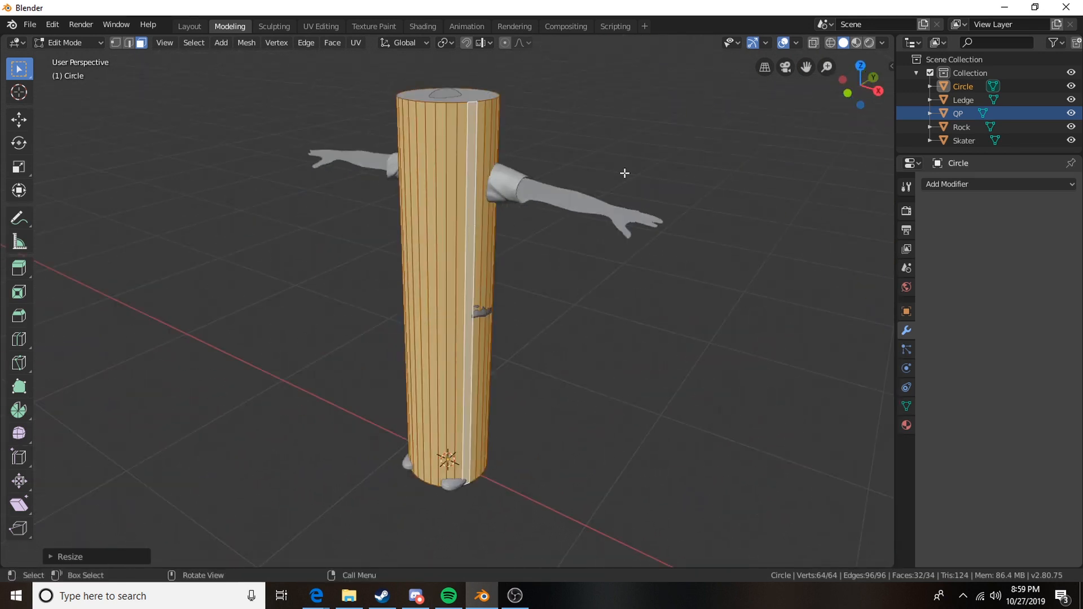
mouse_move(588, 174)
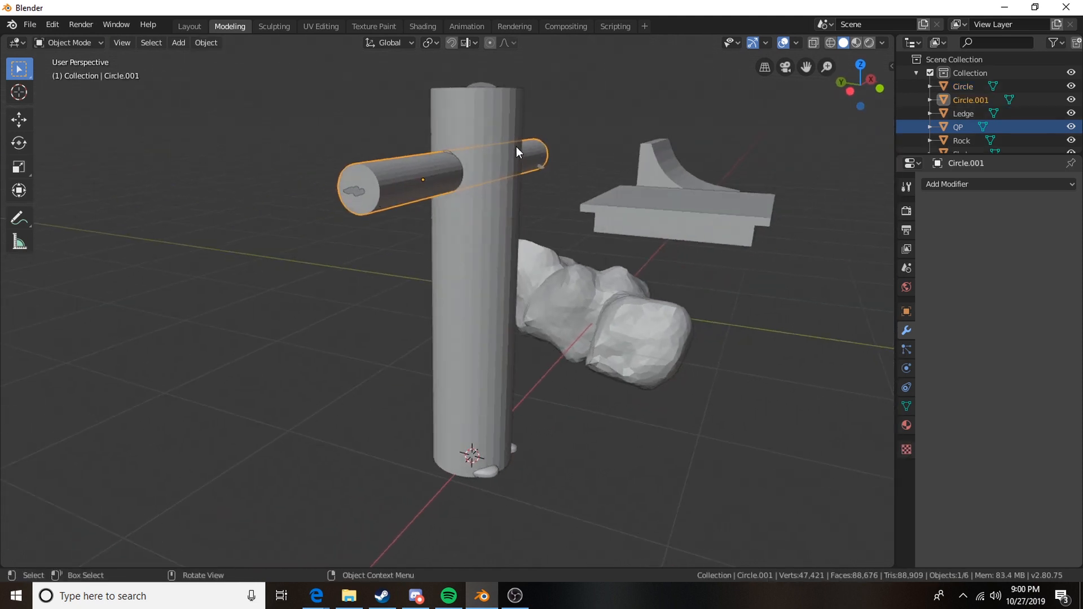
drag(518, 152, 818, 52)
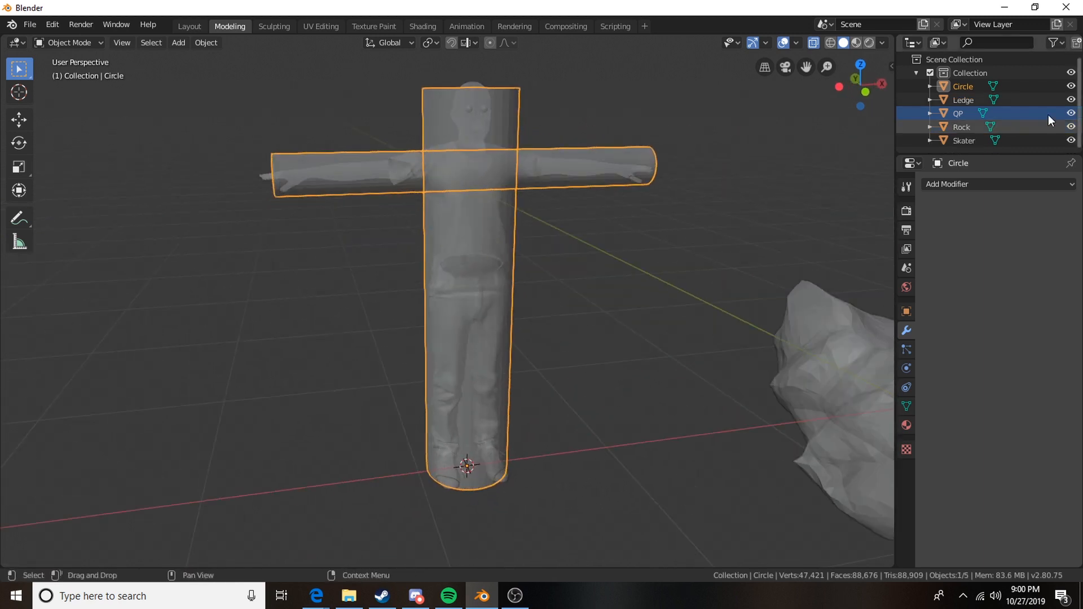
Rename the combined proxy 'SkaterCollider' and parent it to the Skater object.
double_click(963, 87)
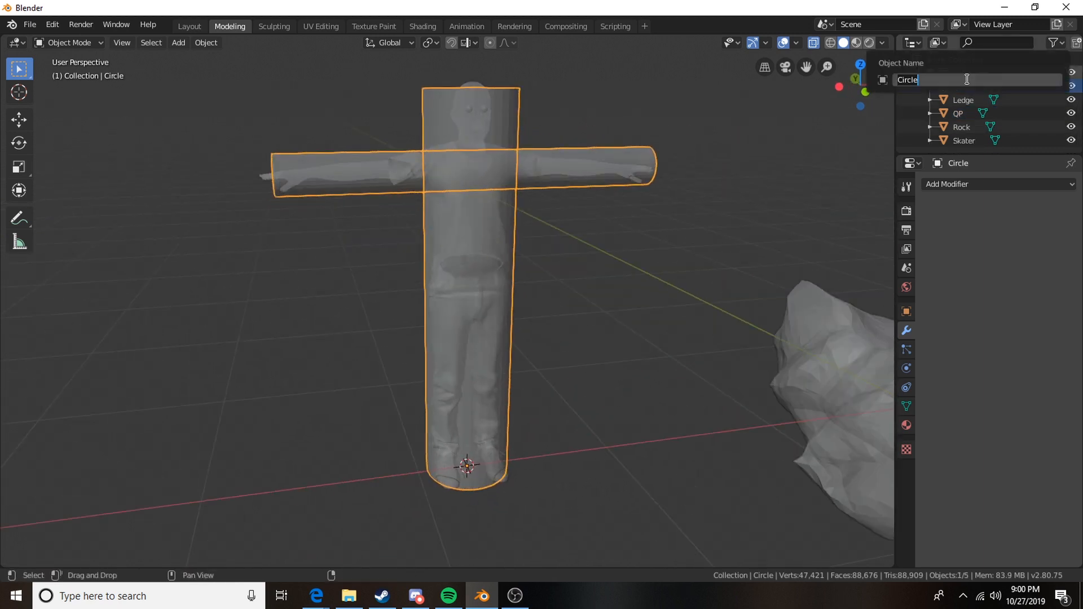
text(SkaterCollid)
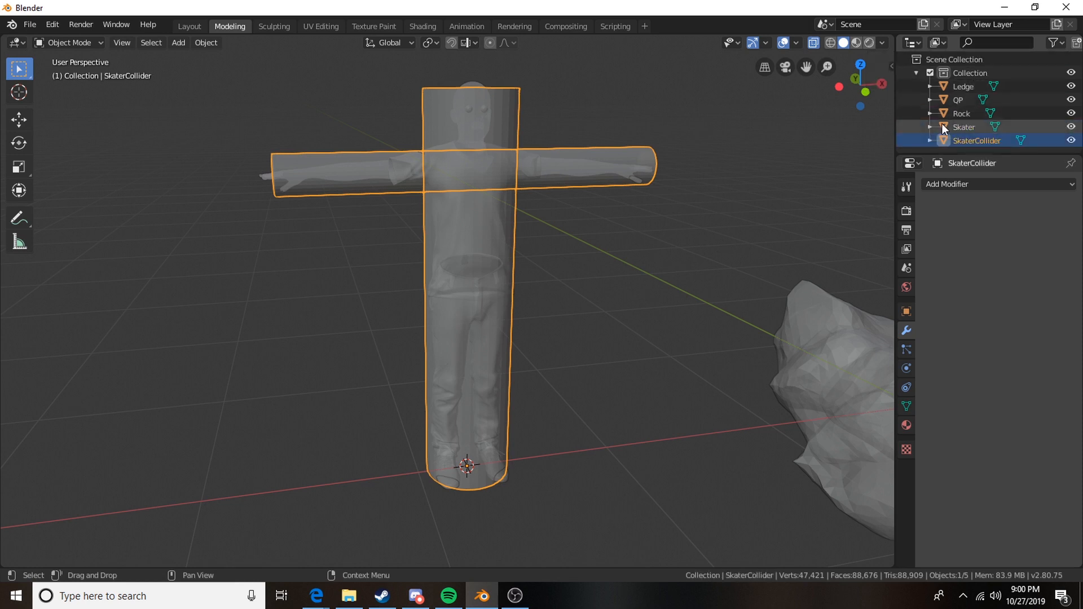
click(964, 127)
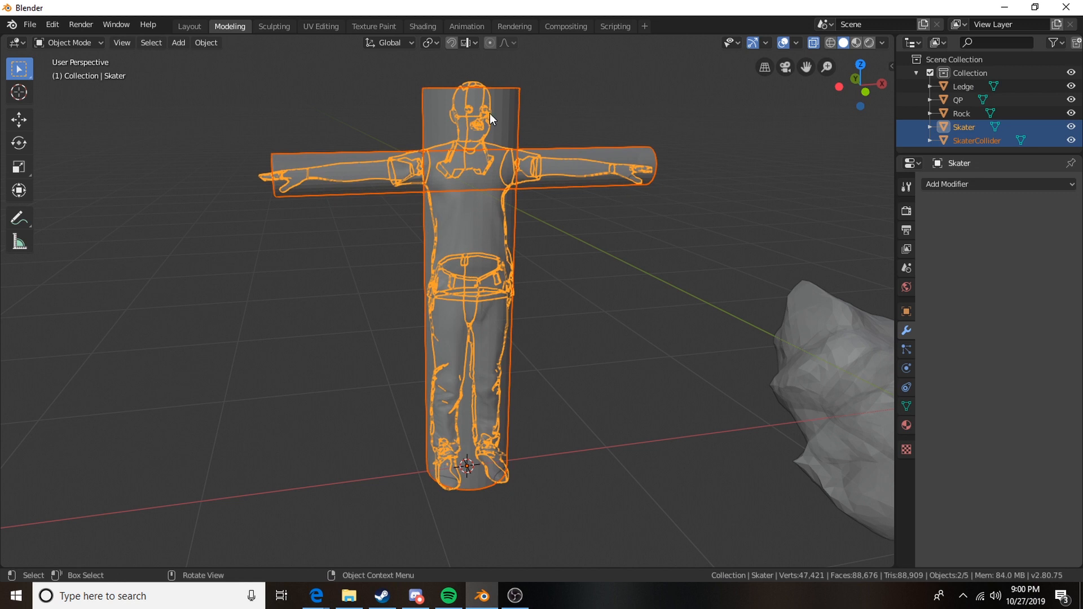
mouse_move(471, 115)
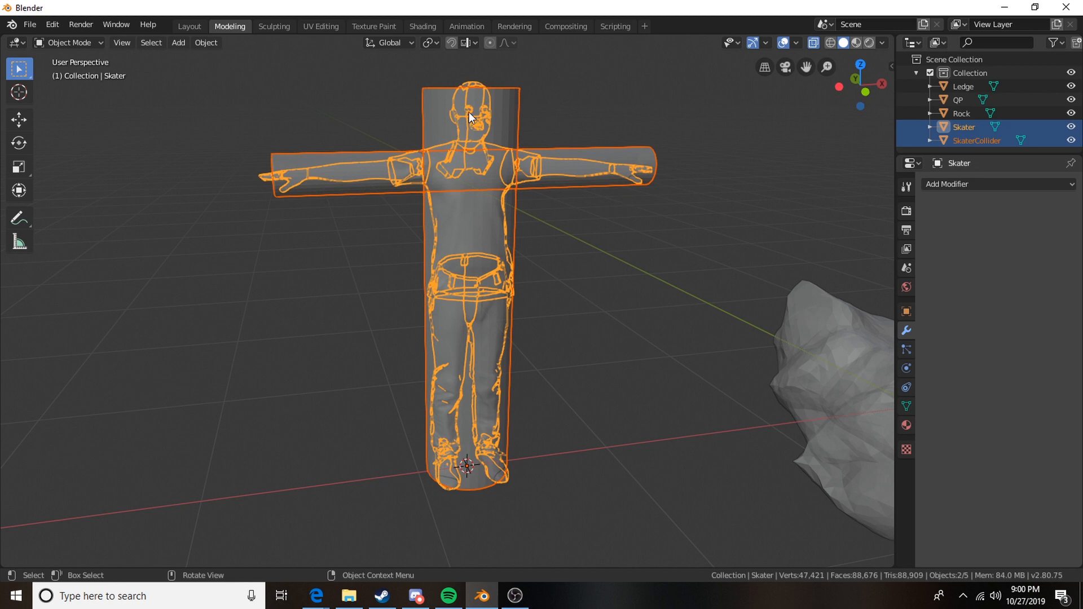
mouse_move(499, 228)
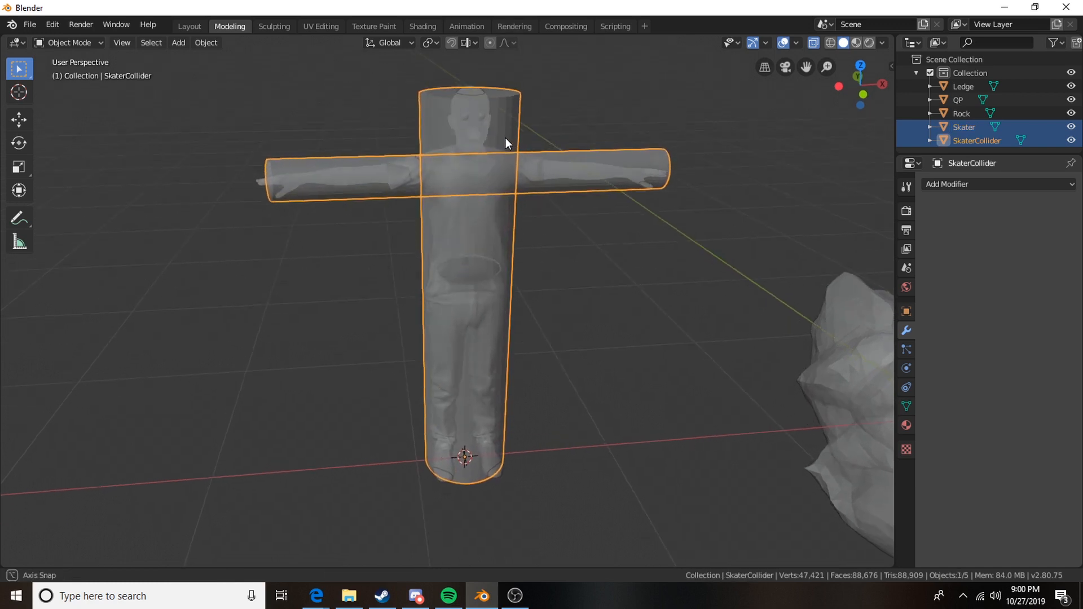
click(964, 126)
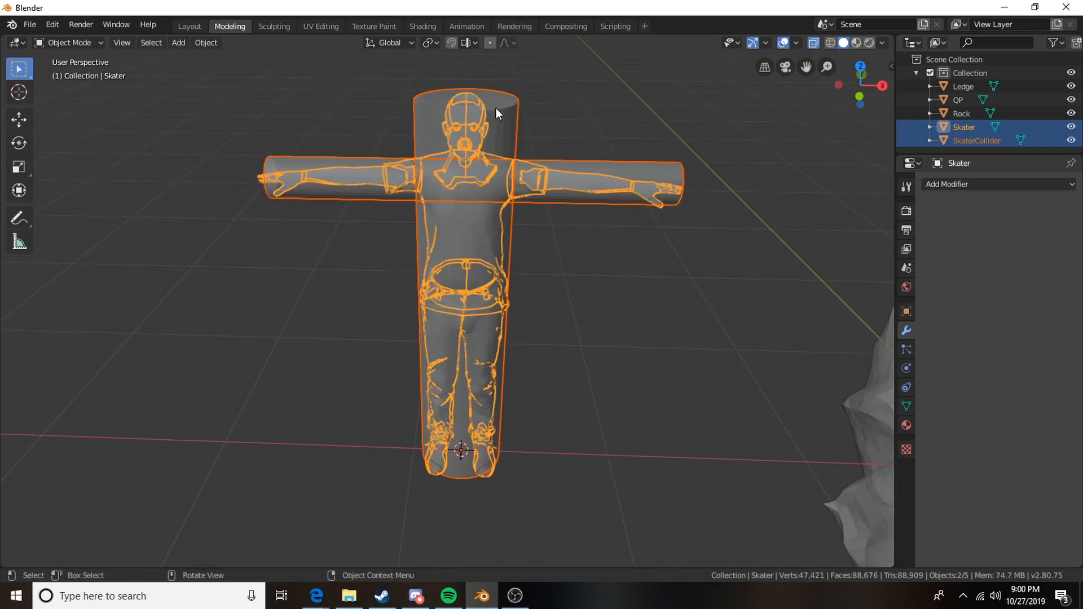
mouse_move(408, 139)
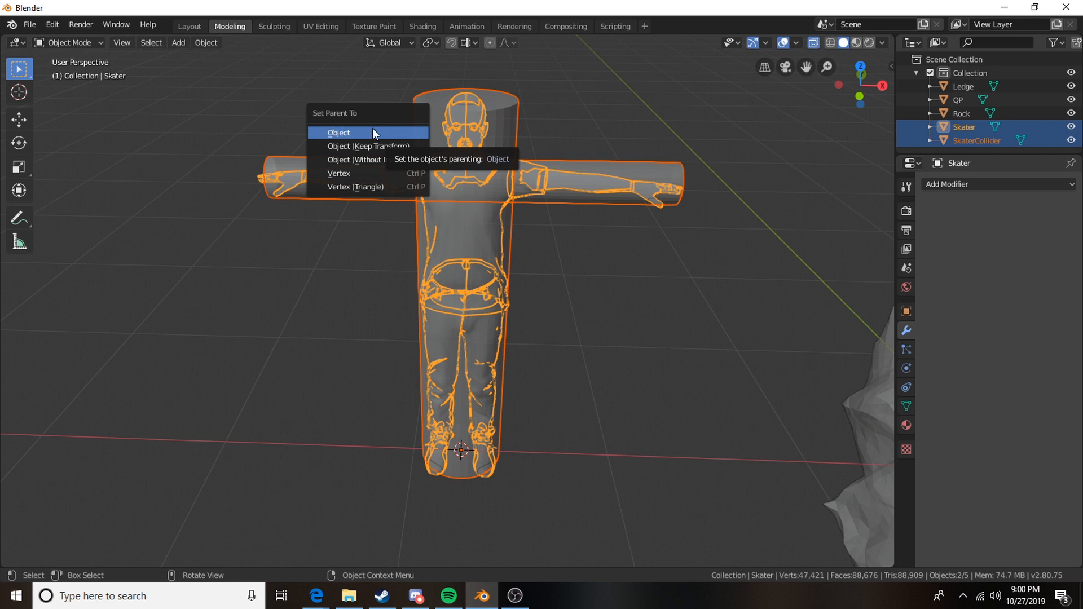
click(338, 133)
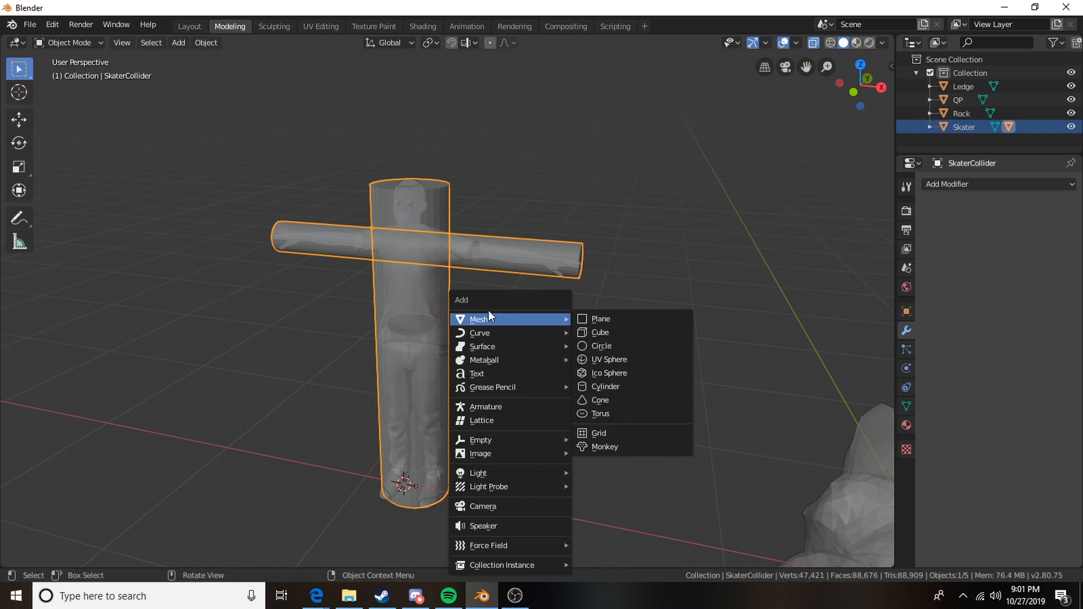
click(601, 346)
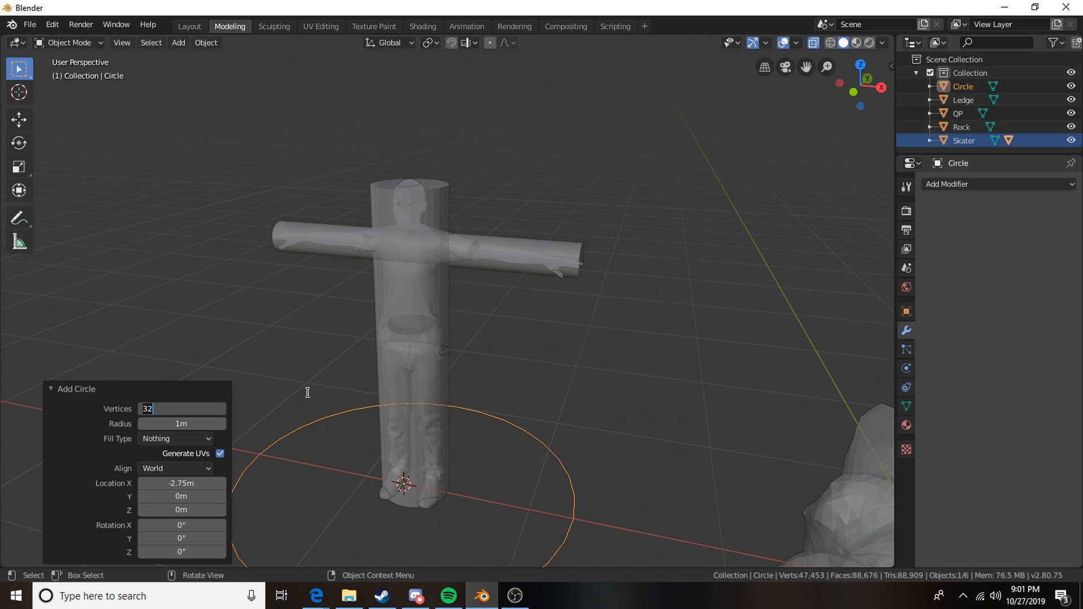
text(16)
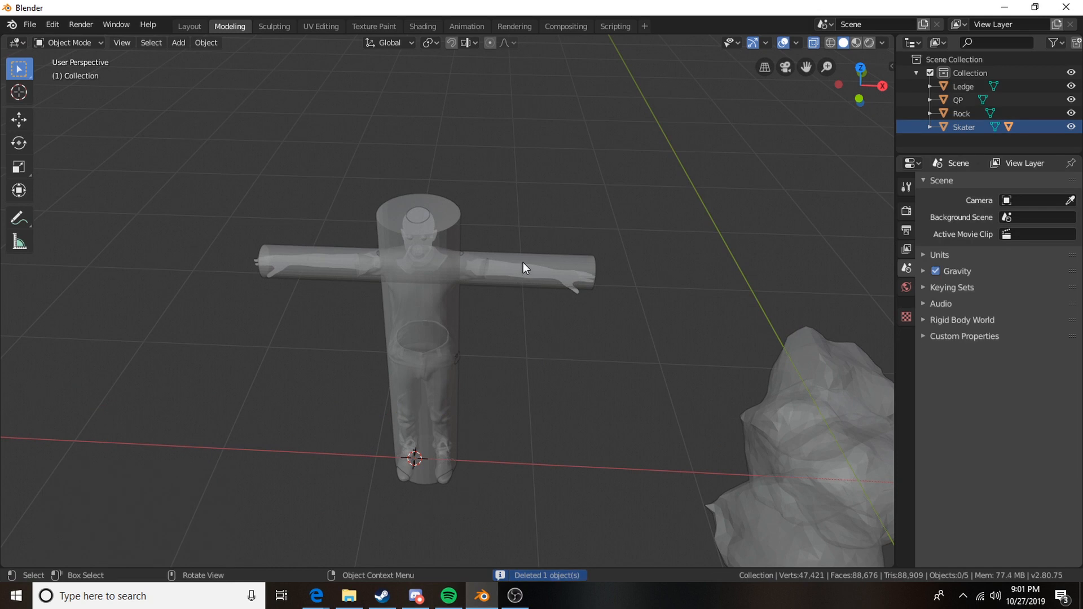
key(Tab)
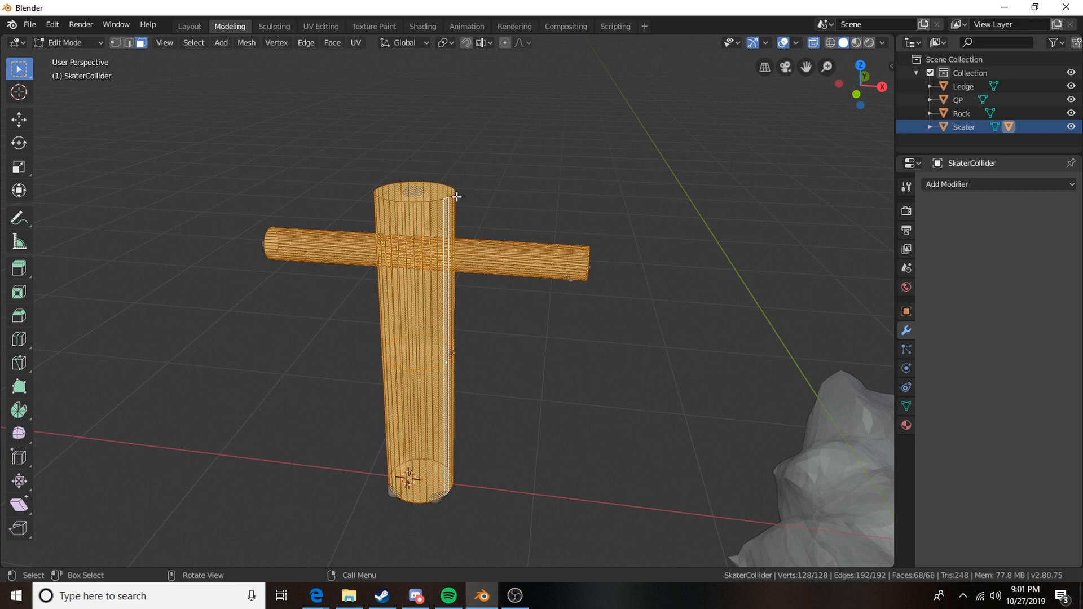
mouse_move(494, 235)
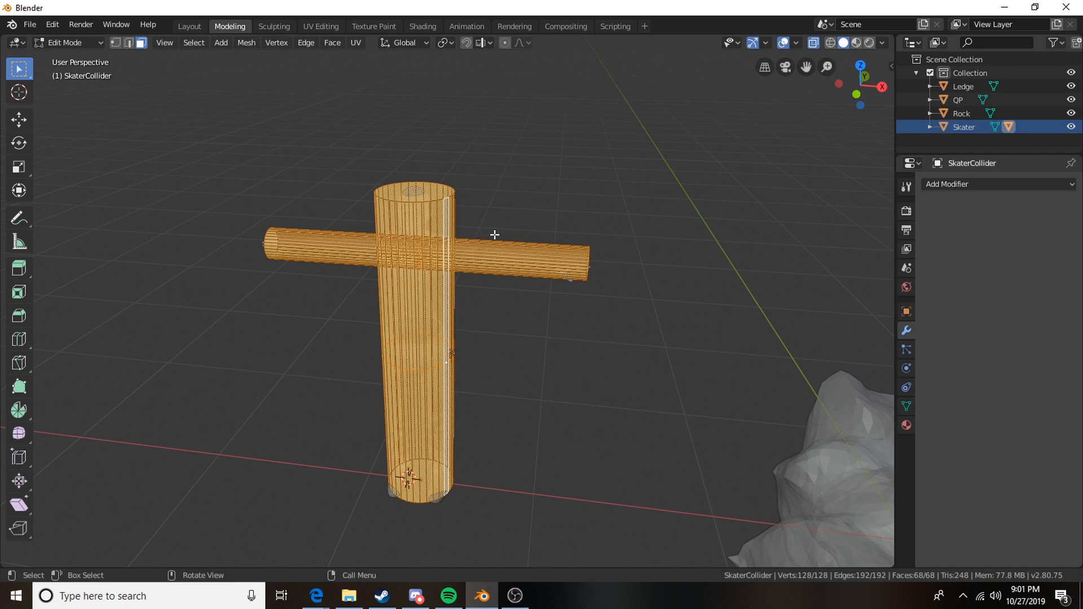
key(Tab)
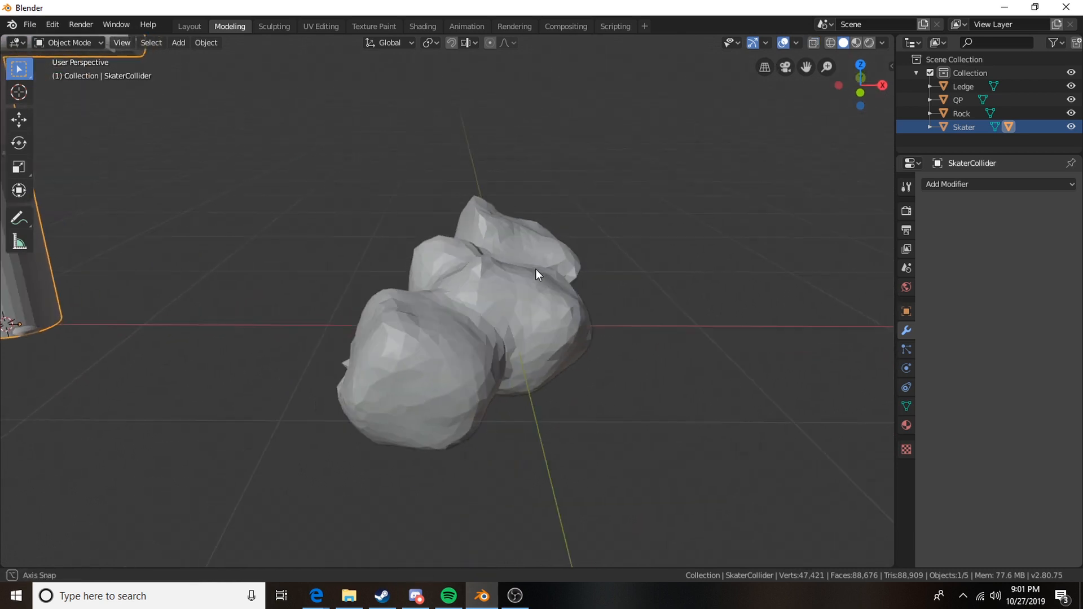
Select the Rock and orbit around it to view it from several sides.
click(466, 324)
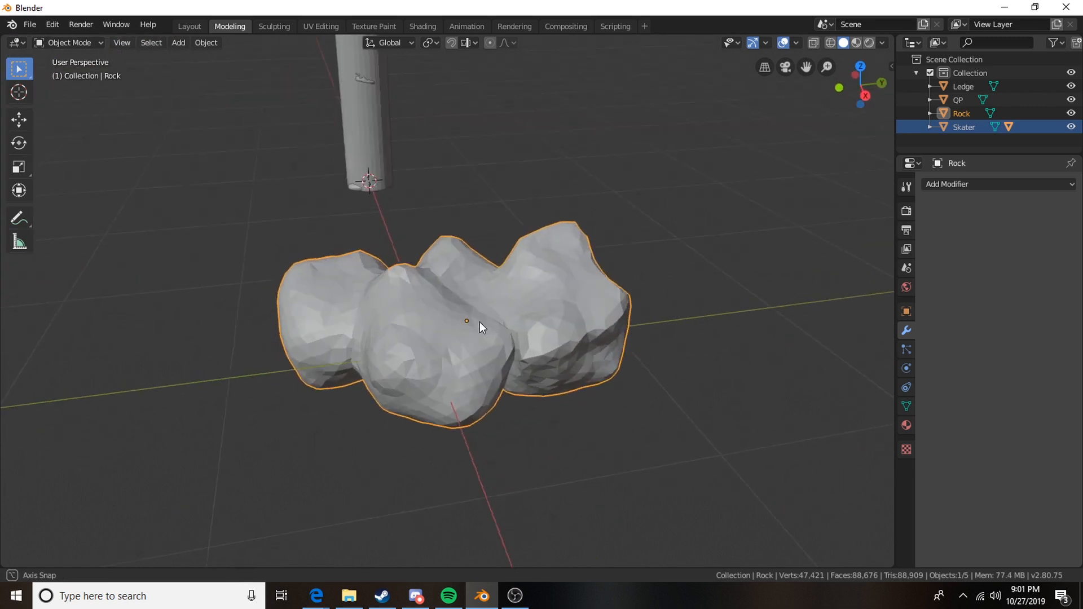
drag(481, 327, 525, 271)
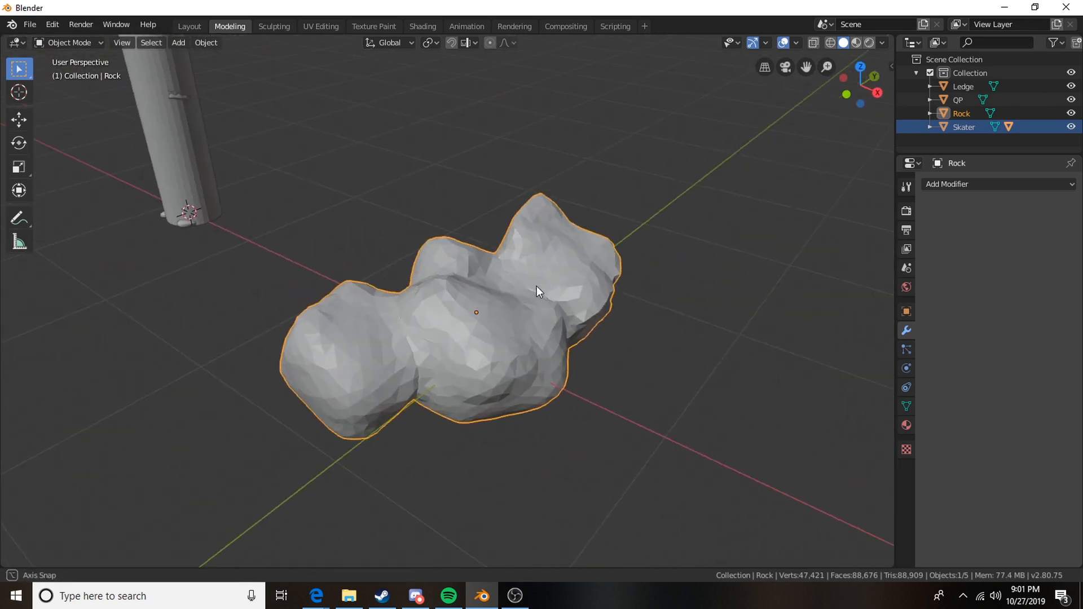
drag(475, 312, 609, 246)
text(RockCollider)
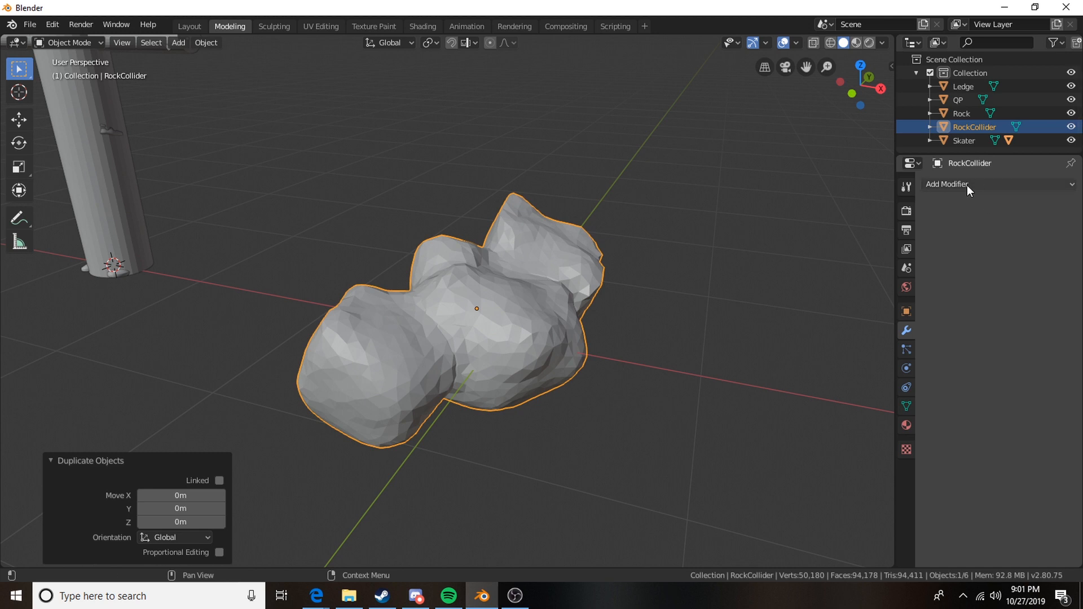
Add a Decimate modifier to RockCollider, lower Ratio to about 0.0136 (74 faces), and apply it.
click(969, 184)
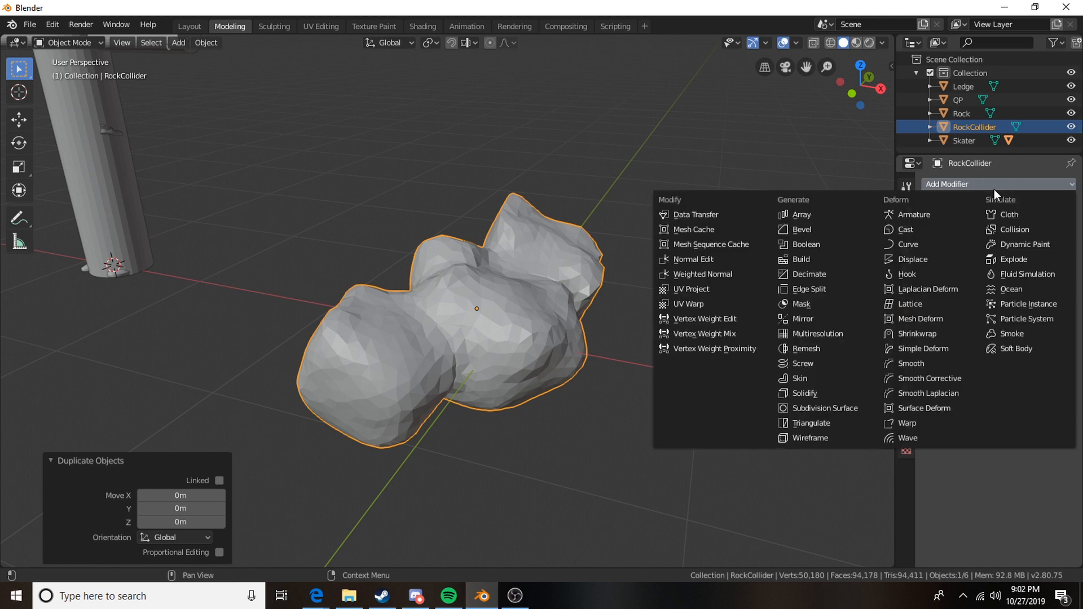
click(811, 274)
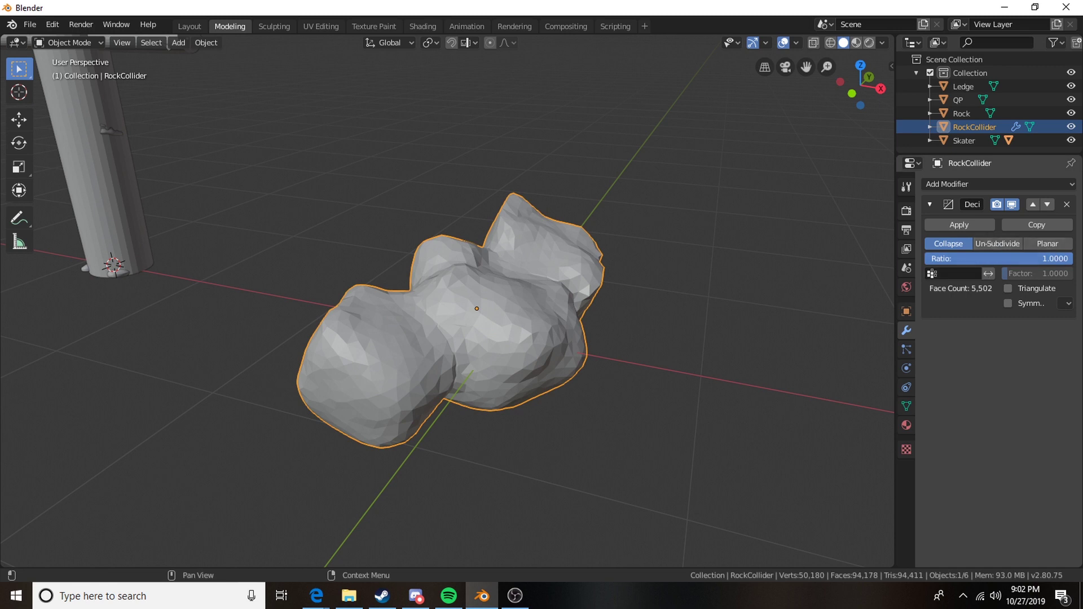
drag(1029, 258, 960, 258)
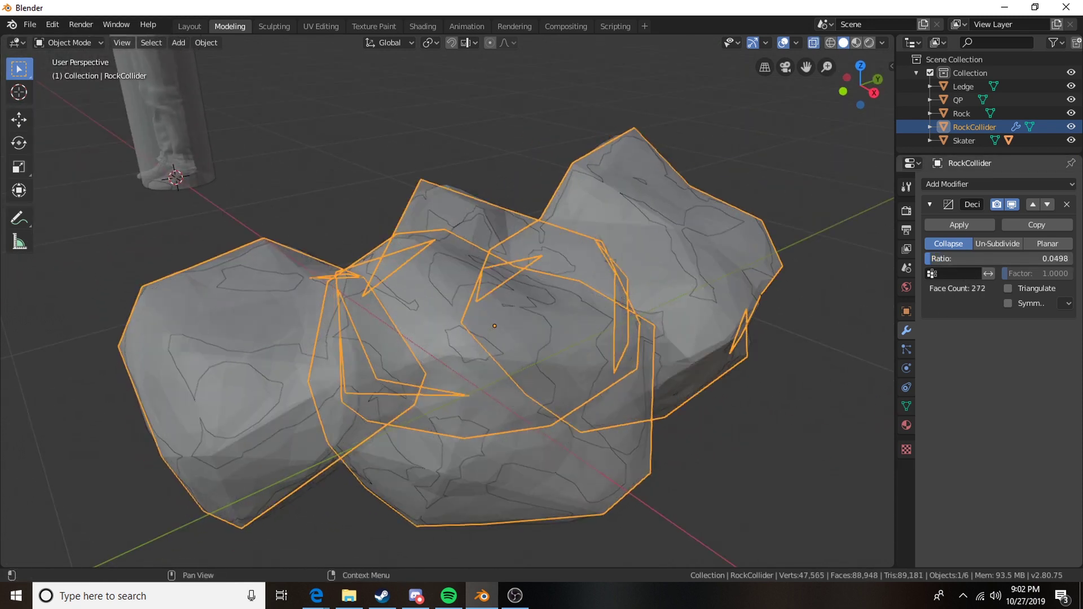
drag(995, 259, 953, 258)
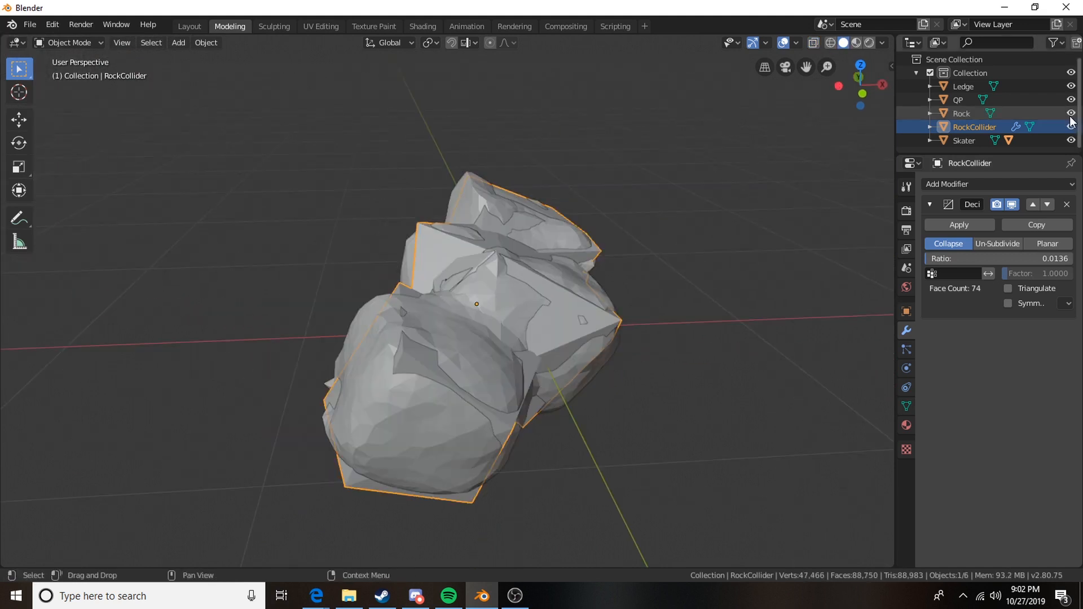
click(1069, 113)
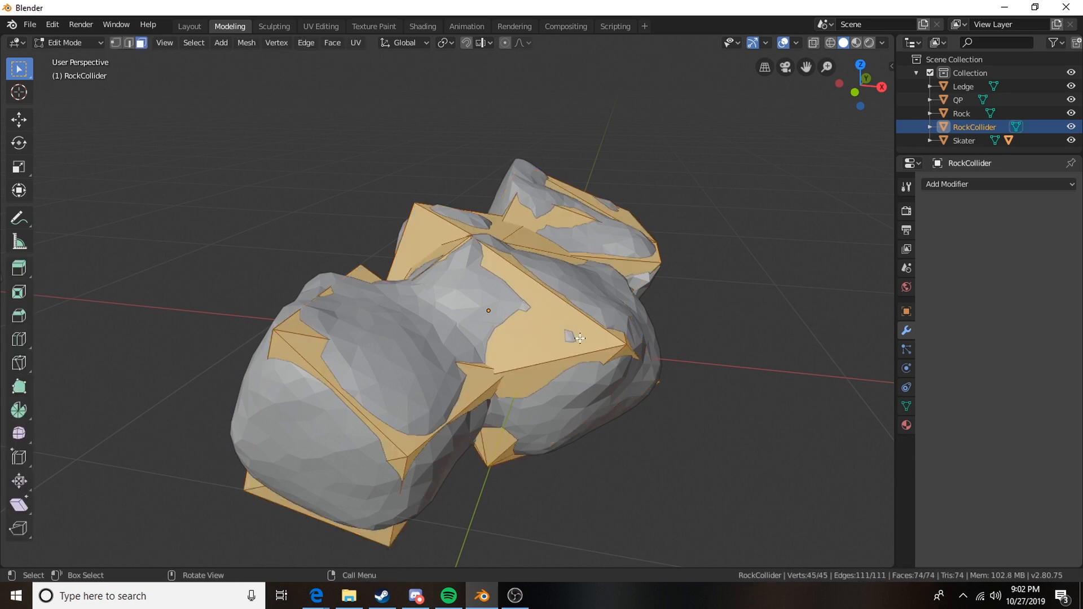
mouse_move(599, 337)
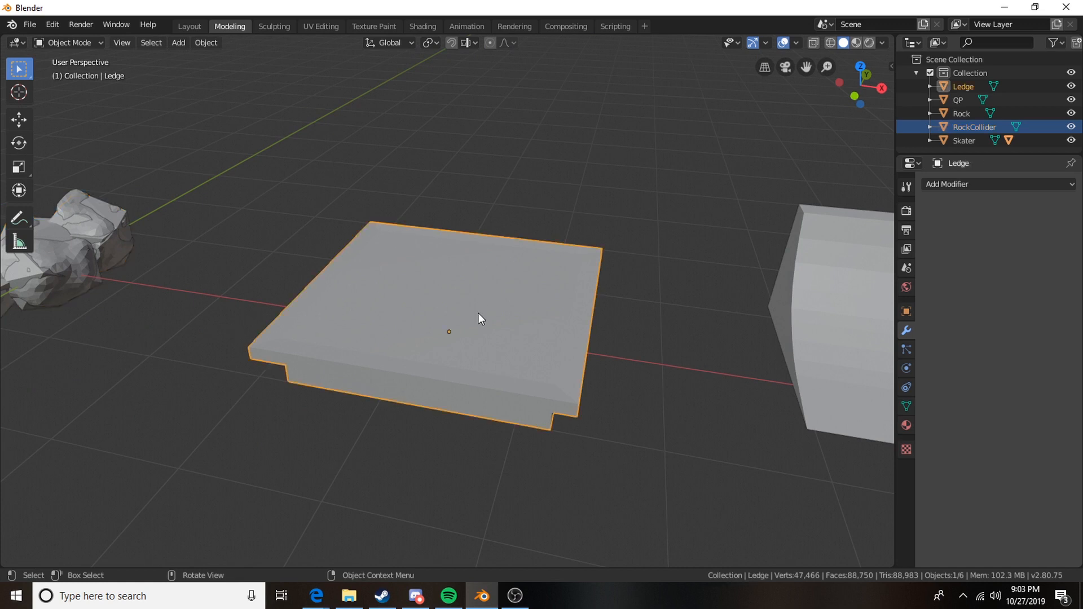
In Edit Mode, loop-cut the Ledge's bevel face and slide the cut toward the outer edge.
key(Tab)
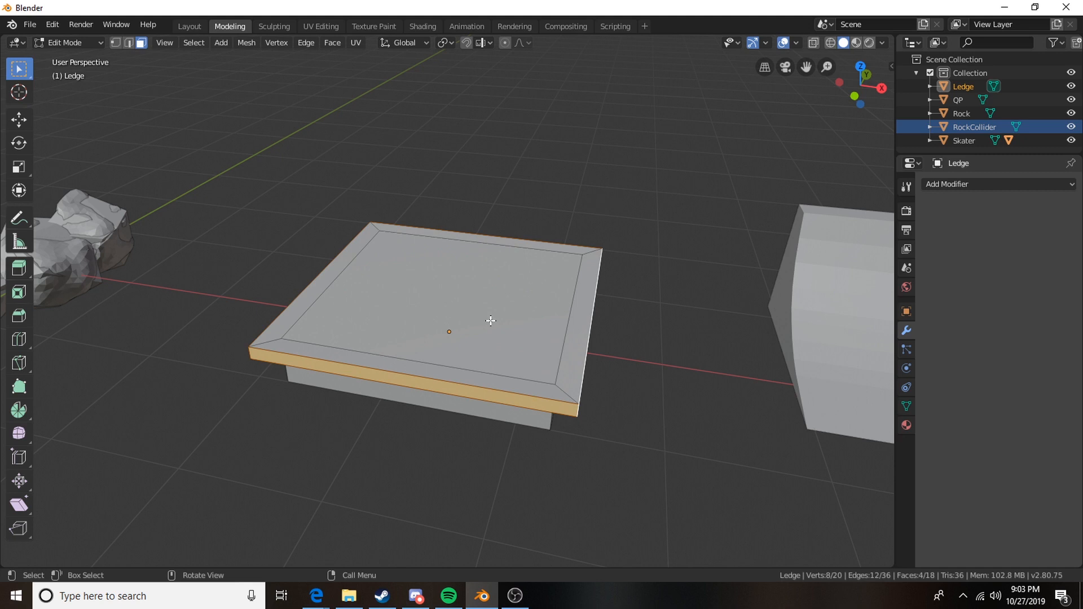
mouse_move(596, 327)
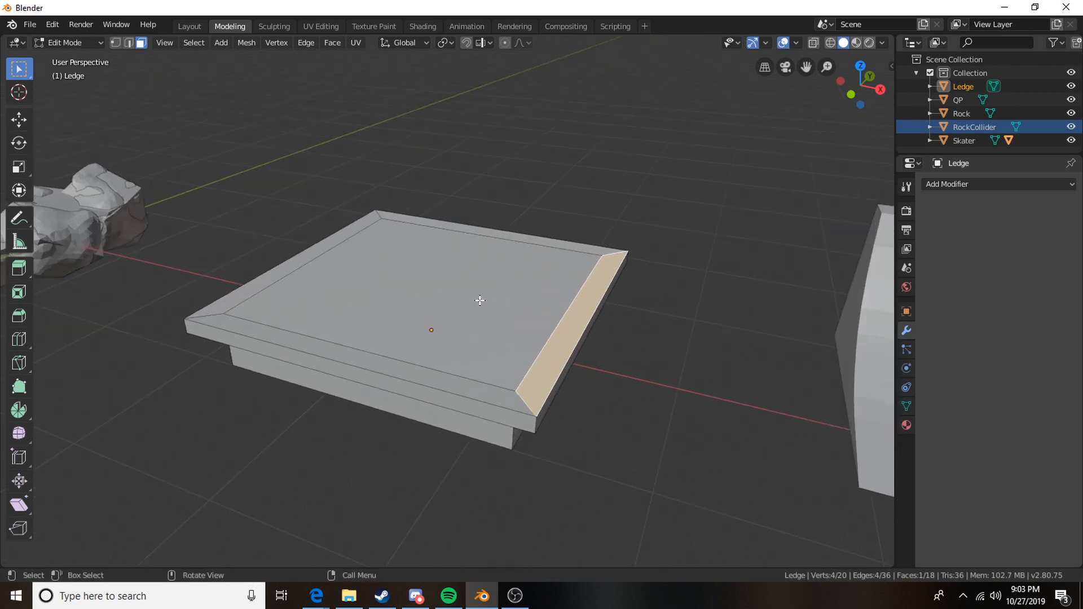
mouse_move(617, 235)
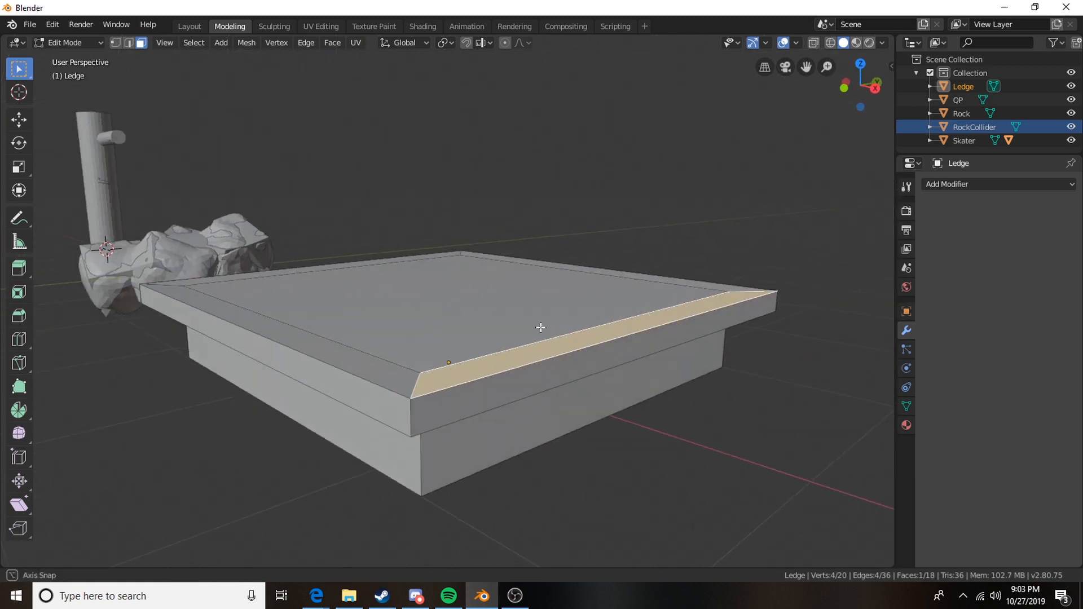
drag(540, 327, 481, 372)
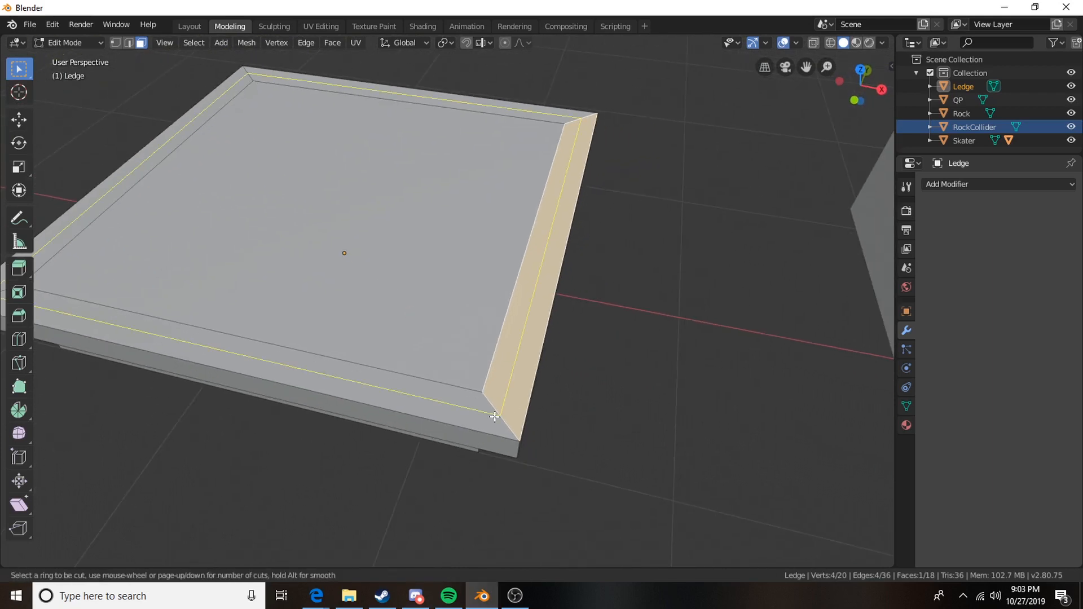
click(493, 417)
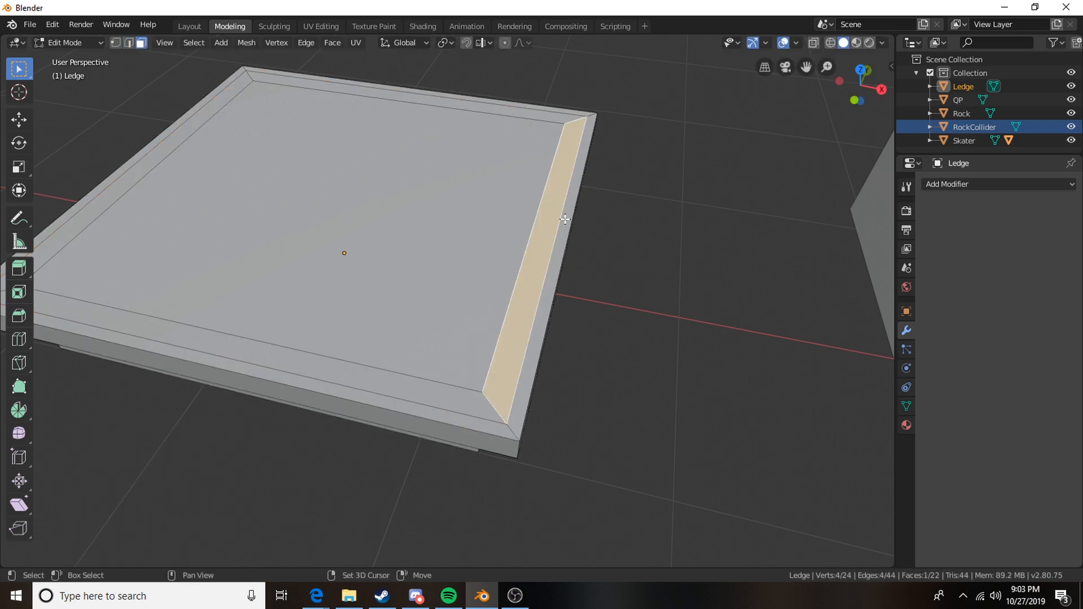
drag(566, 222, 553, 214)
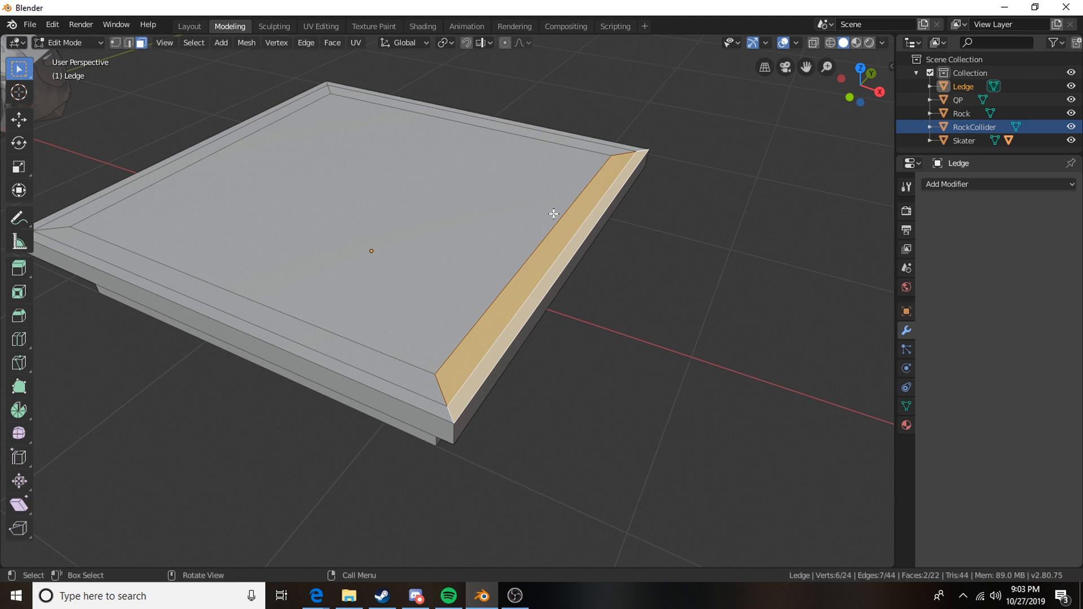
mouse_move(505, 298)
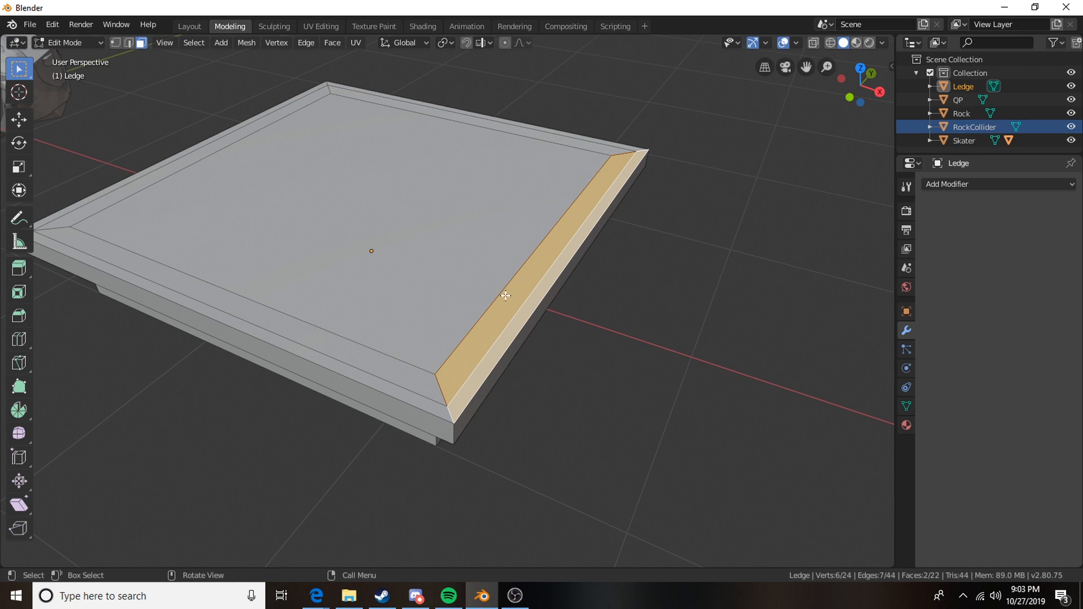
mouse_move(613, 230)
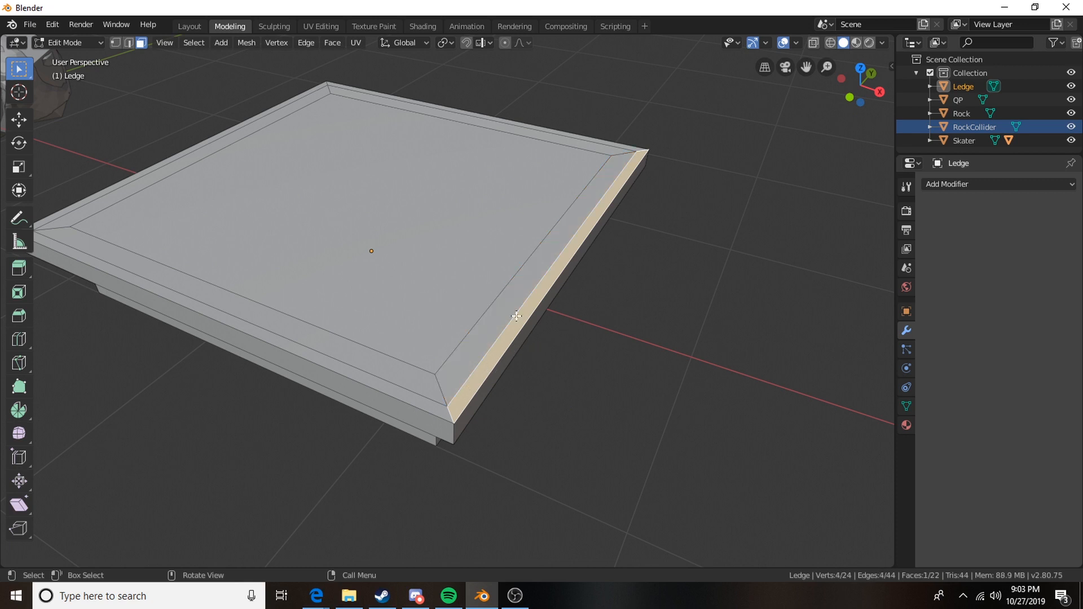
mouse_move(510, 320)
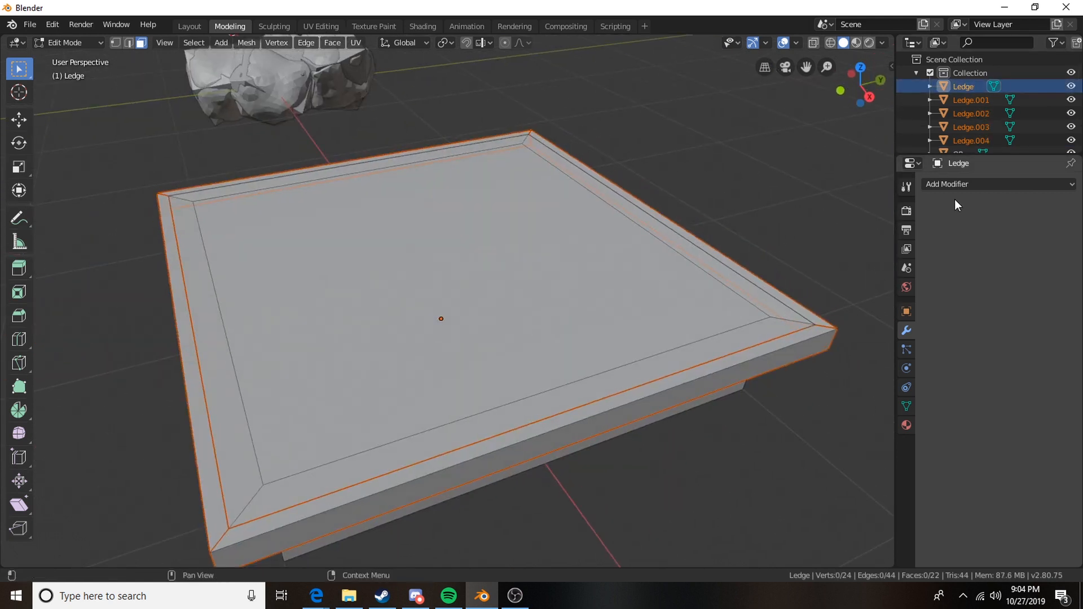
Select Ledge.001–Ledge.004 with Ledge active and parent them to Ledge.
click(971, 127)
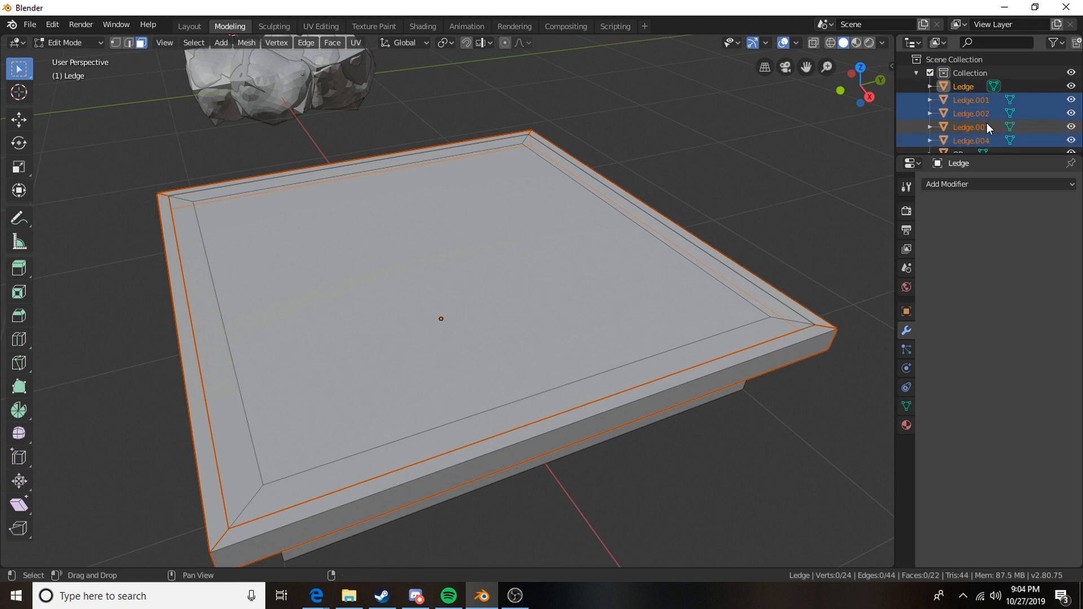
click(970, 100)
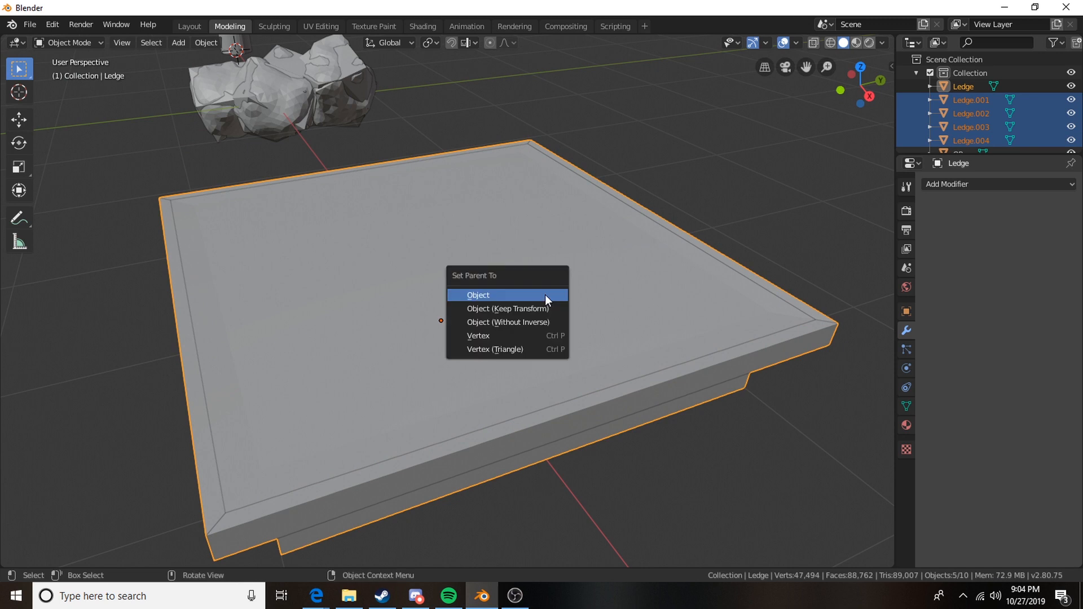
click(478, 295)
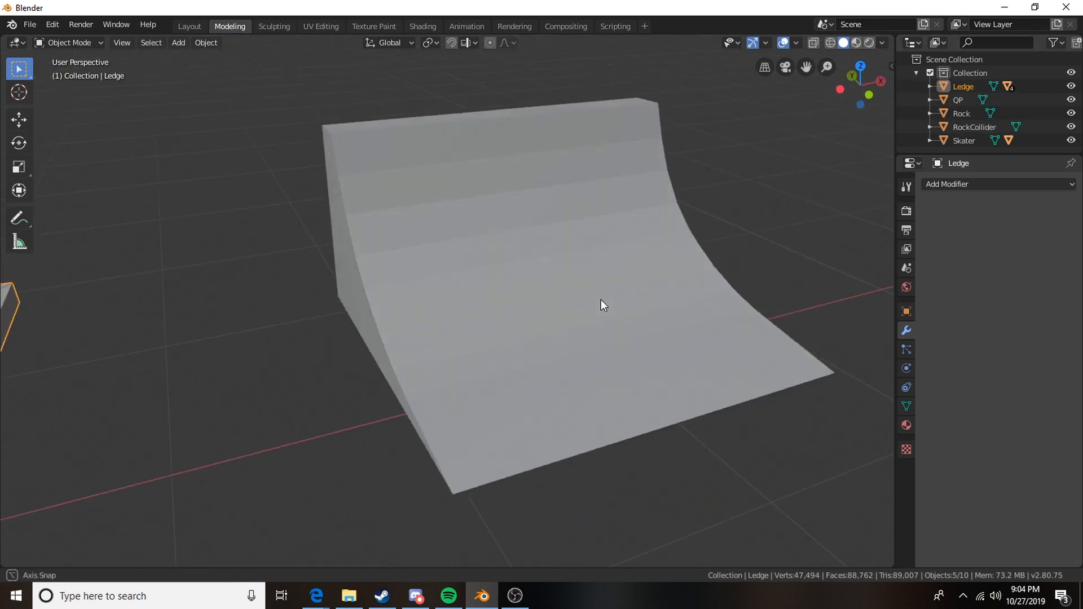
Select the QP ramp, orbit around it, and hide the QPCollider copy.
click(599, 306)
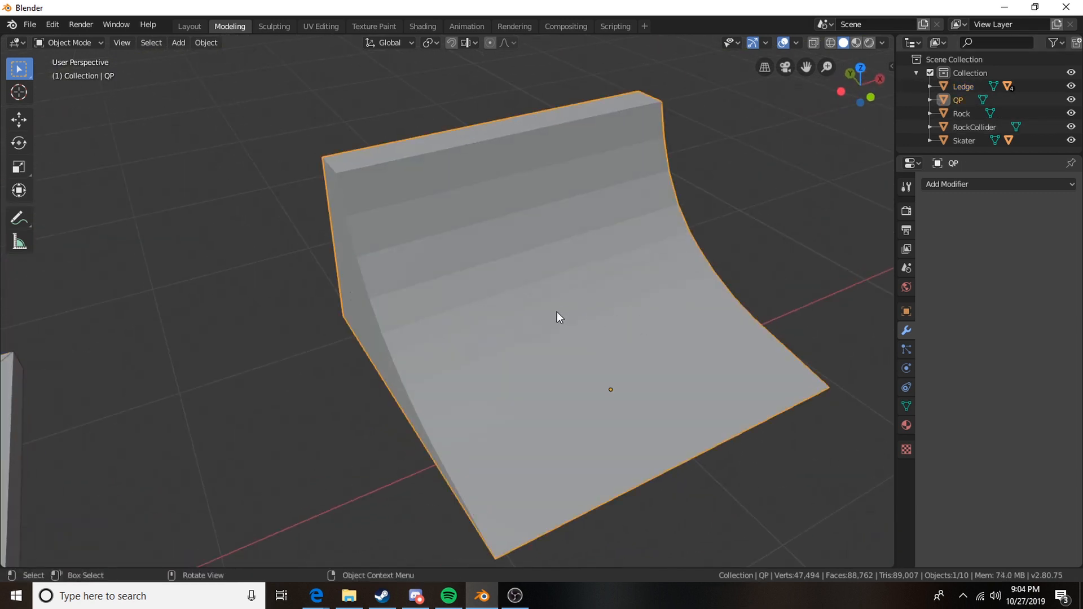
drag(560, 317, 553, 328)
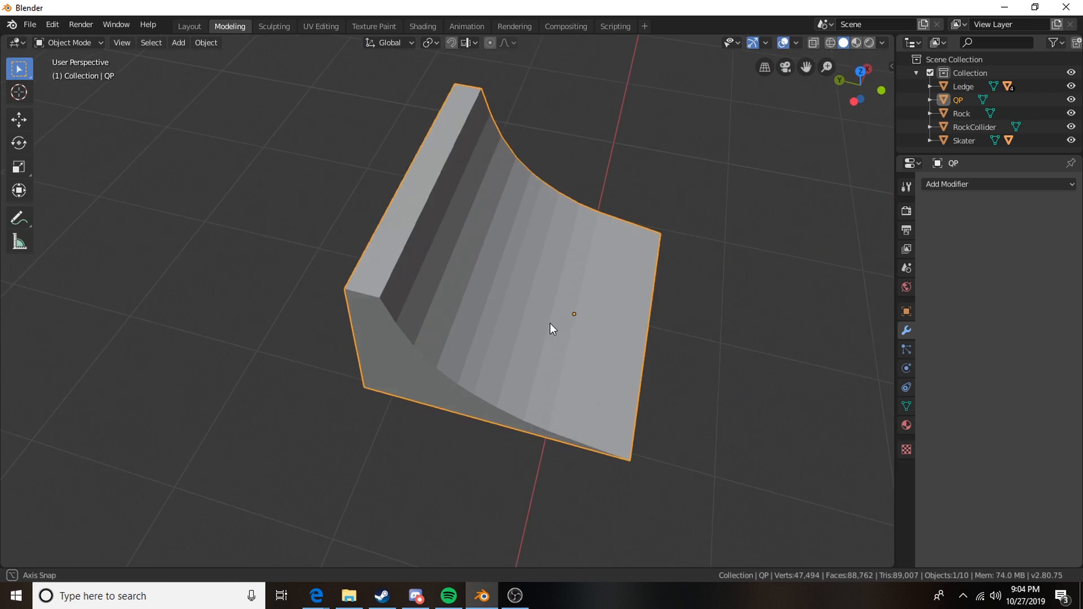
drag(553, 328, 507, 316)
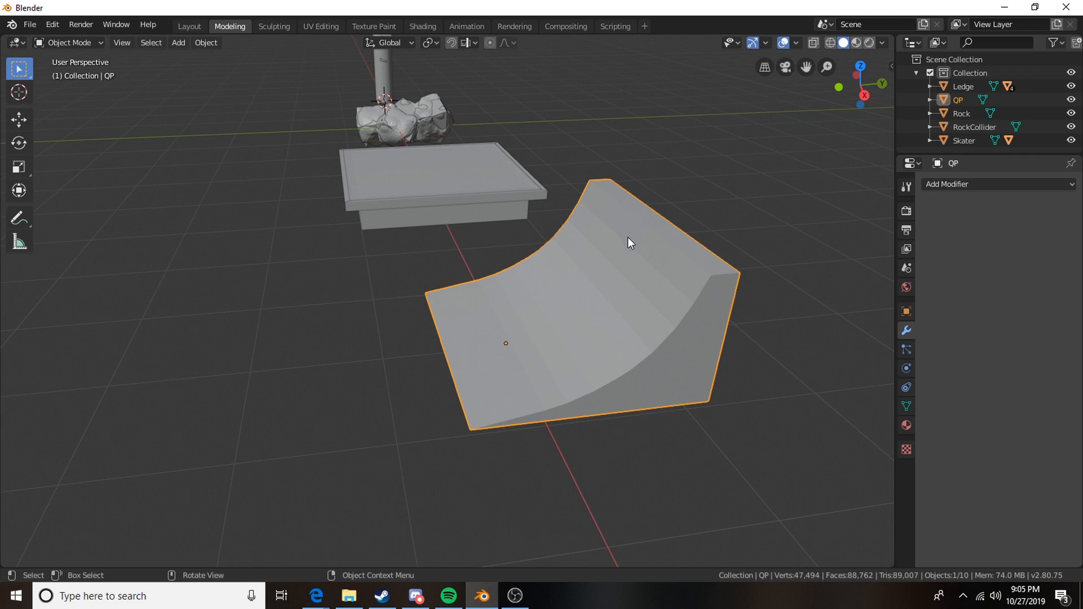
mouse_move(511, 369)
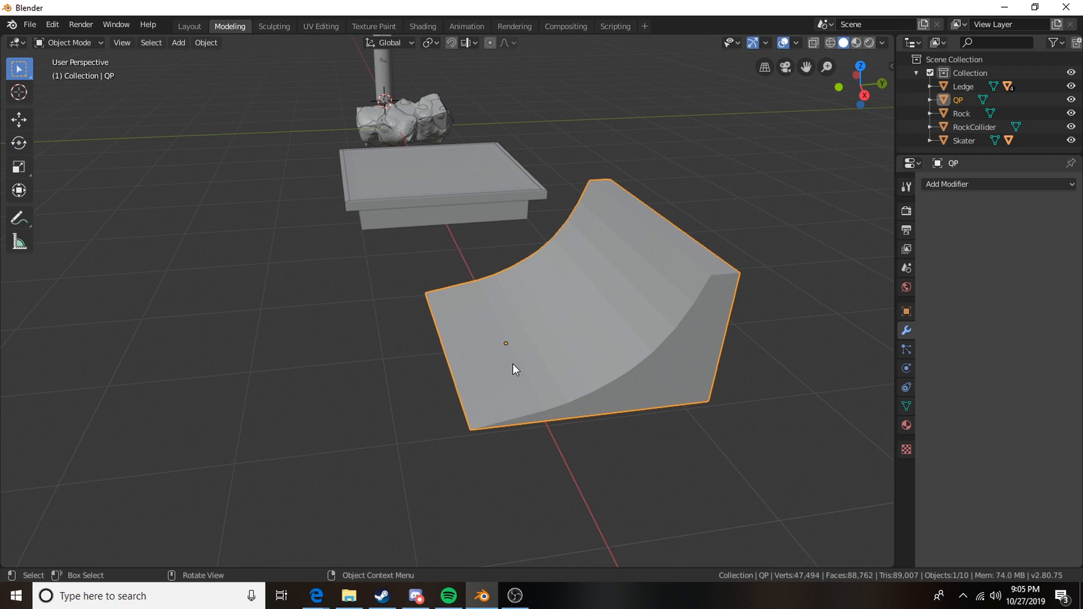
mouse_move(484, 443)
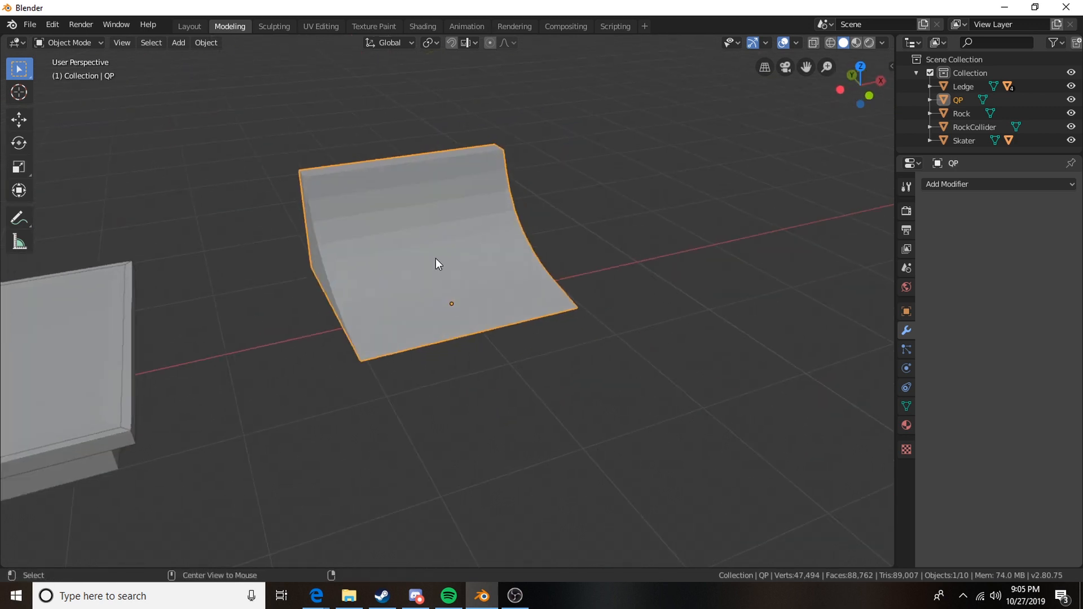
drag(435, 262, 489, 347)
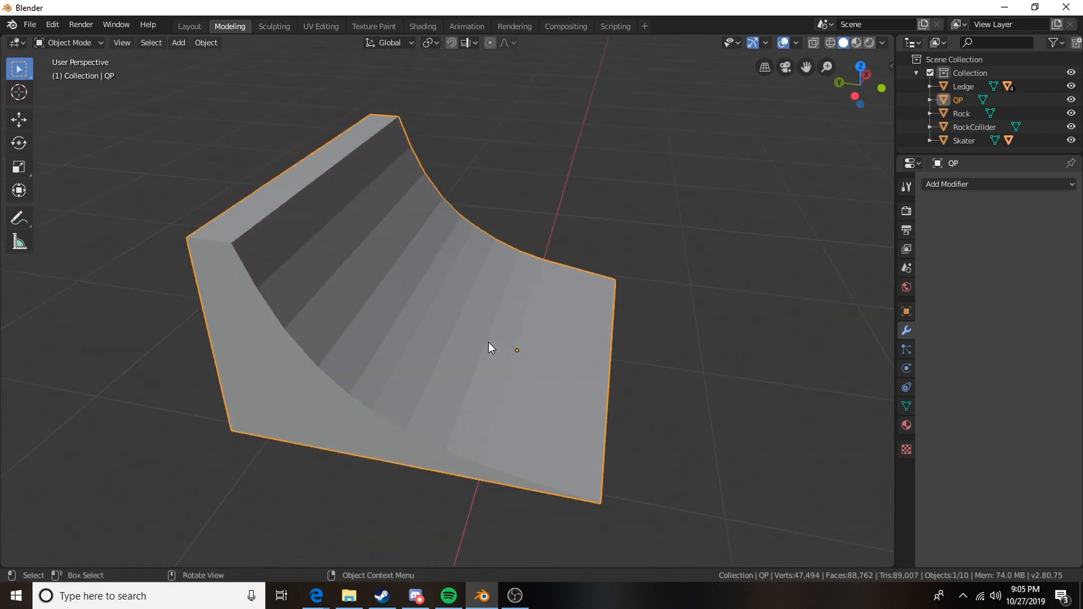
mouse_move(229, 200)
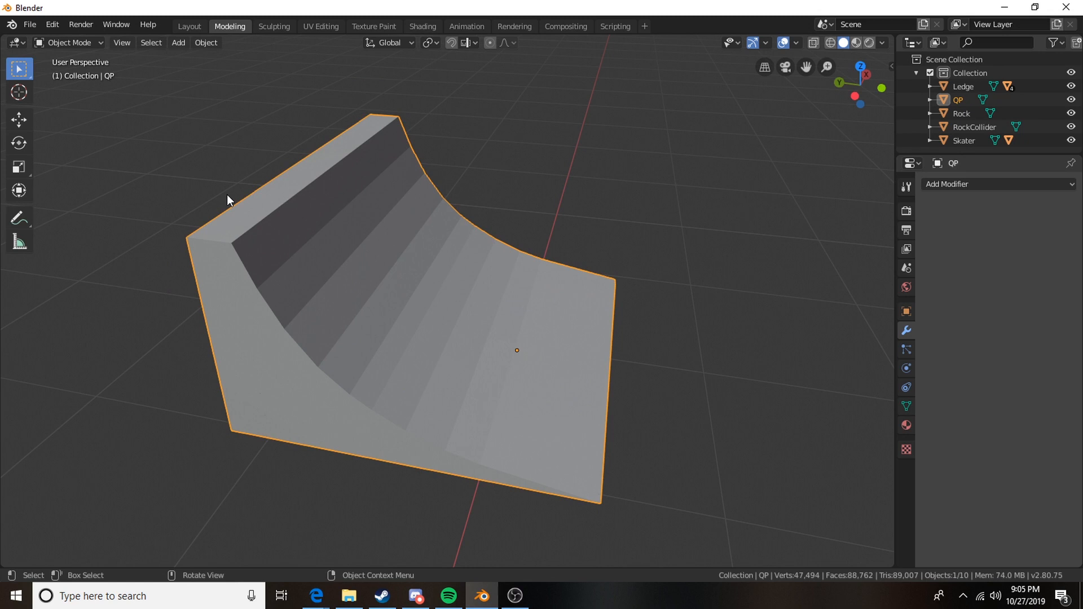
mouse_move(528, 293)
text(QPCollider)
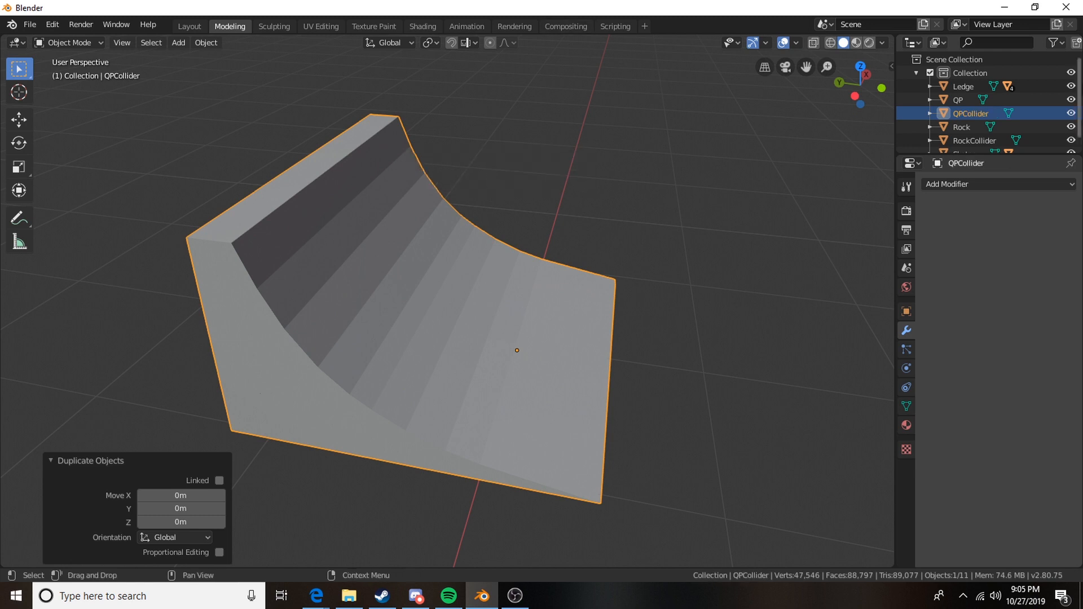
click(958, 100)
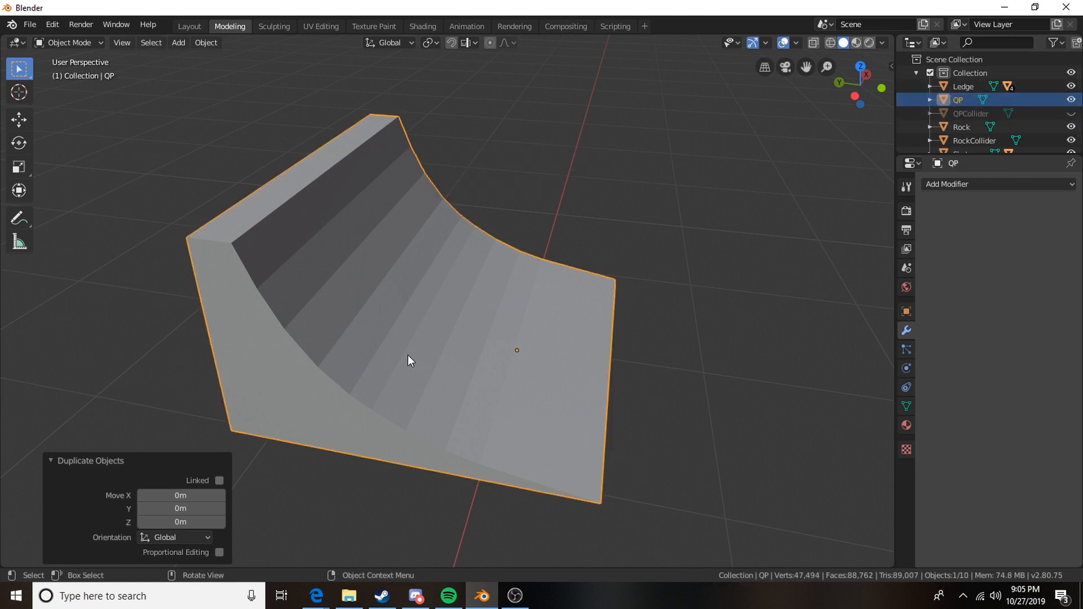
drag(407, 360, 252, 268)
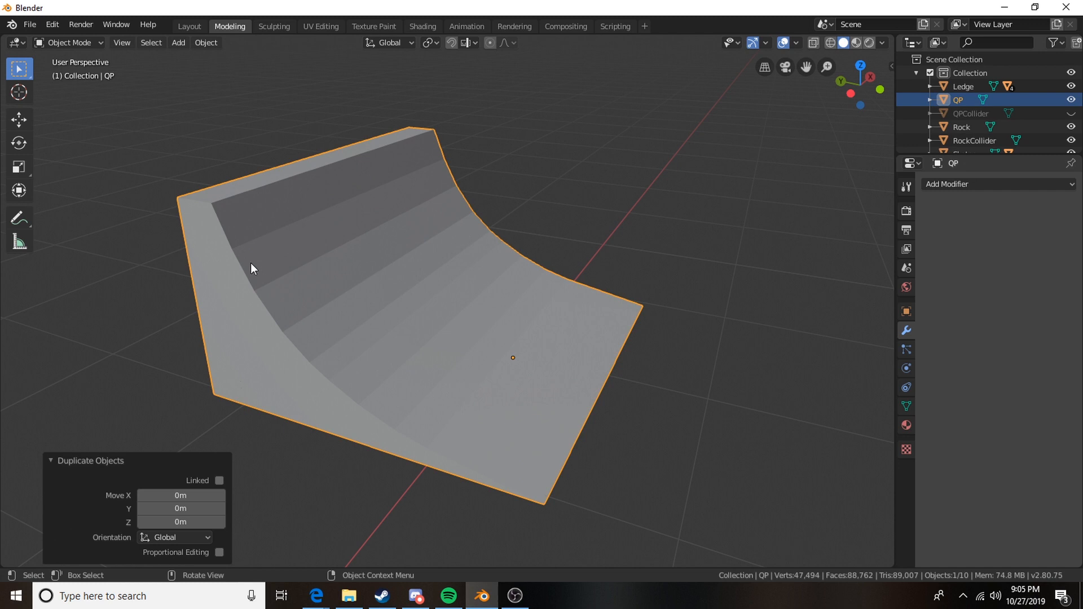
key(Tab)
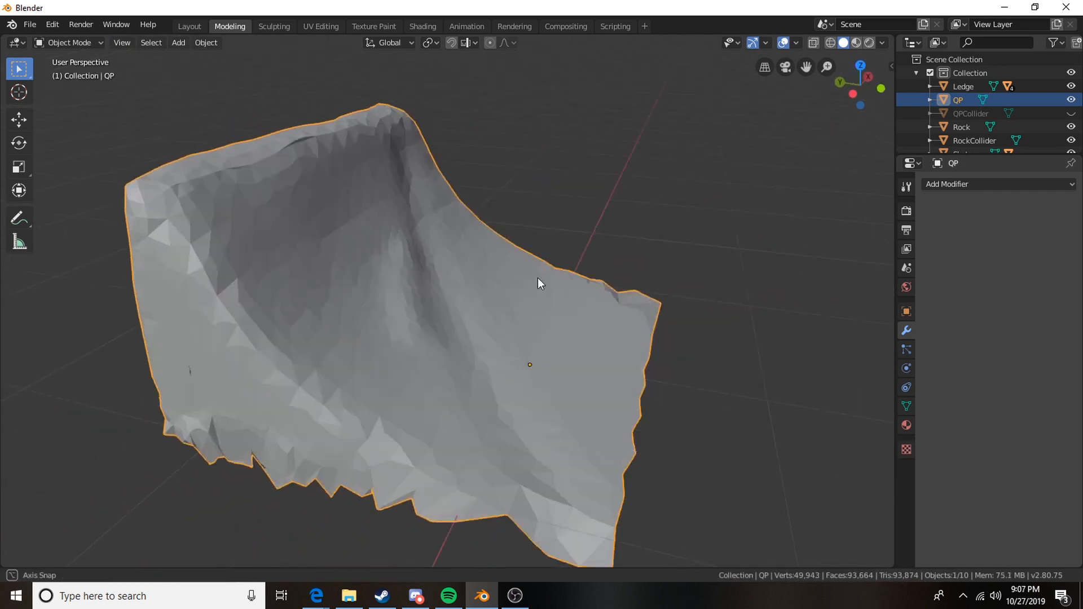
drag(539, 283, 432, 262)
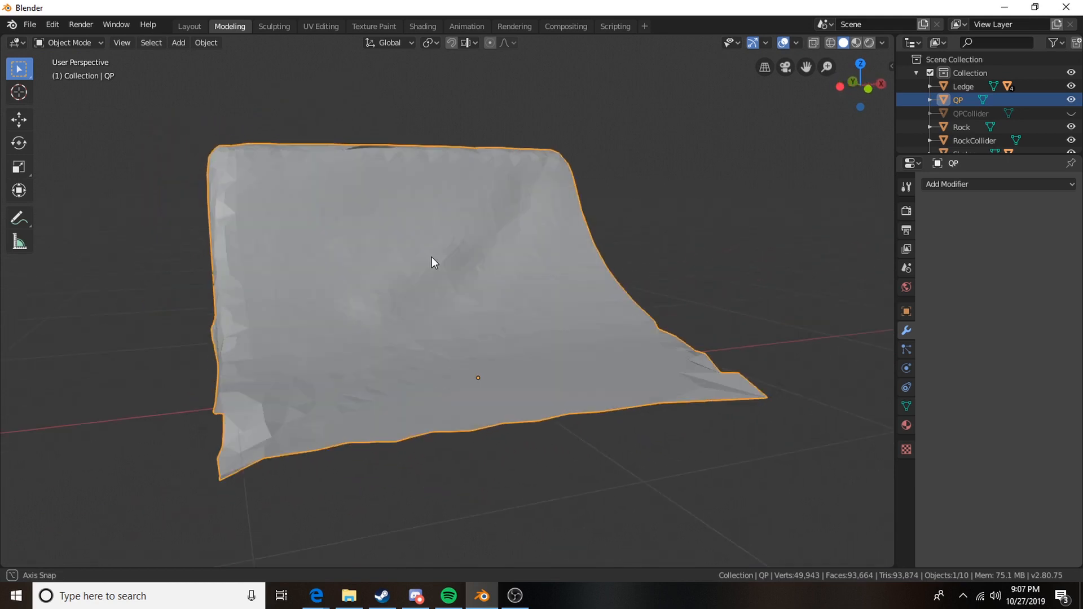
drag(431, 262, 542, 319)
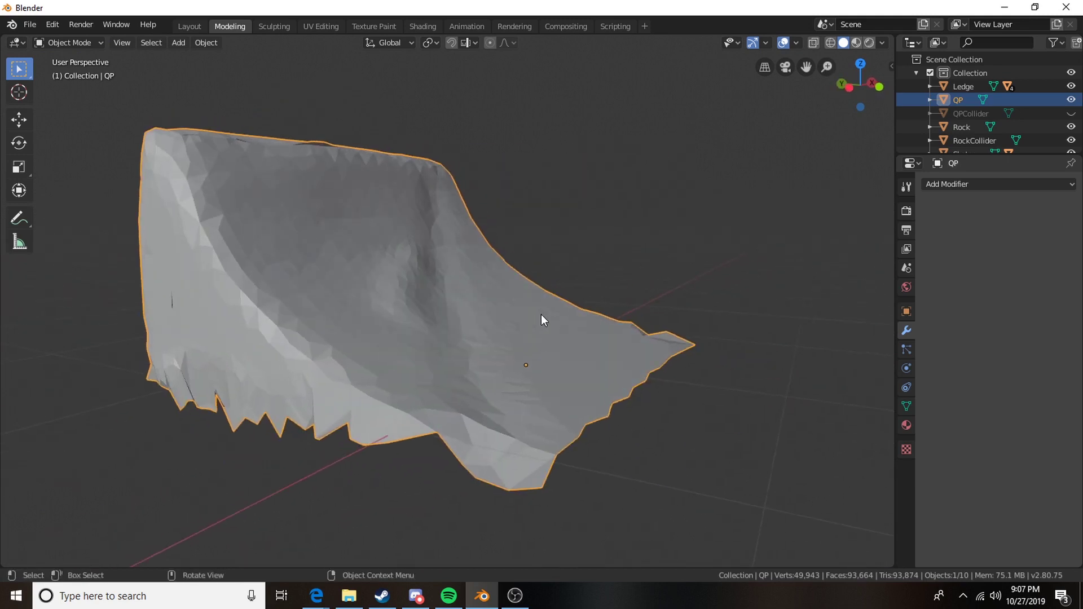
drag(542, 320, 348, 361)
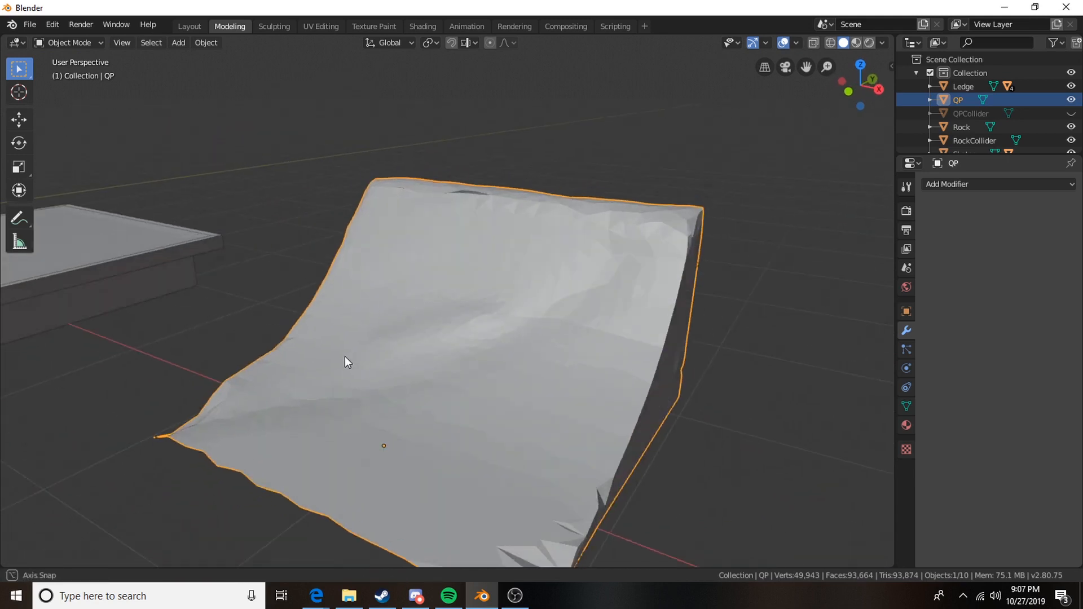
drag(346, 359, 401, 342)
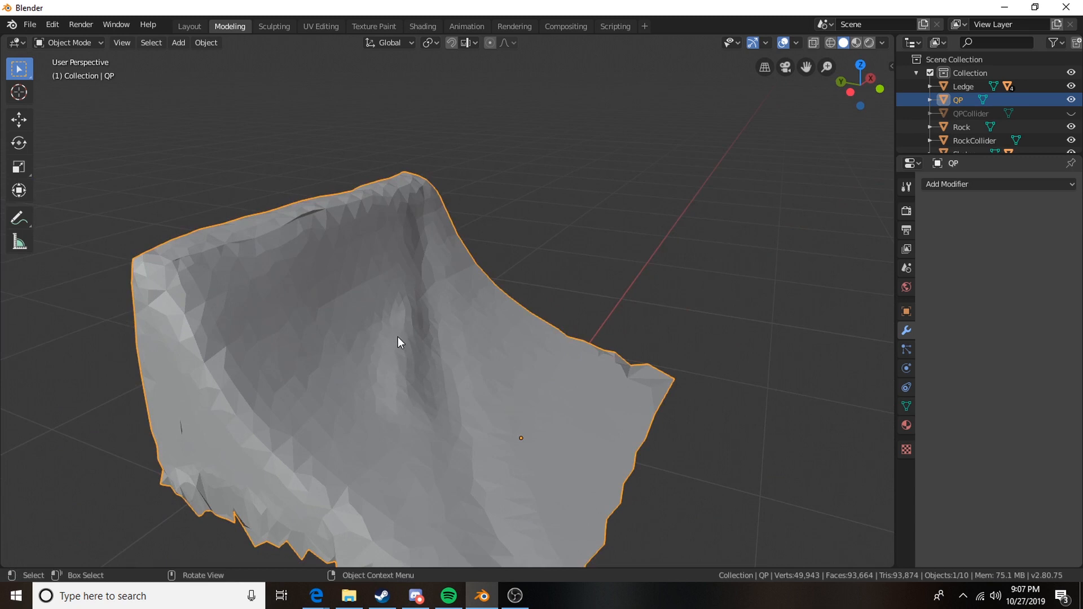
drag(397, 341, 484, 371)
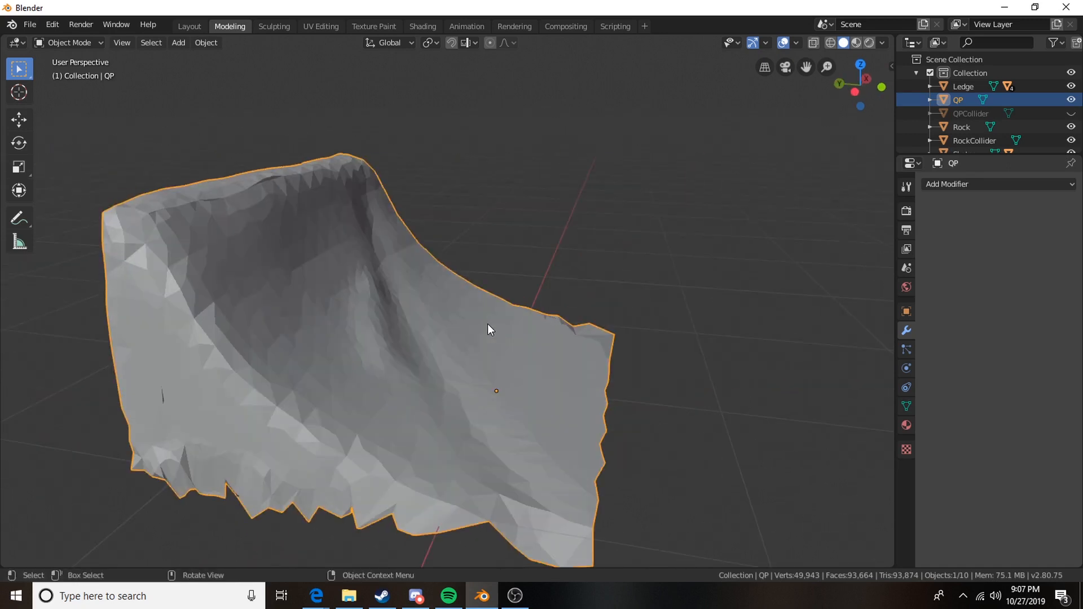
mouse_move(573, 404)
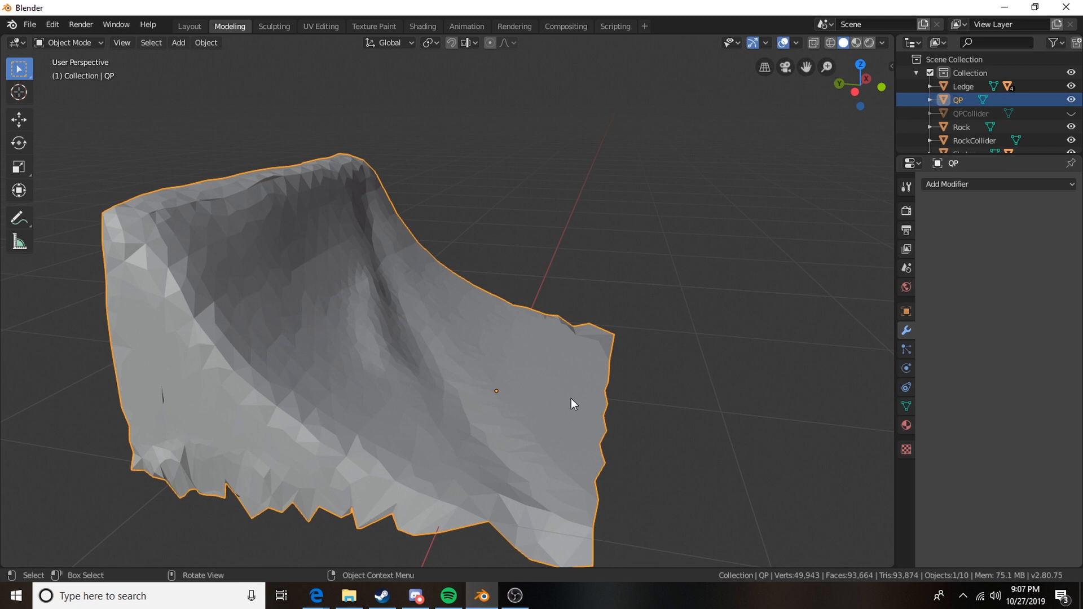
drag(573, 404, 483, 401)
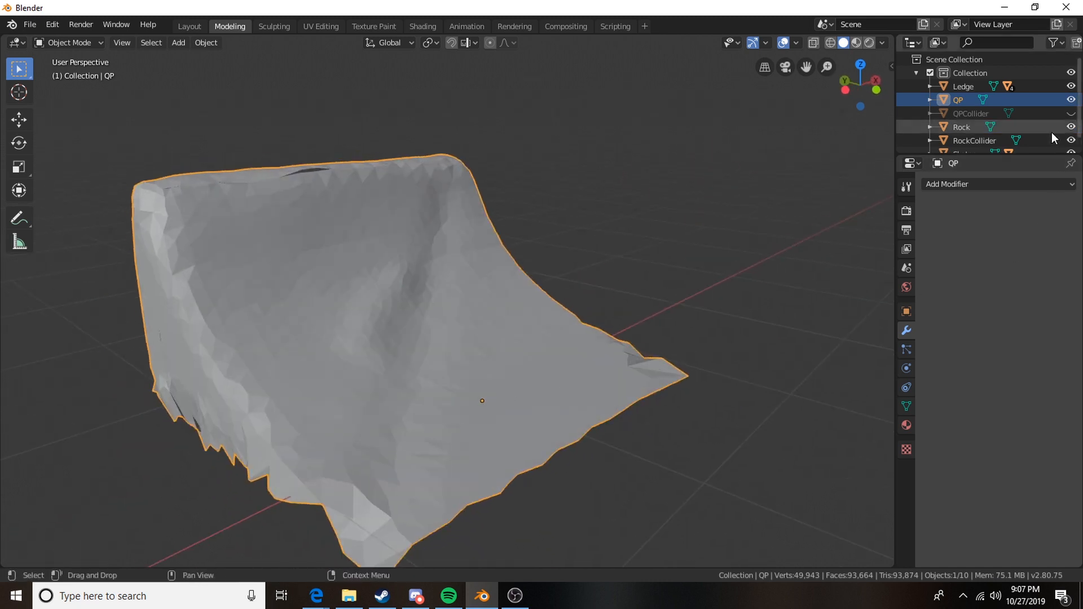
Unhide QPCollider and slide one of its edges along Y in Edit Mode.
drag(481, 400, 570, 314)
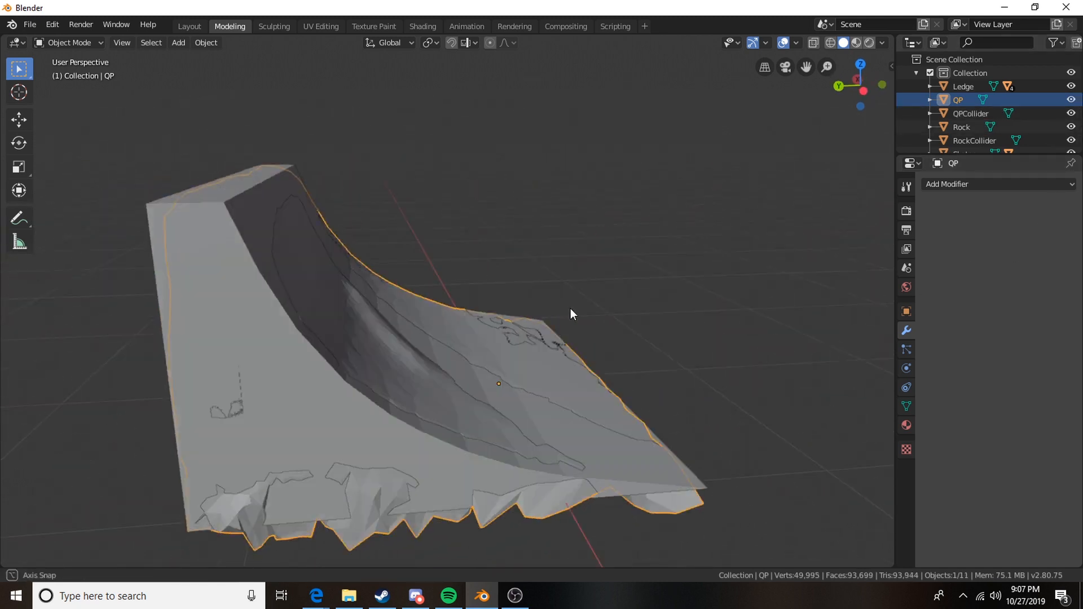
key(Tab)
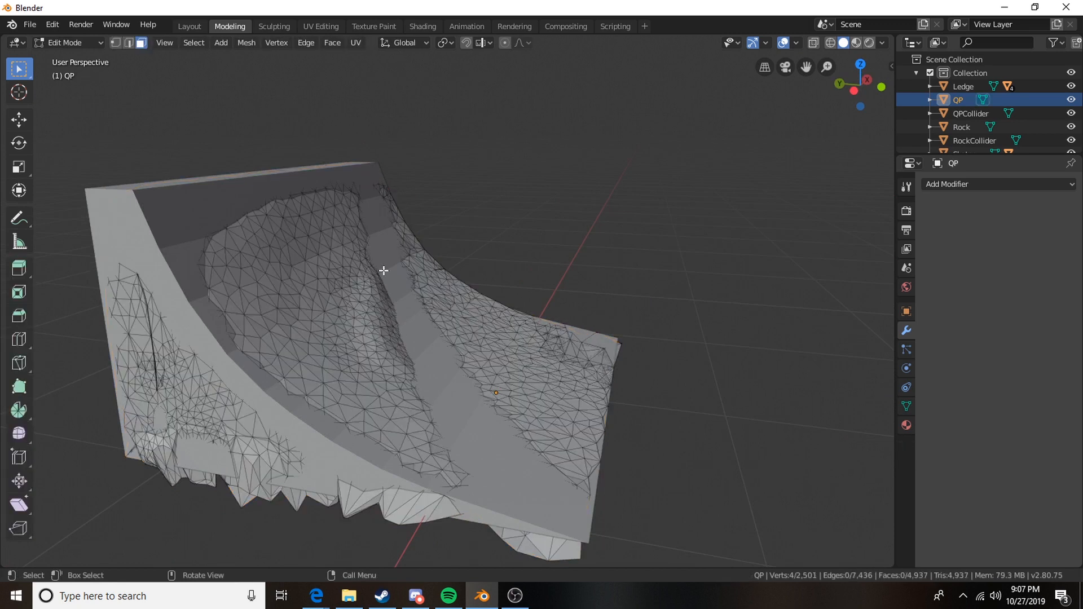
click(970, 113)
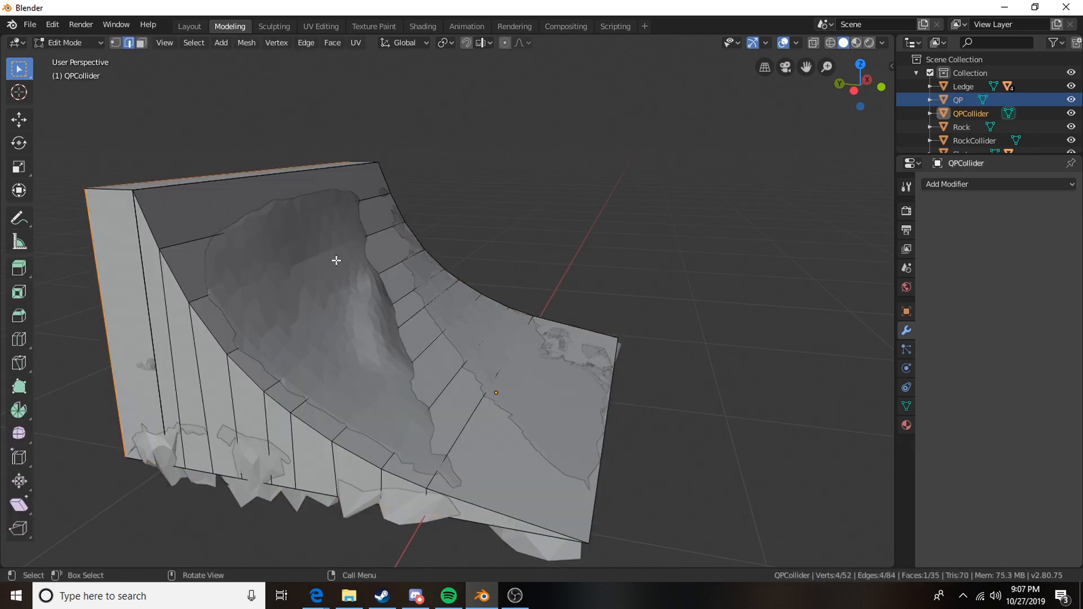
key(g)
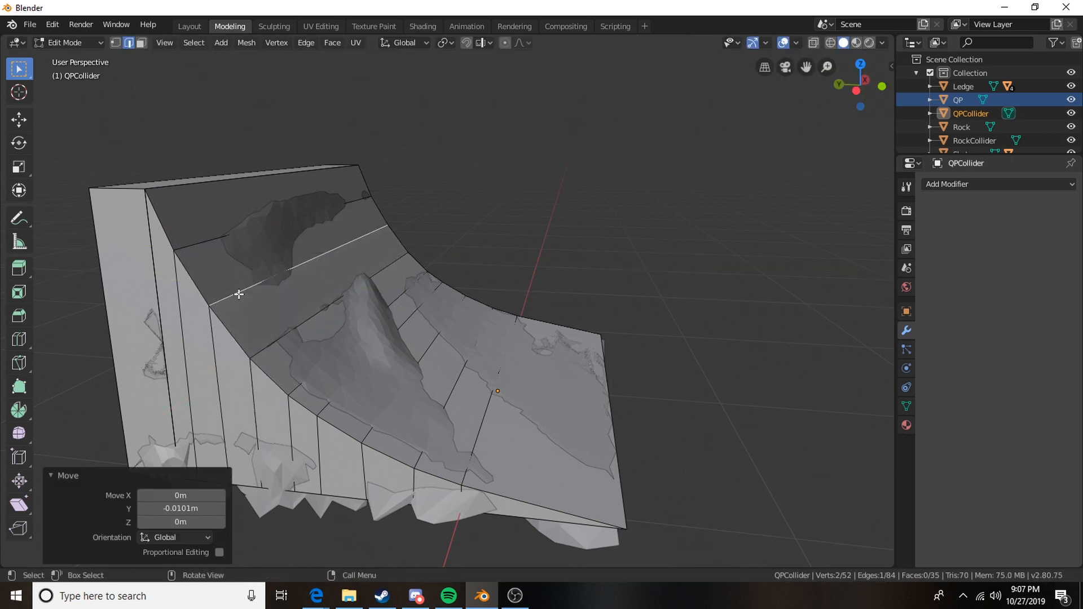
key(g)
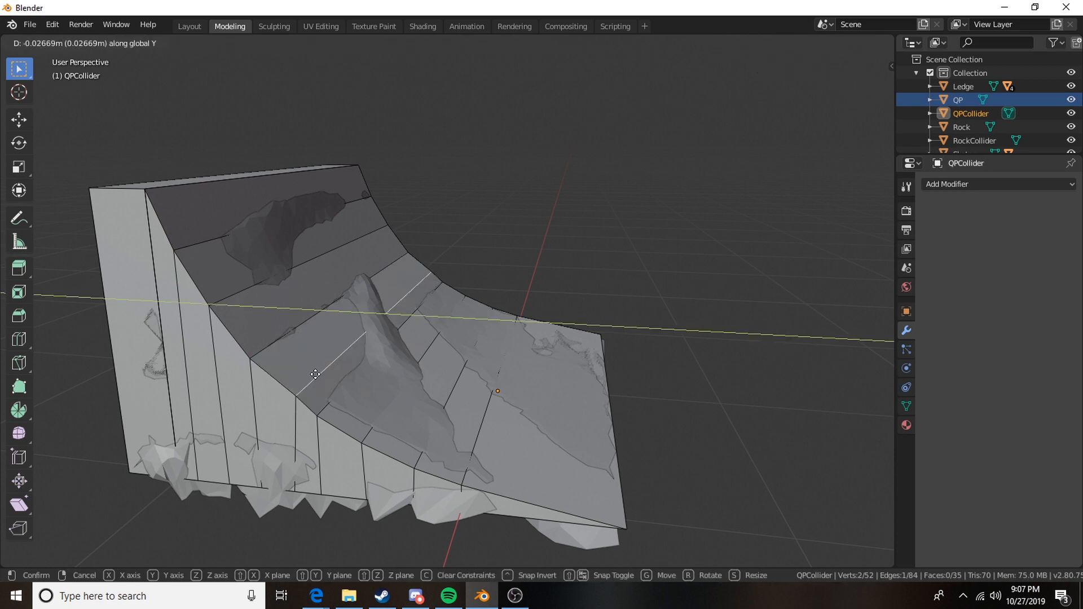
click(311, 375)
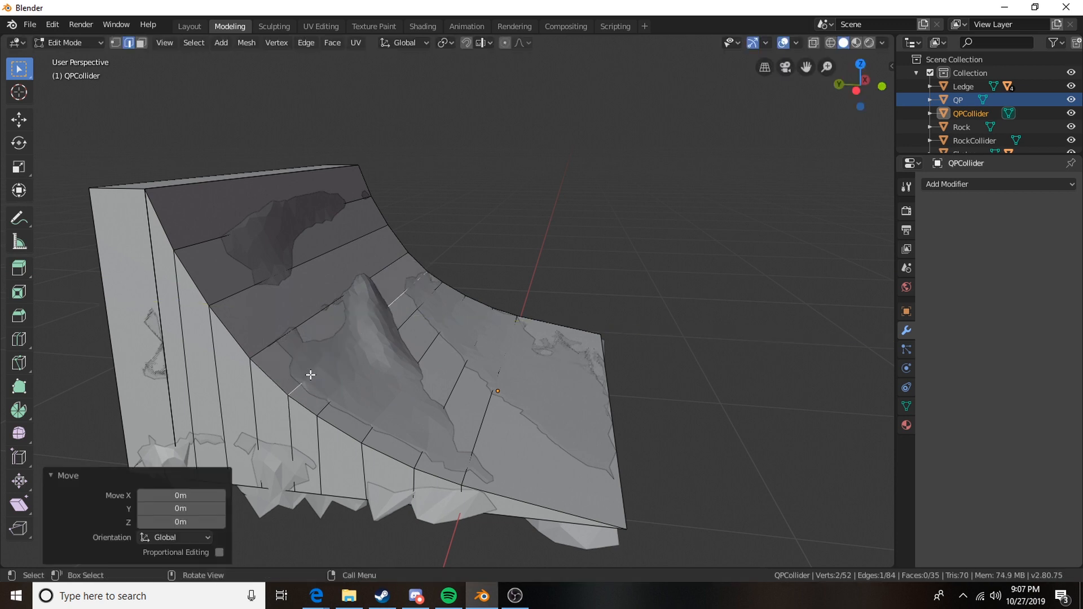
key(Tab)
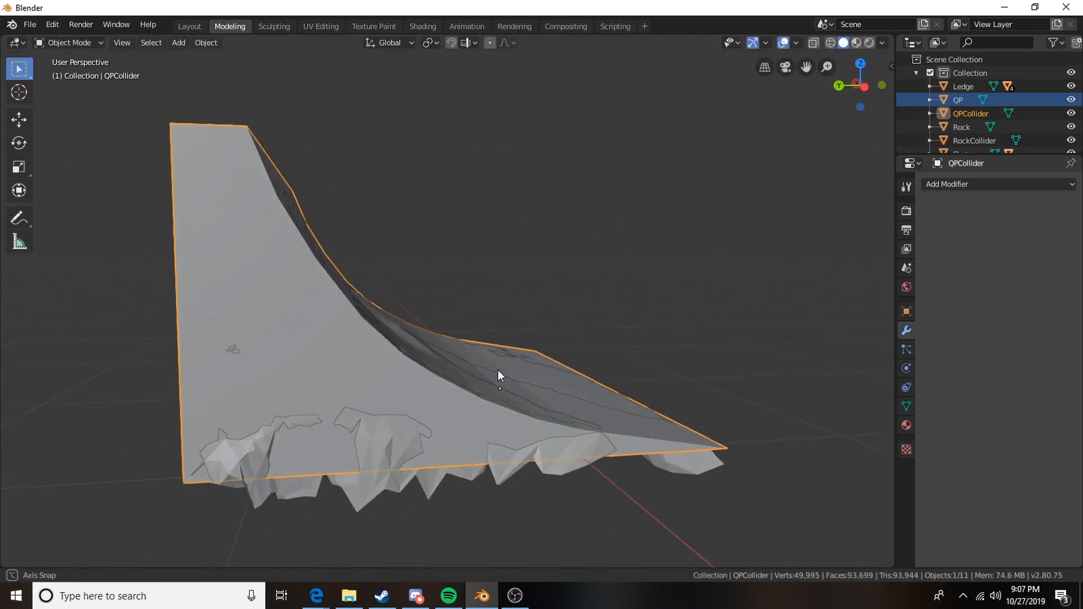
Orbit and zoom to check QPCollider against the quarter-pipe curve.
drag(499, 375, 430, 326)
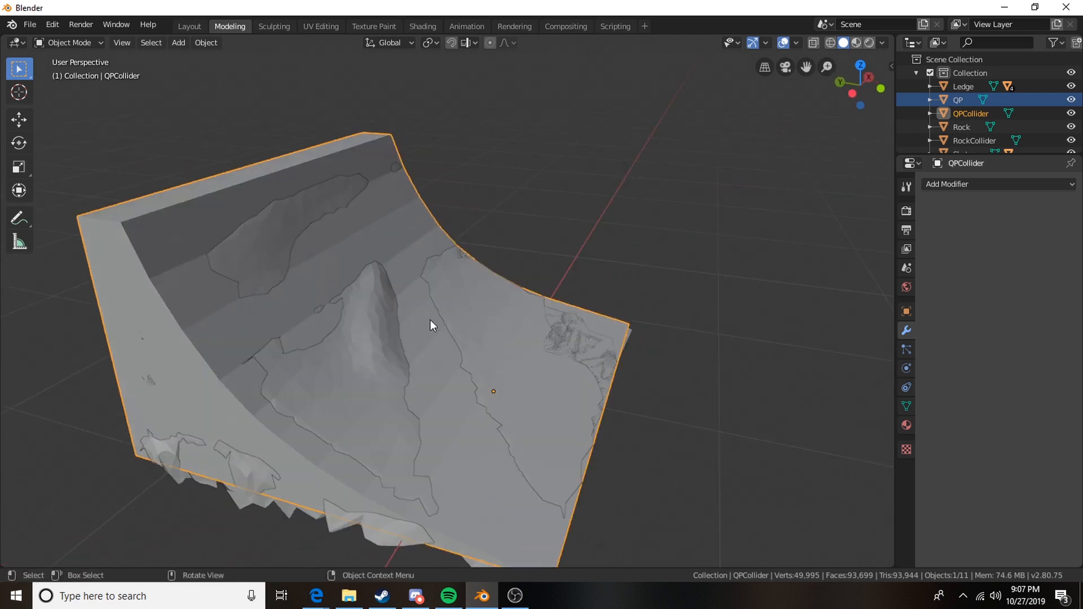
drag(432, 325, 569, 407)
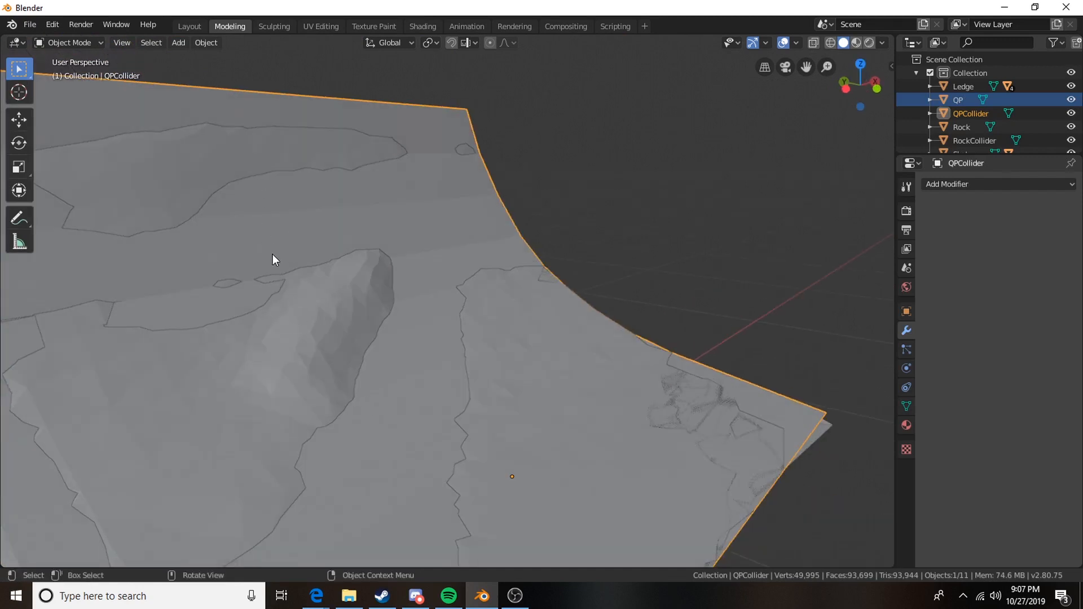
mouse_move(357, 304)
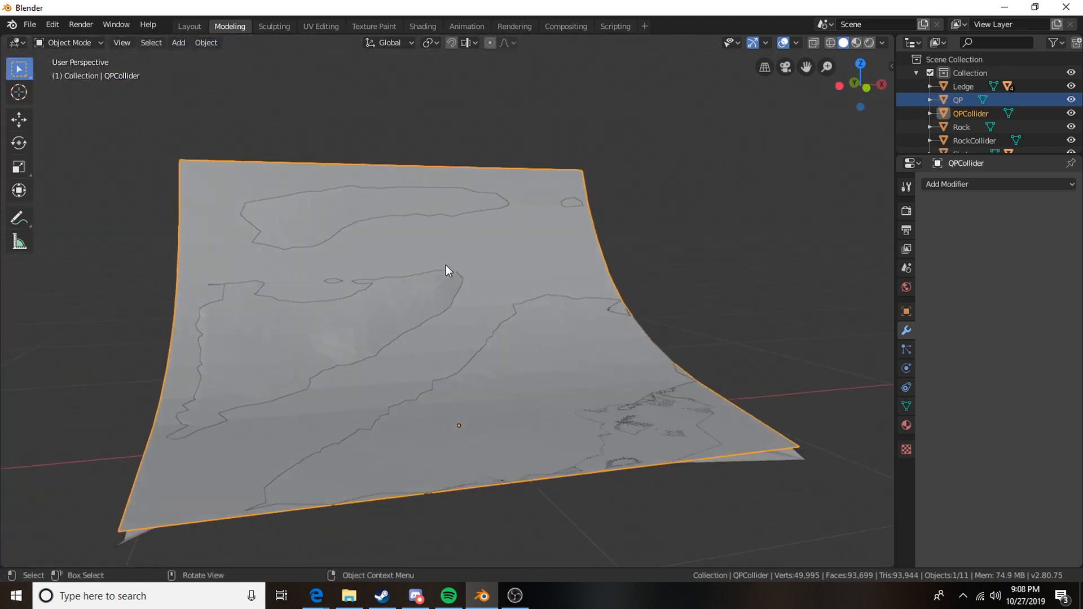
scroll(down, 3)
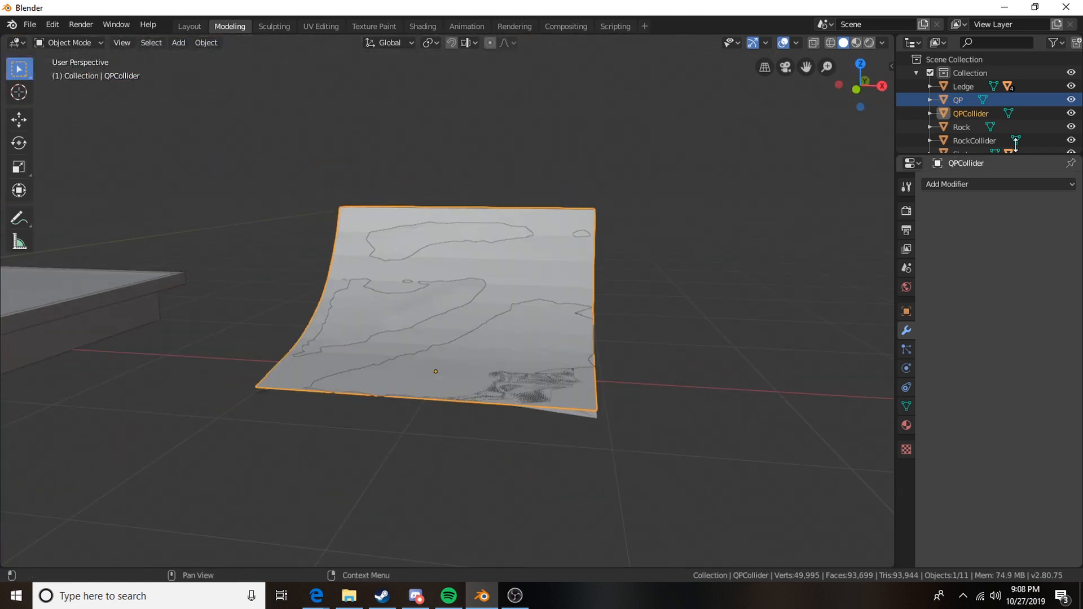
Select QPCollider with QP and parent the collider to the quarter pipe.
click(971, 114)
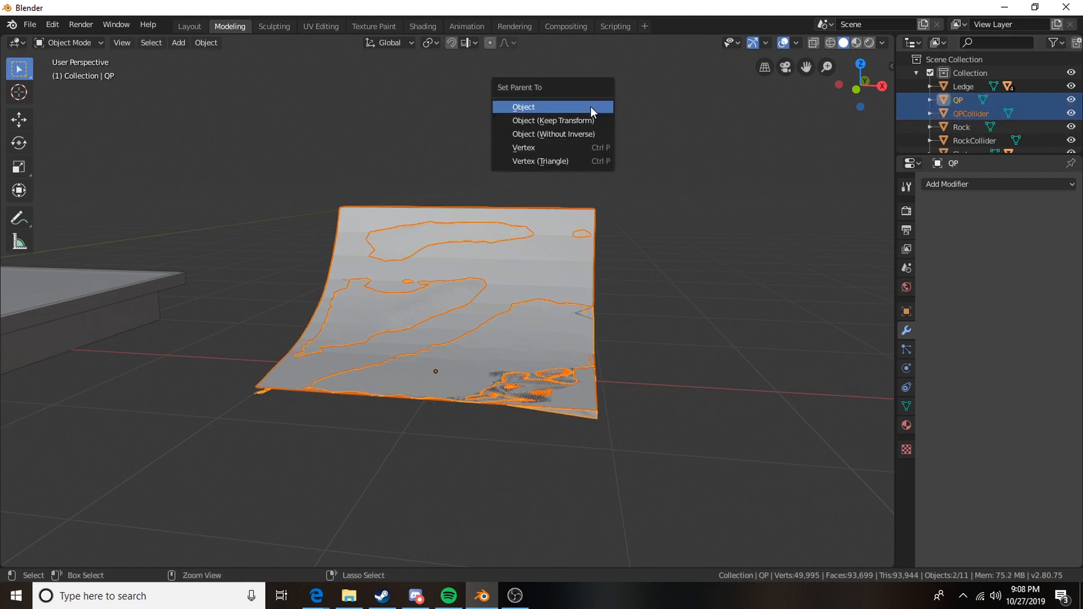
click(524, 107)
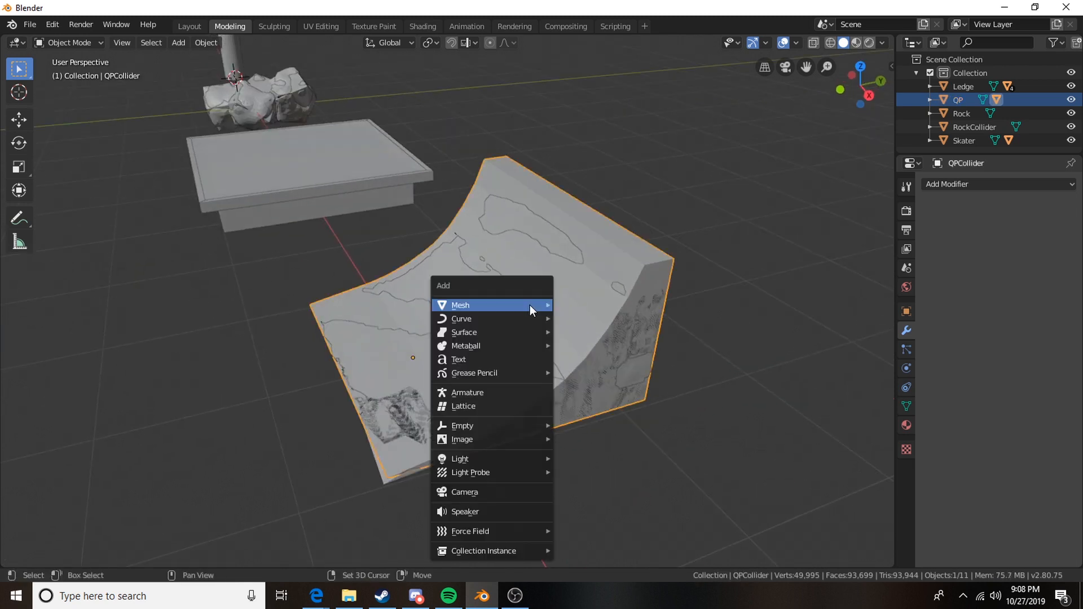
mouse_move(473, 426)
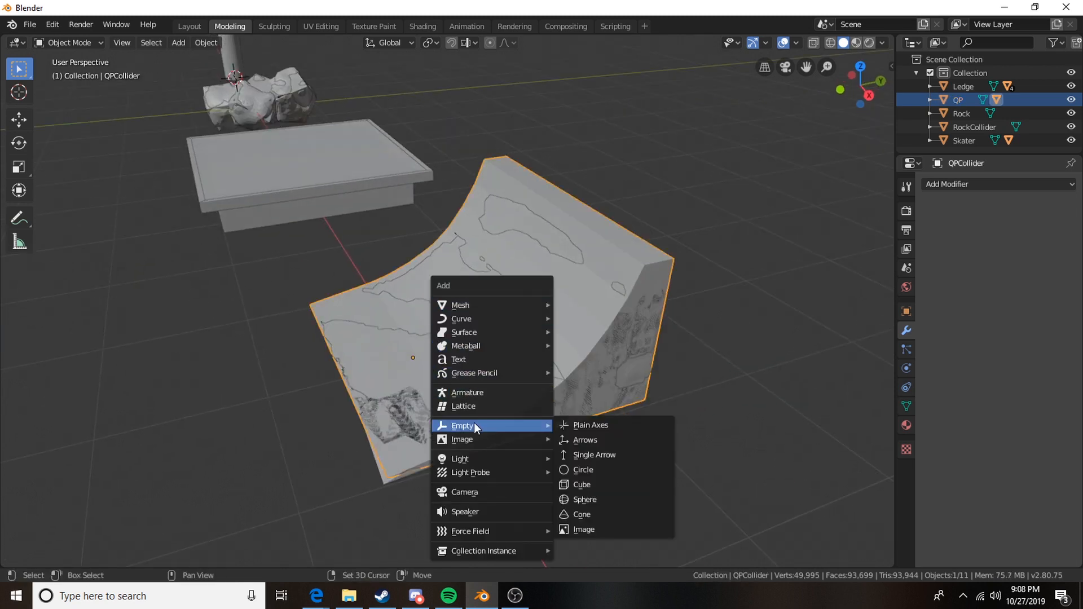
mouse_move(656, 333)
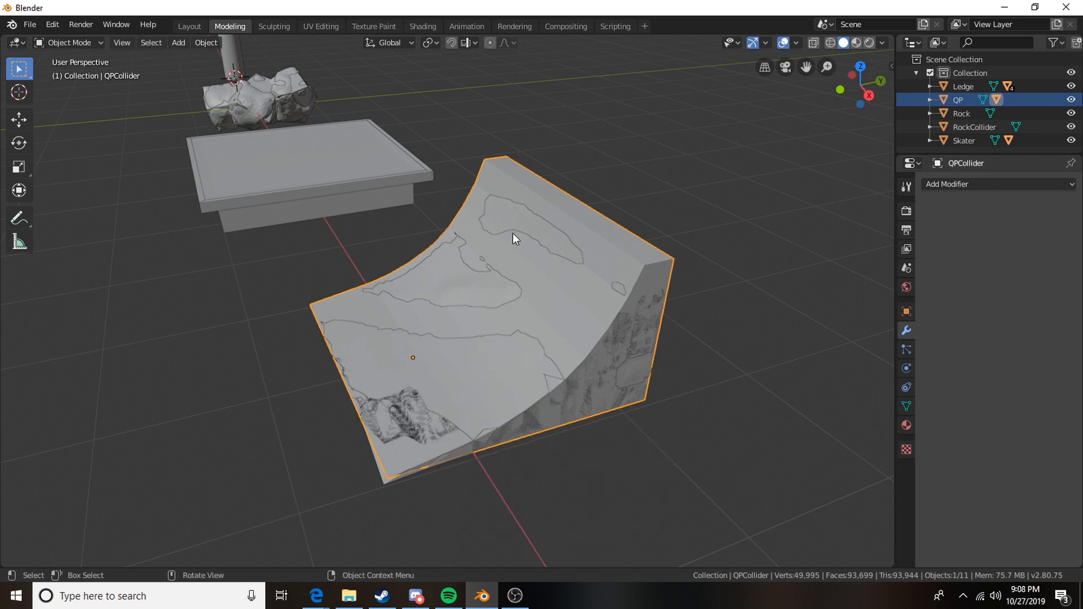
drag(515, 238, 560, 421)
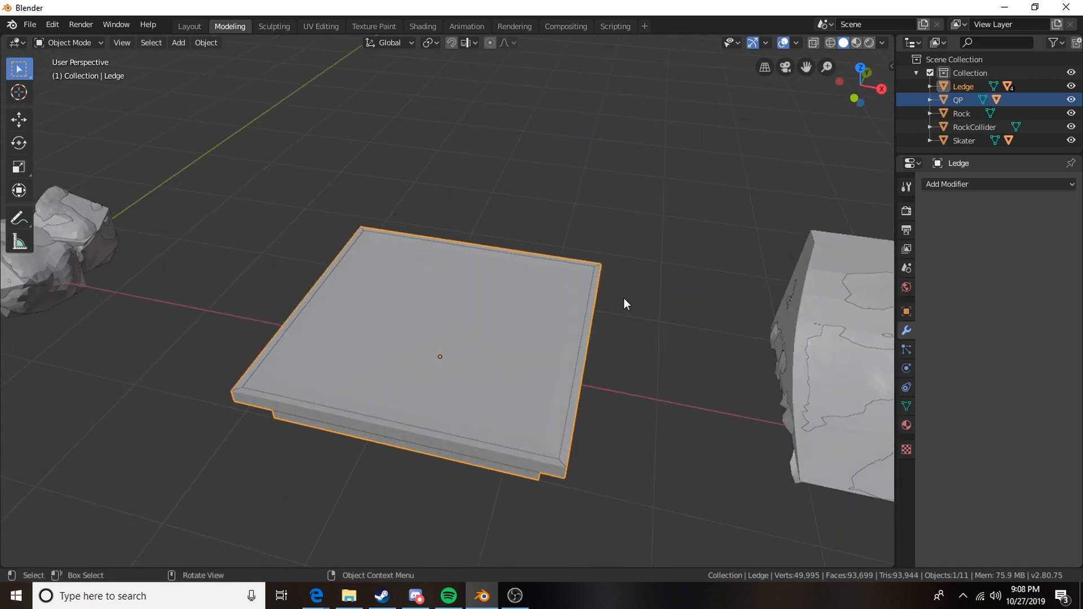
Add an Empty object at the ledge's position.
click(178, 43)
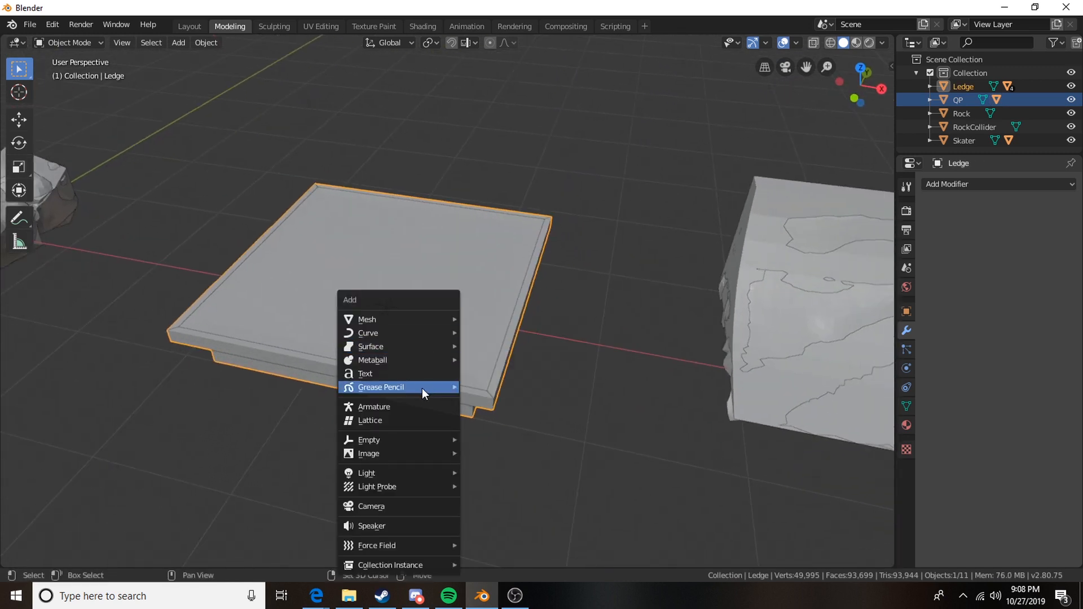
click(370, 440)
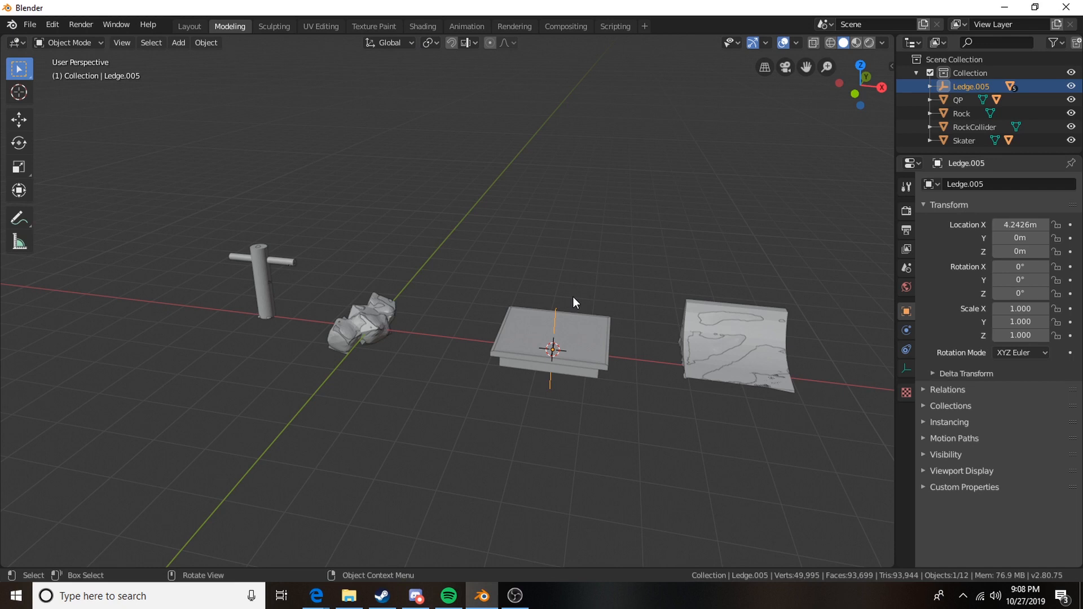
mouse_move(527, 288)
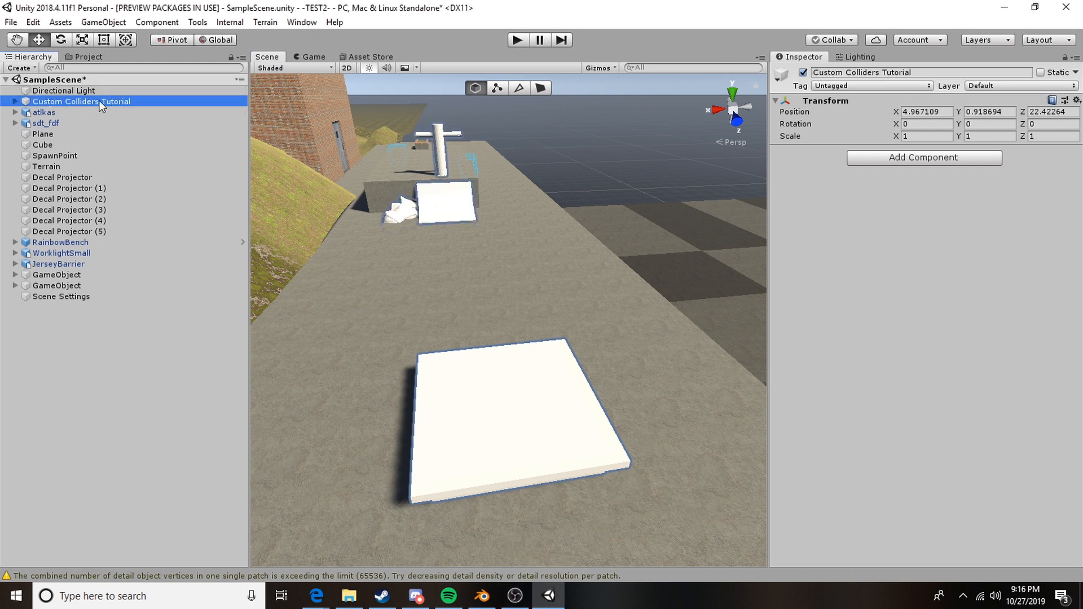
Expand Custom Colliders Tutorial, move the view toward the ledge, and select Skater.
click(12, 101)
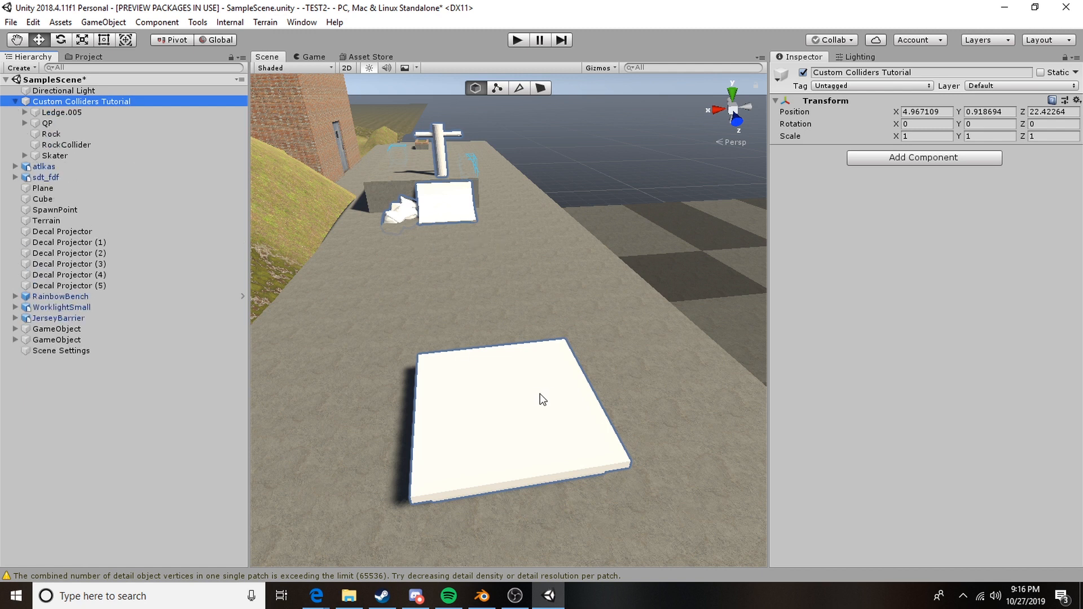
drag(542, 400, 523, 314)
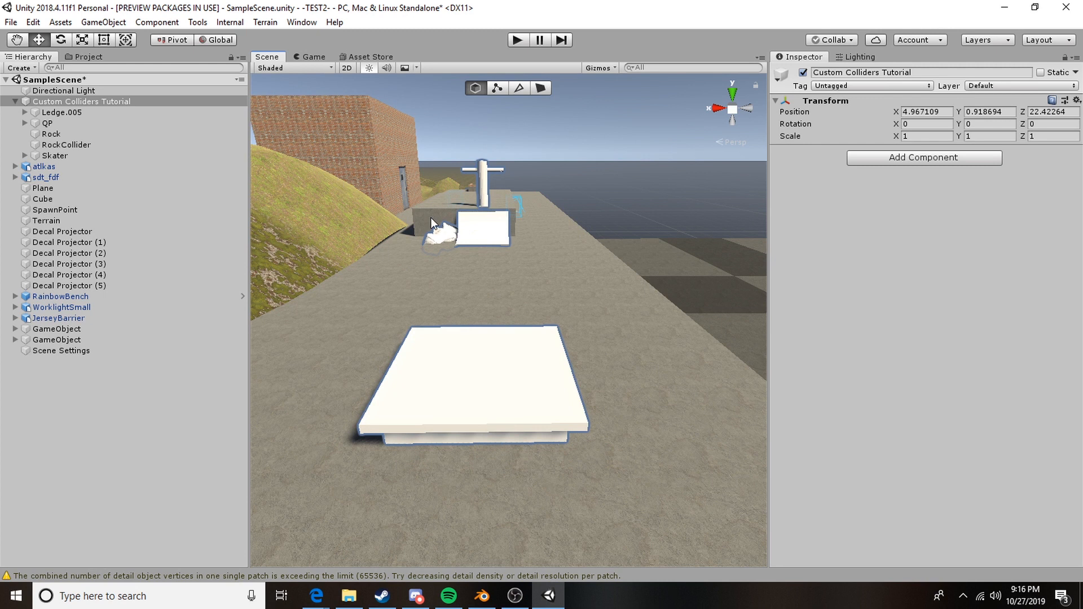
mouse_move(111, 115)
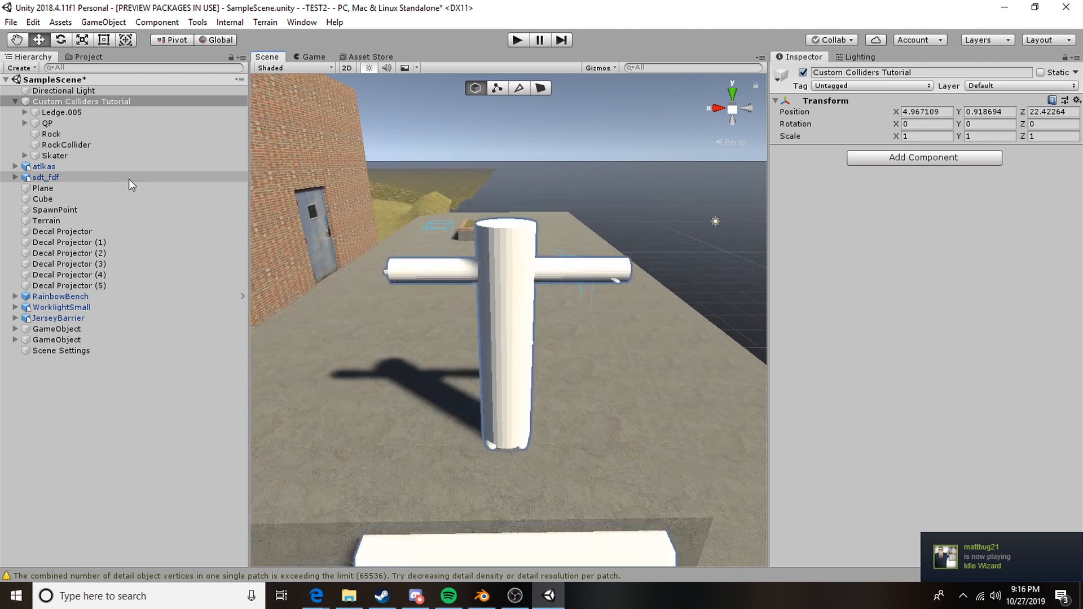
click(55, 155)
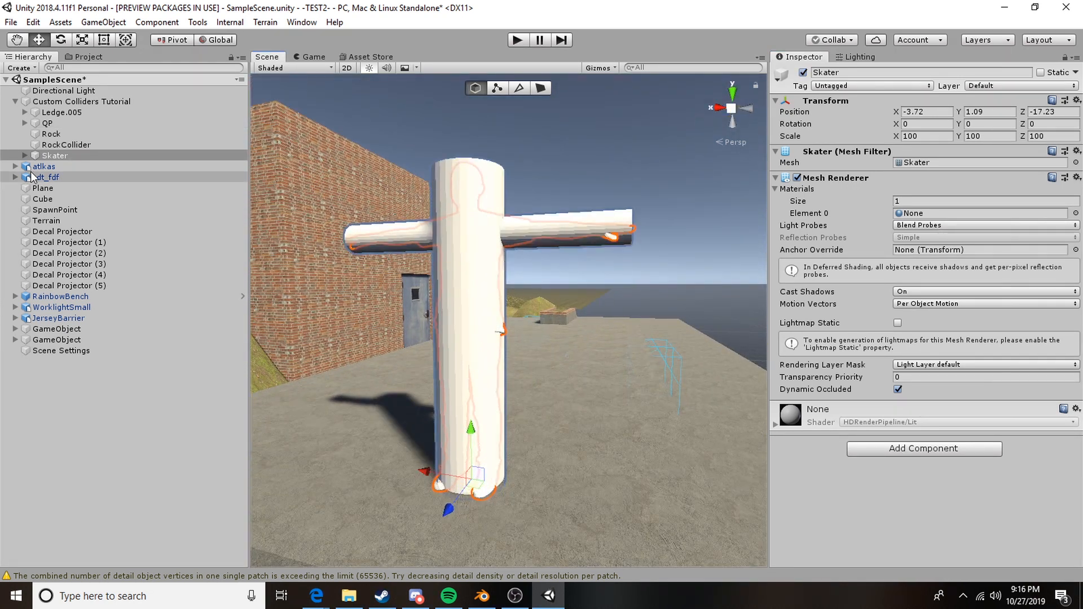
Disable SkaterCollider's mesh rendering and add a Mesh Collider, then orbit to inspect it.
click(22, 155)
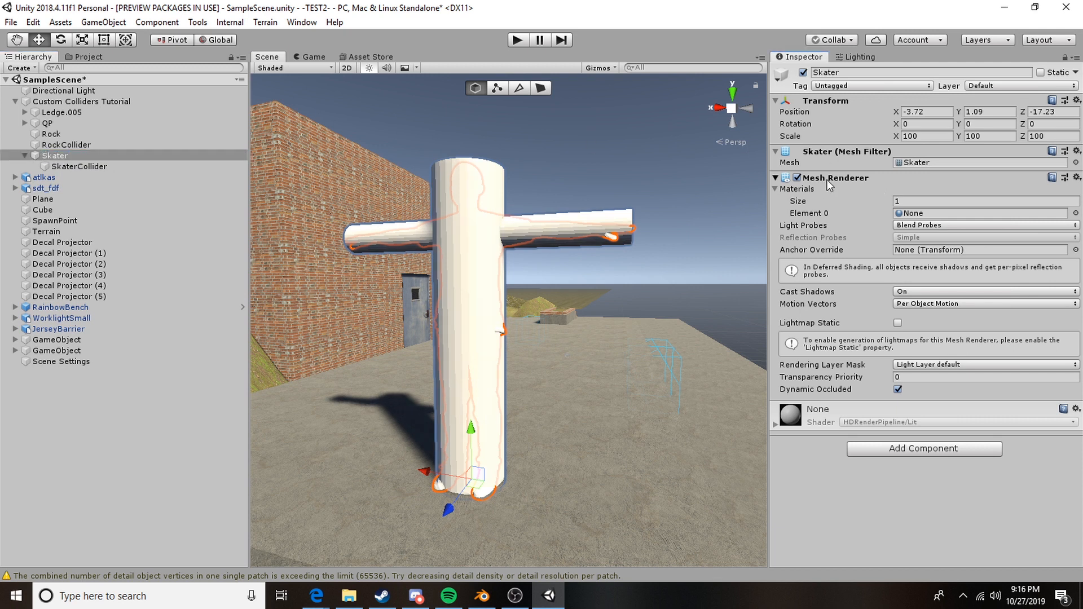
mouse_move(262, 168)
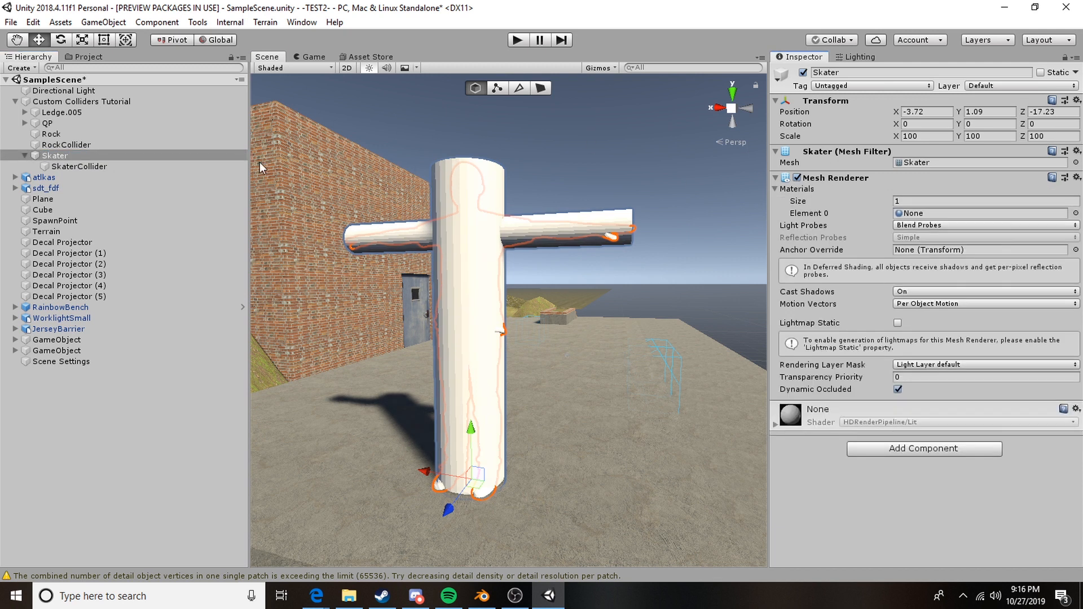
click(78, 166)
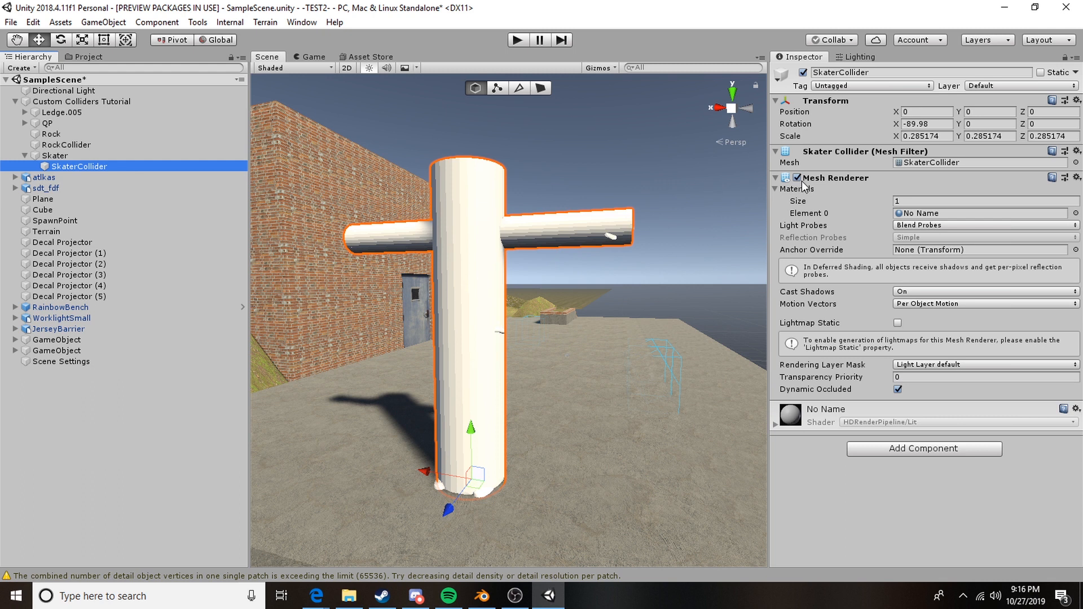
click(924, 448)
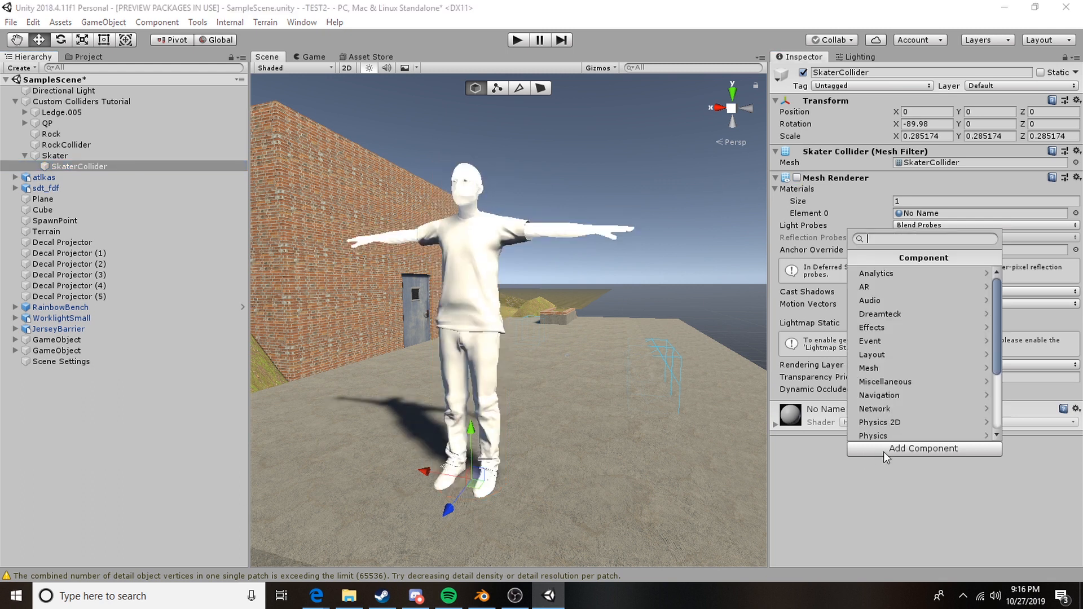
text(m)
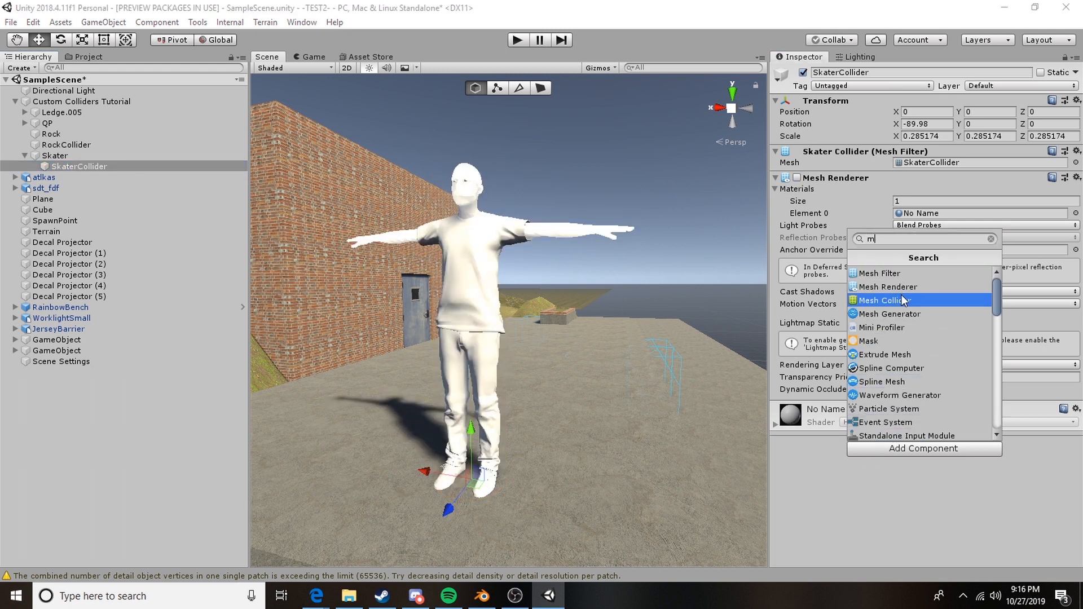
click(884, 300)
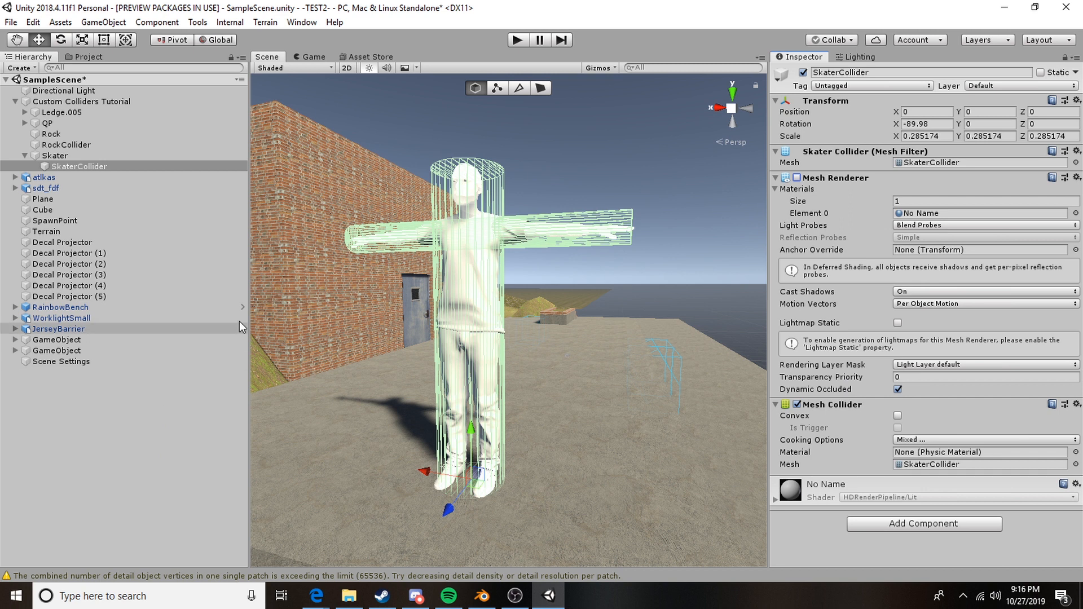
drag(484, 277, 511, 207)
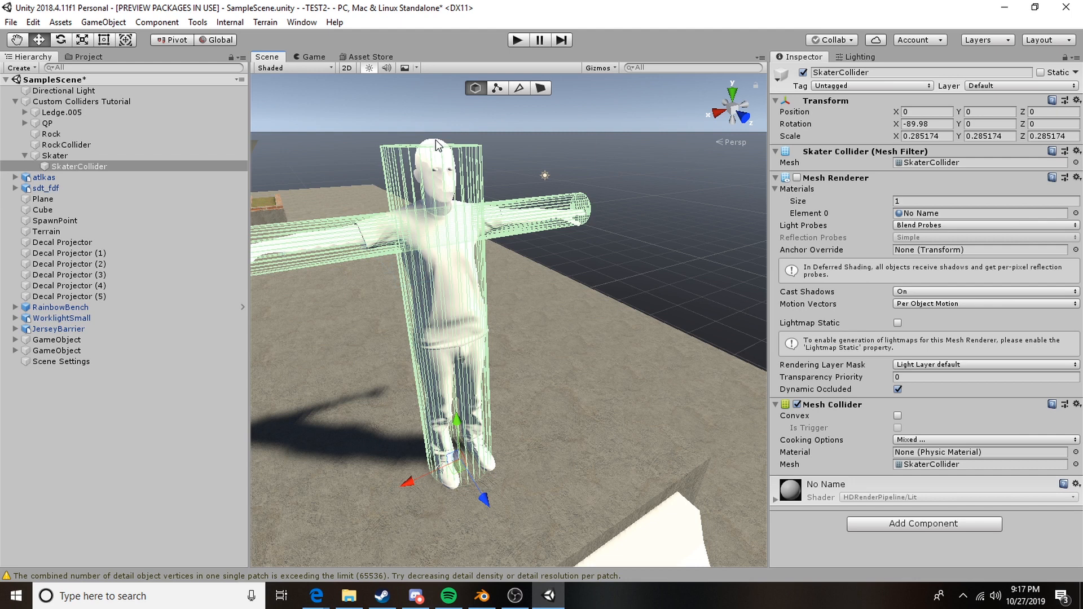
mouse_move(445, 239)
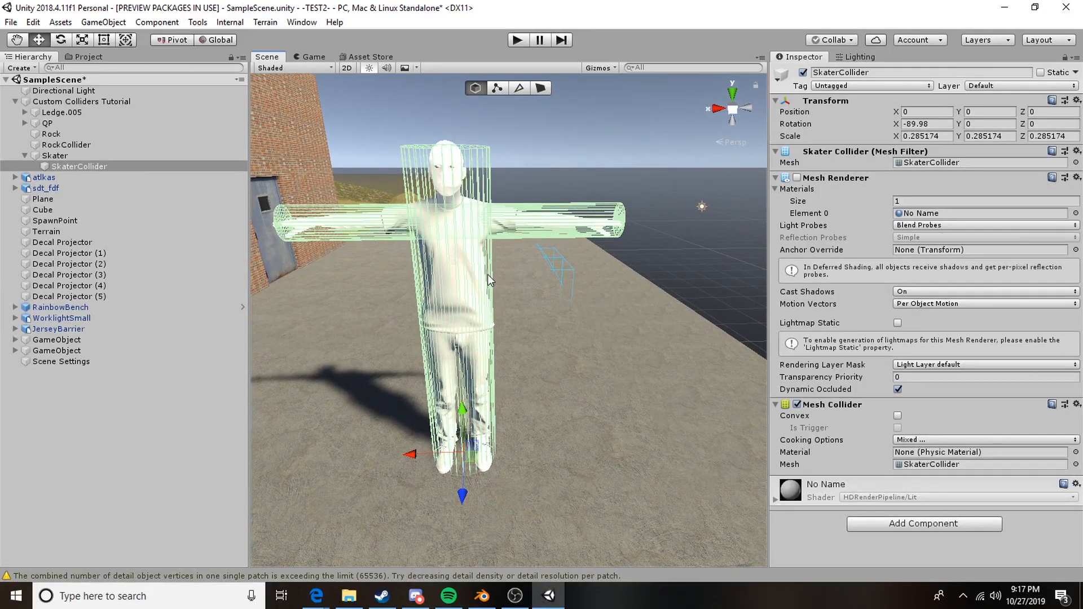
mouse_move(441, 207)
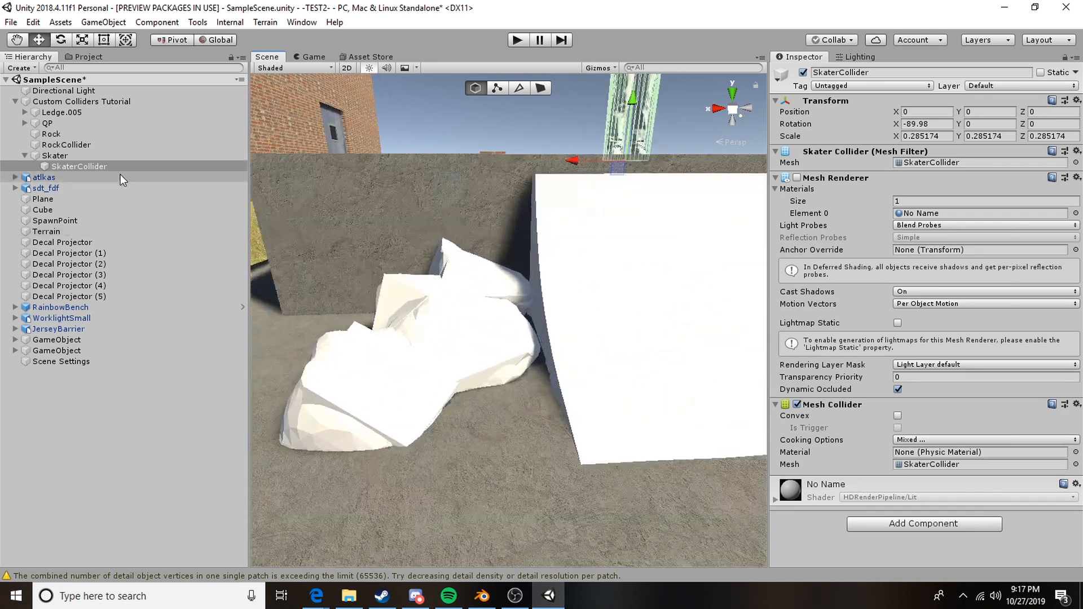
Add a Mesh Collider to RockCollider and check its collider outline.
click(51, 133)
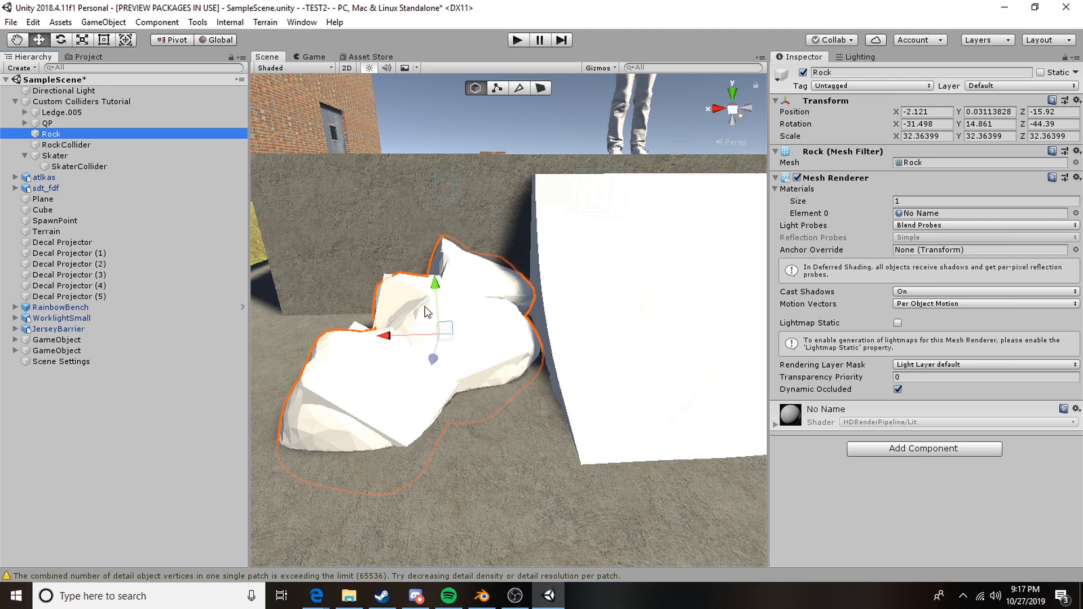
mouse_move(489, 389)
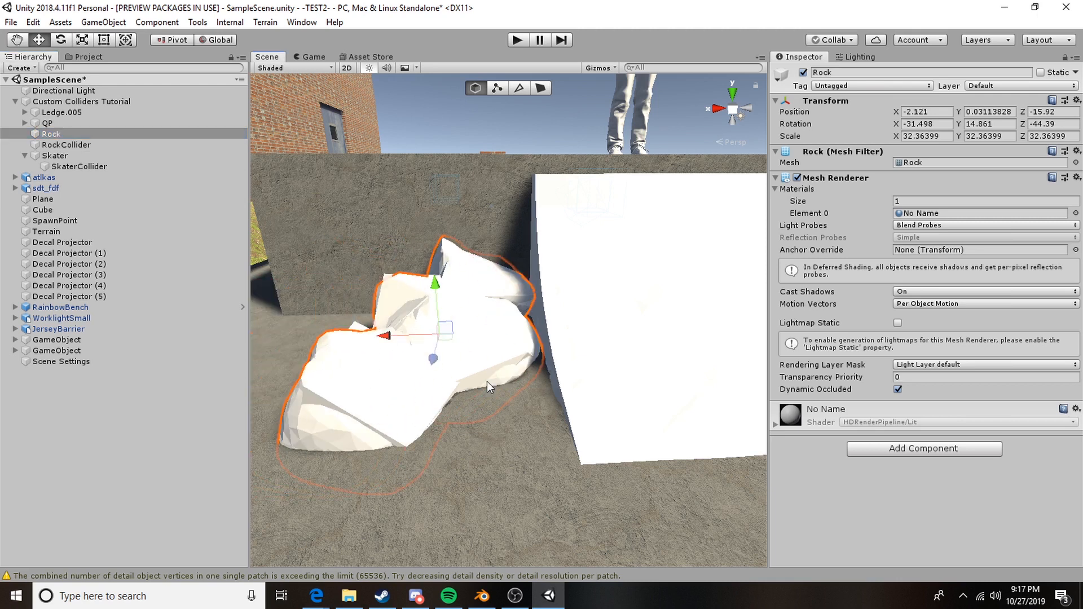
click(66, 144)
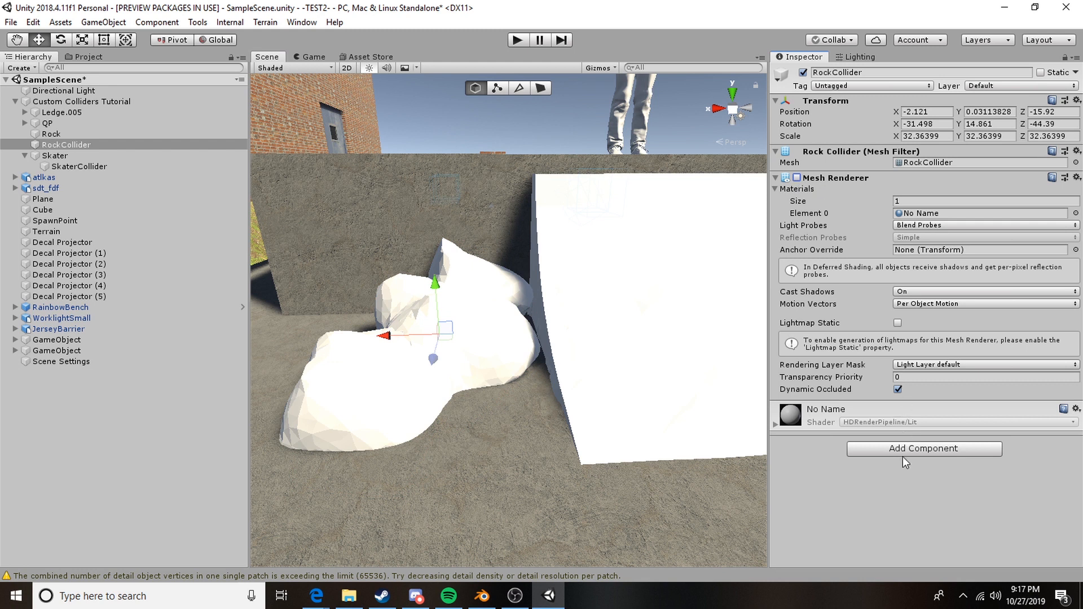
click(924, 448)
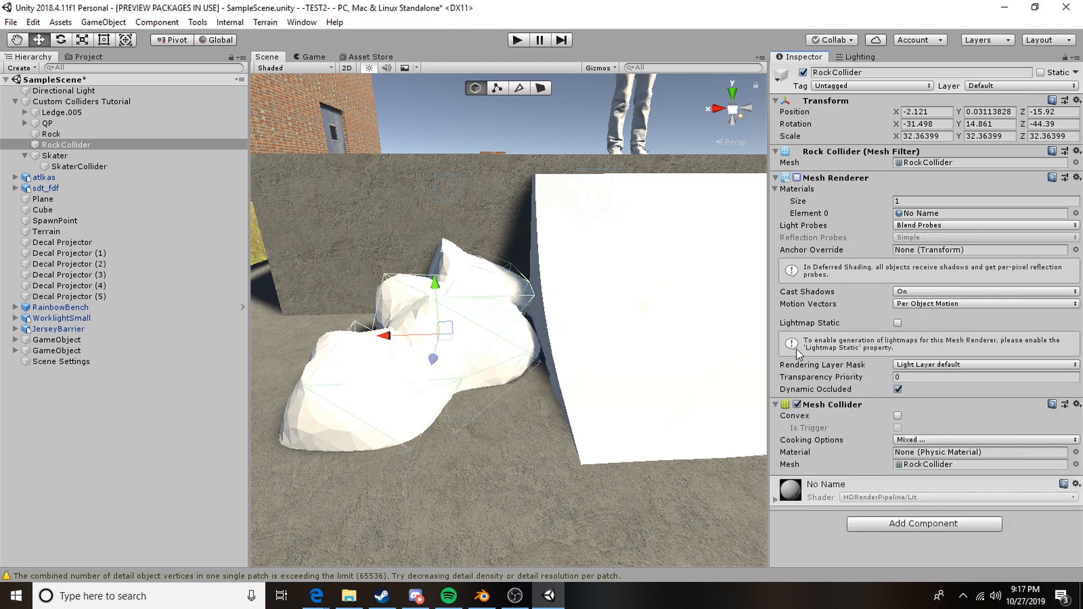
click(50, 134)
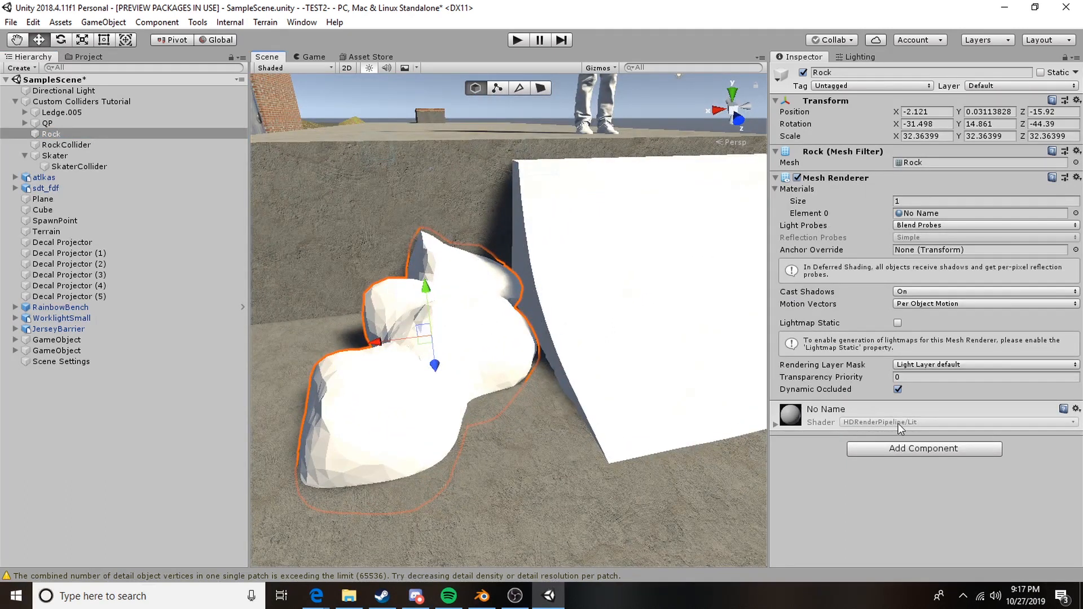
click(66, 145)
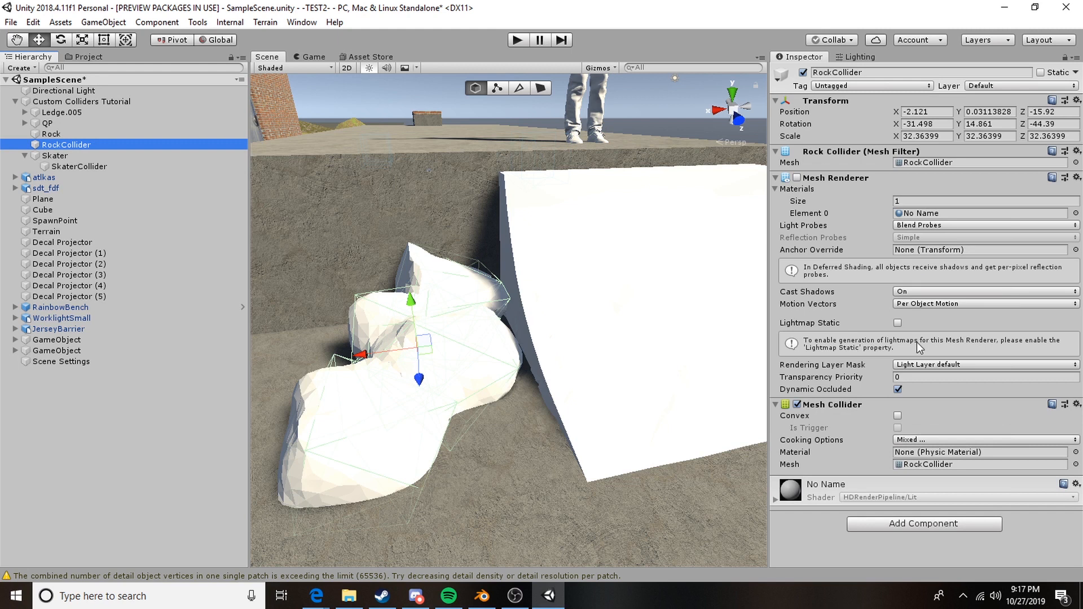
click(1072, 452)
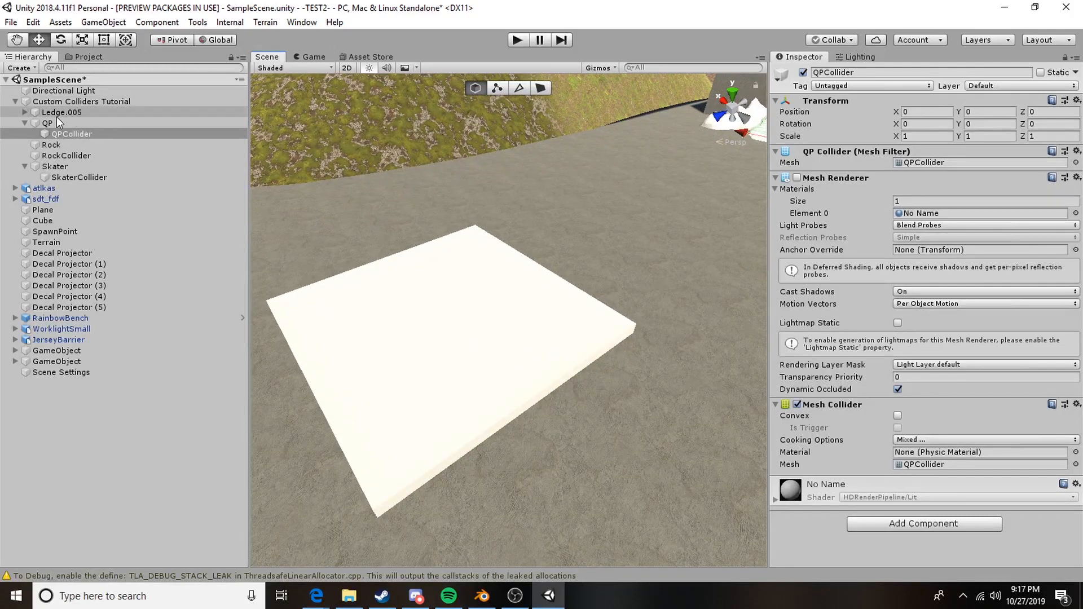
Expand Ledge.005 and select its pieces Ledge.001 through Ledge.004.
click(60, 112)
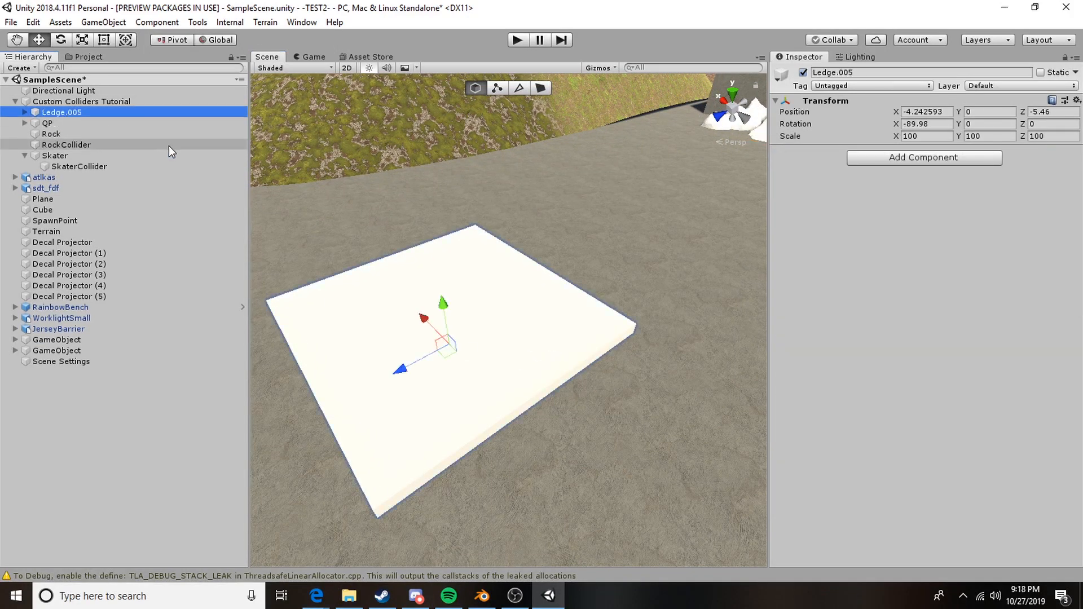
click(22, 112)
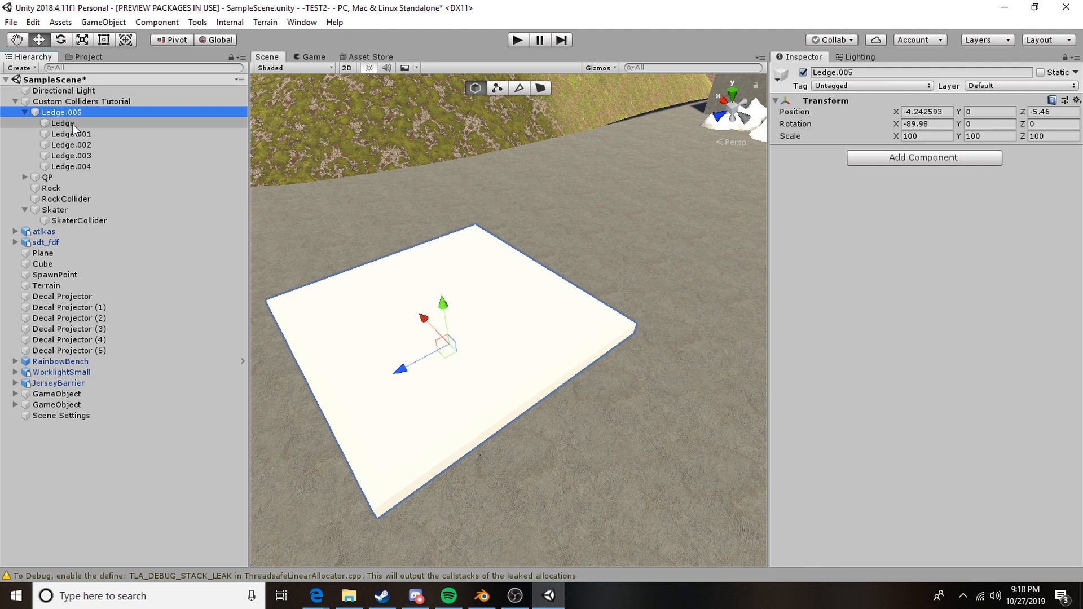
click(61, 123)
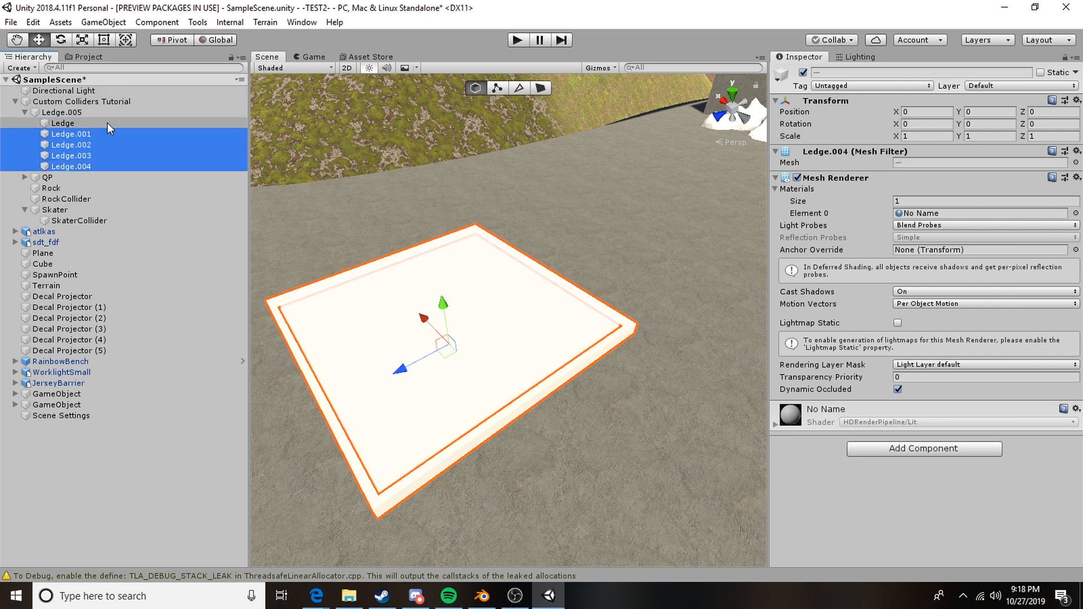
click(55, 112)
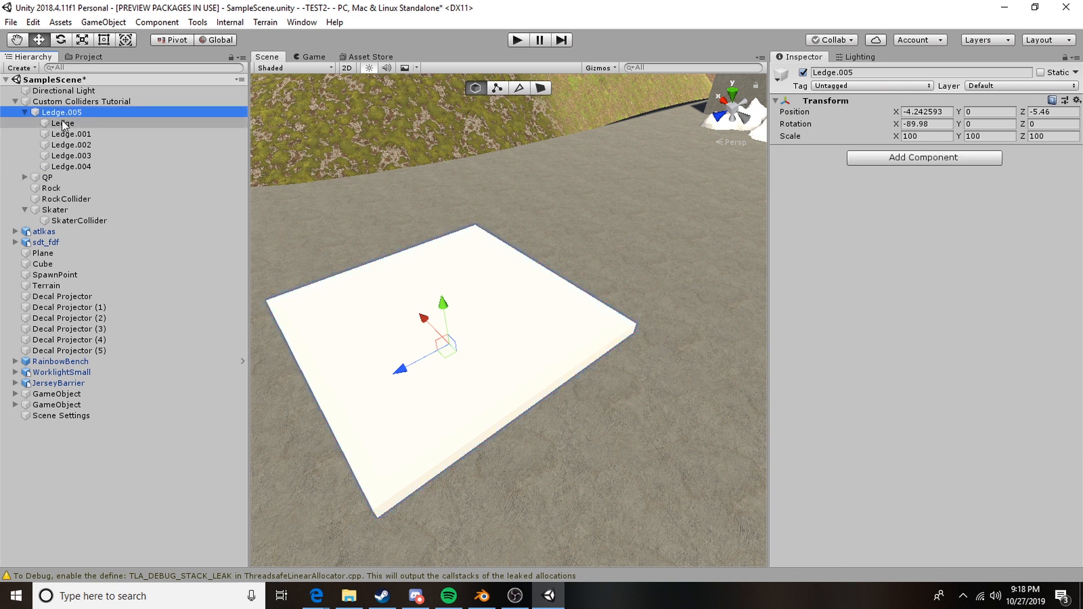
click(70, 134)
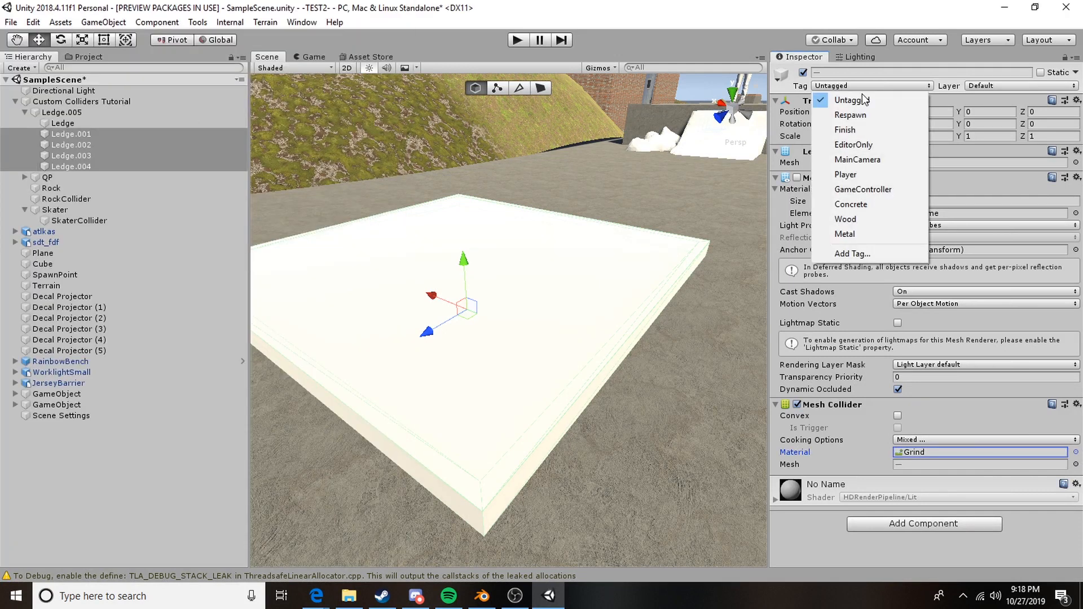
mouse_move(570, 215)
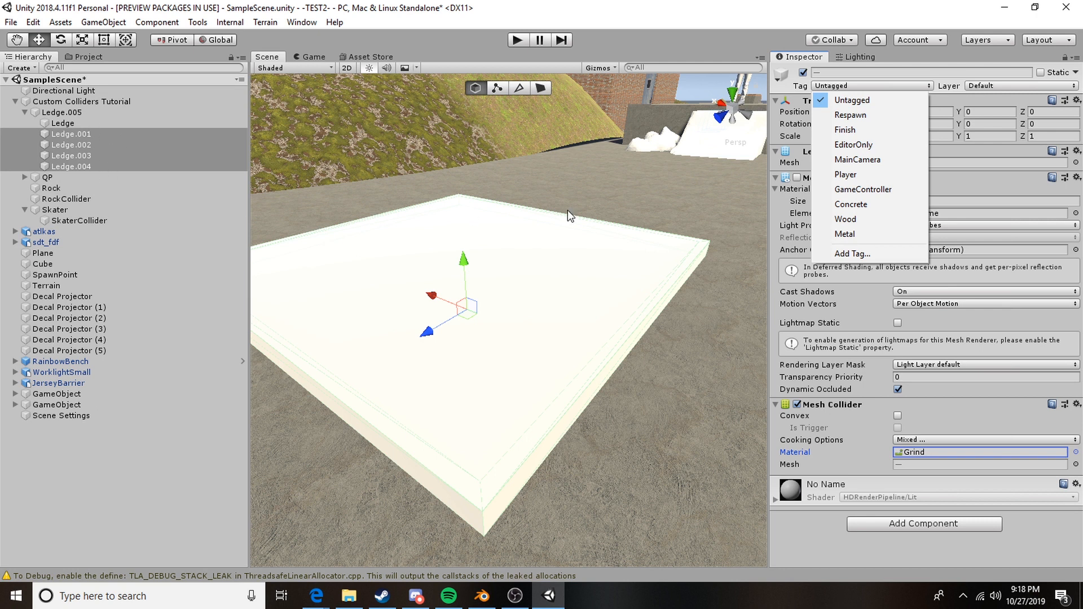
Tag the ledge pieces Concrete and put them on the Grindable layer.
click(851, 205)
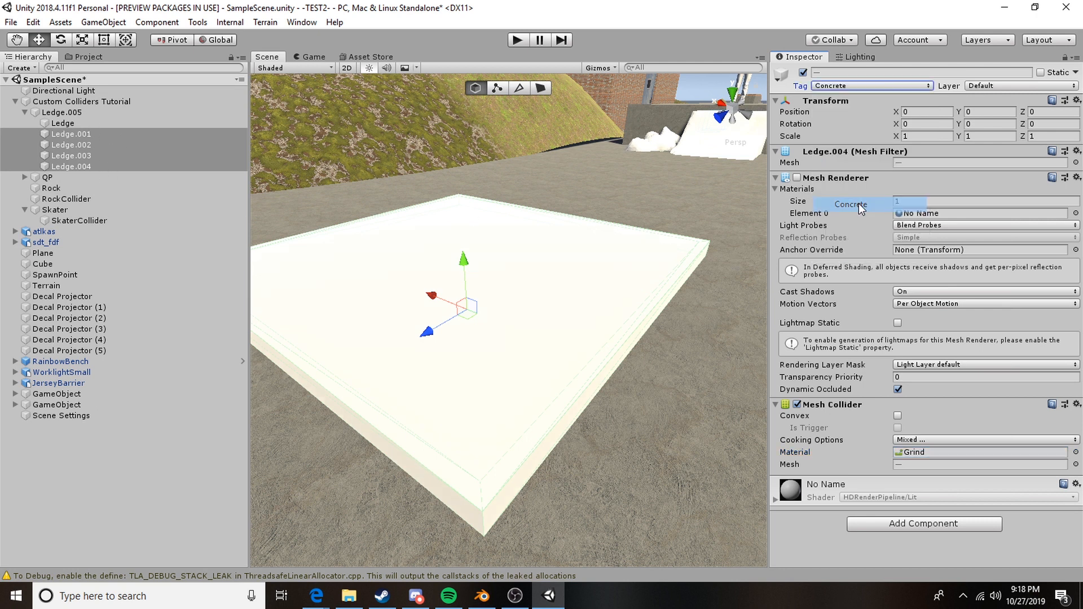
click(1020, 86)
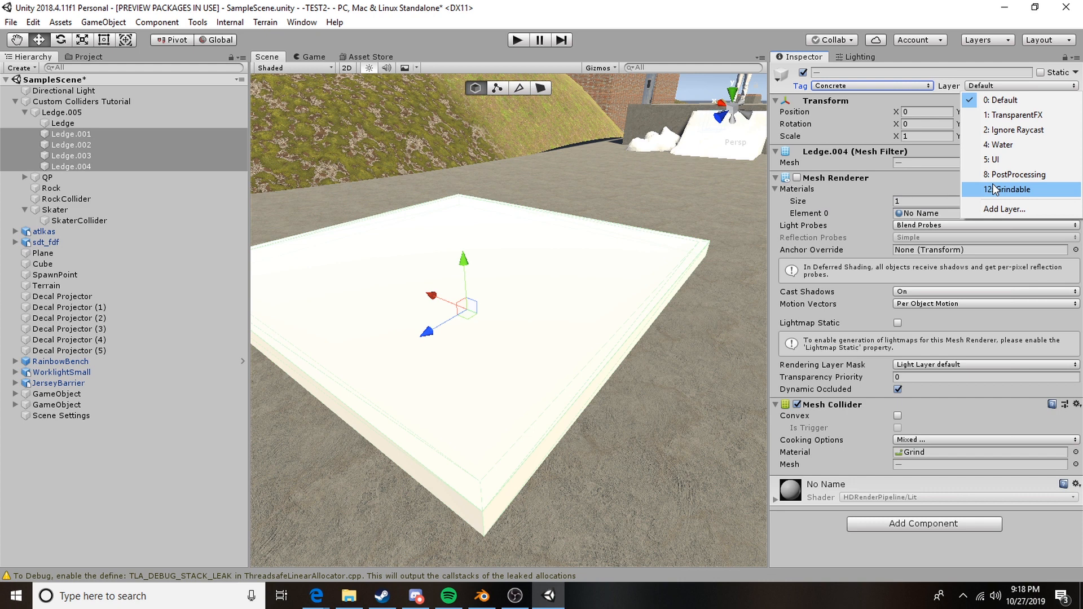
click(1011, 190)
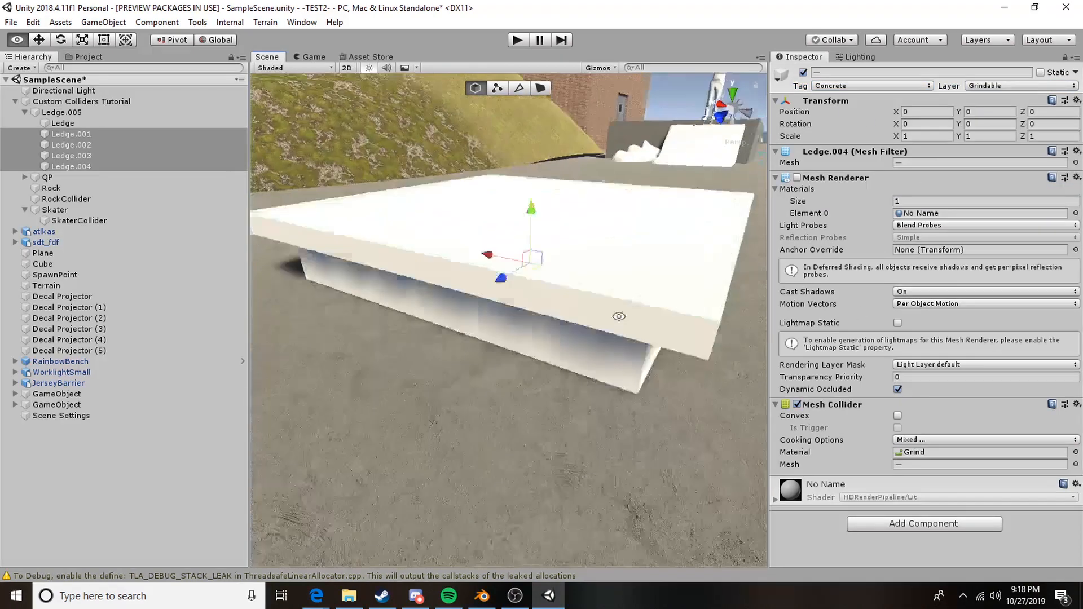
click(70, 134)
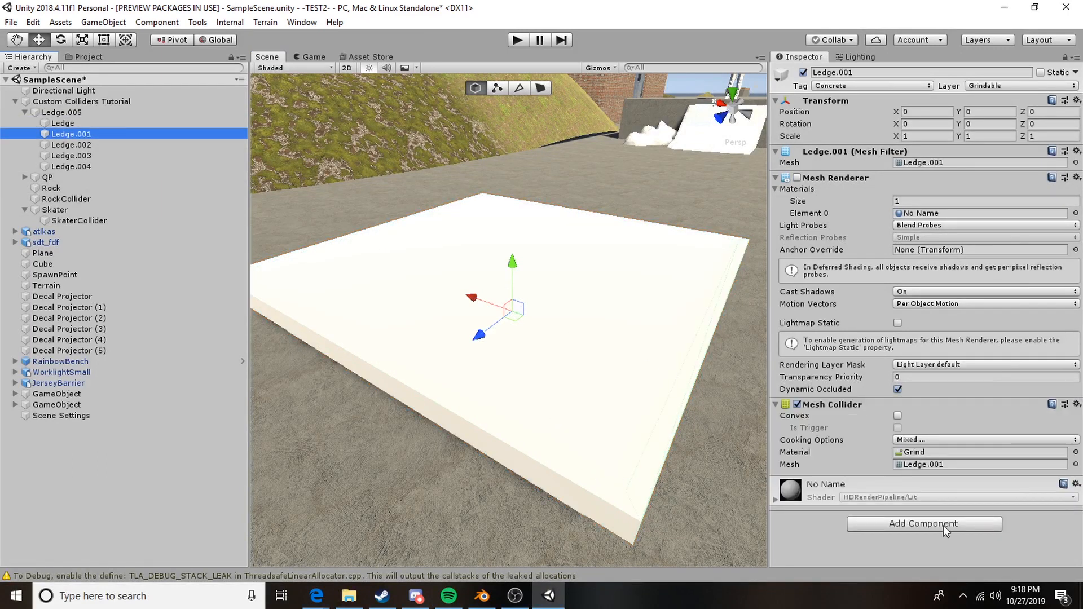
Add a Spline Computer component to Ledge.001.
click(924, 524)
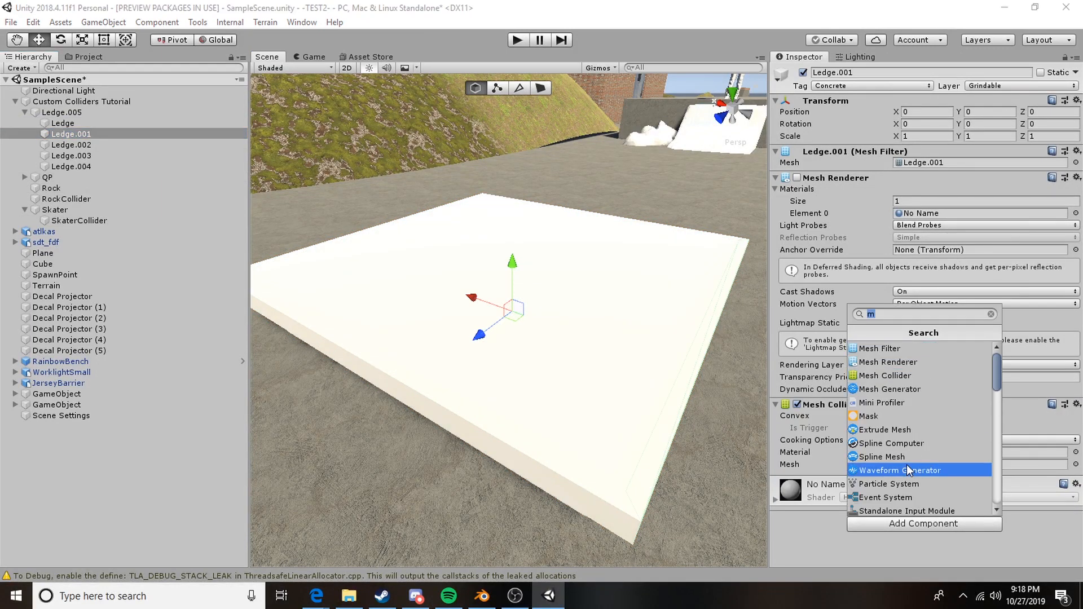
mouse_move(891, 443)
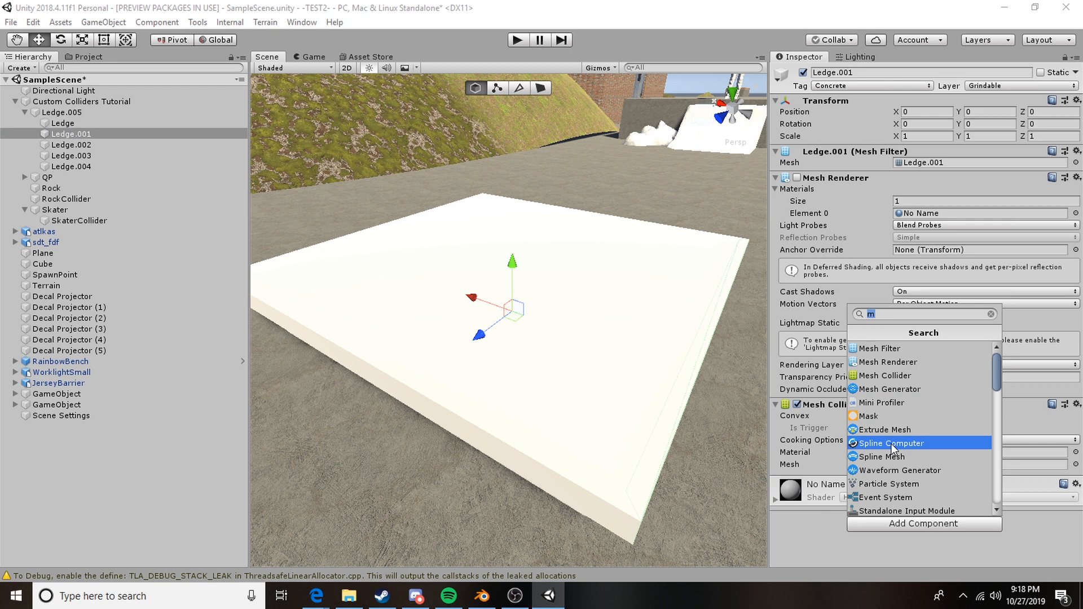
click(891, 443)
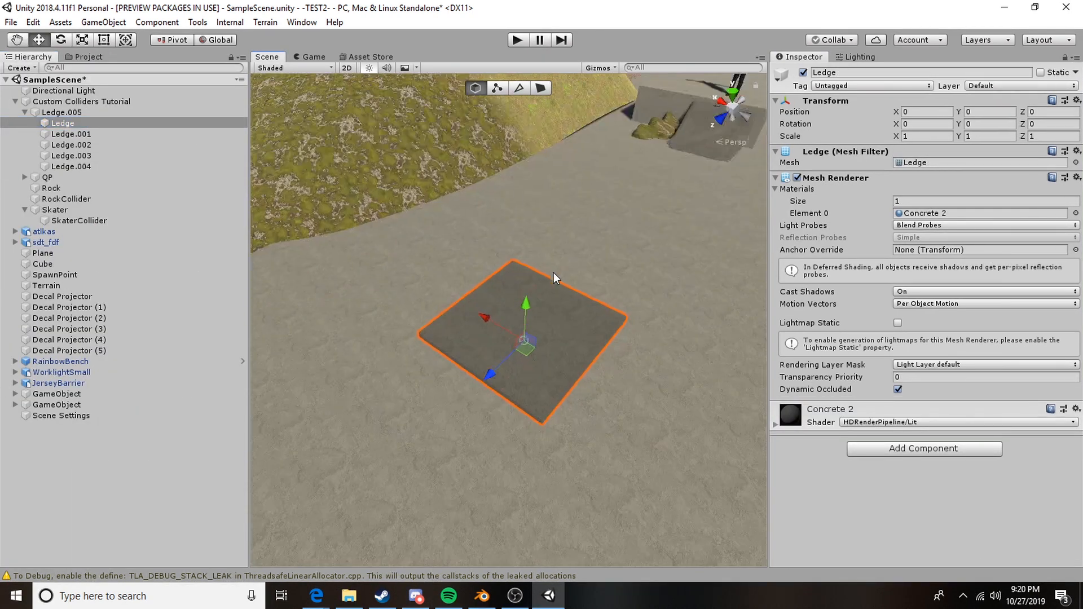
Search components for a Mesh Collider, then select the Ledge.003 edge piece.
text(m)
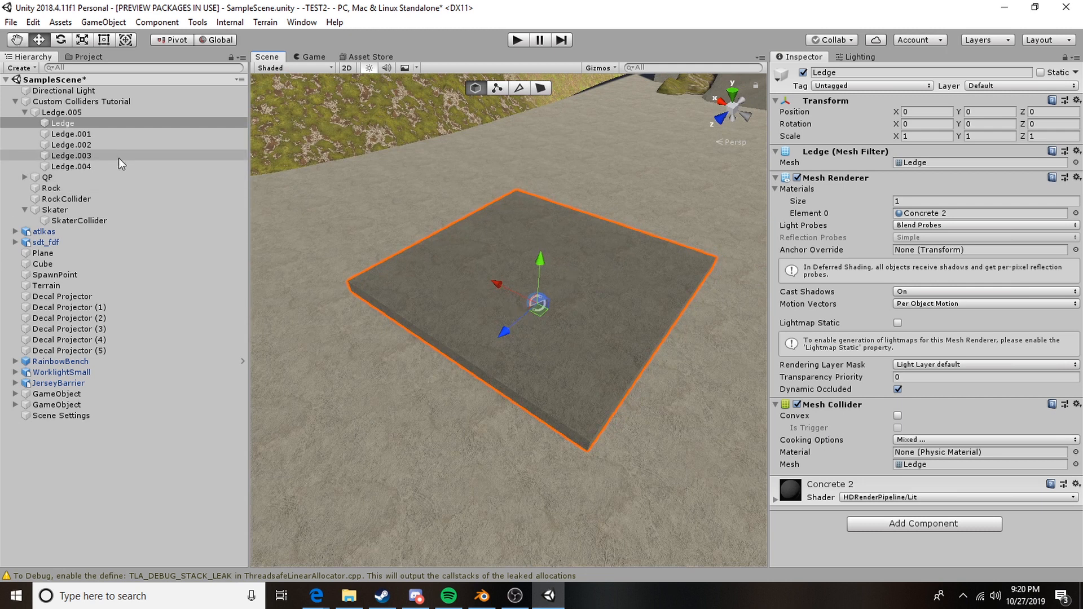
click(66, 155)
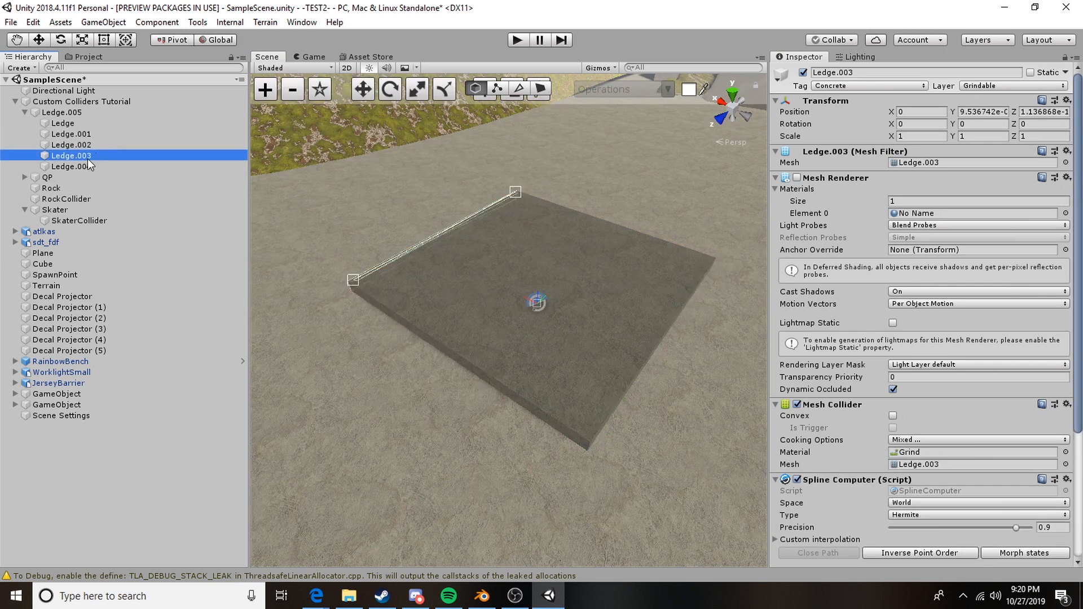
click(61, 123)
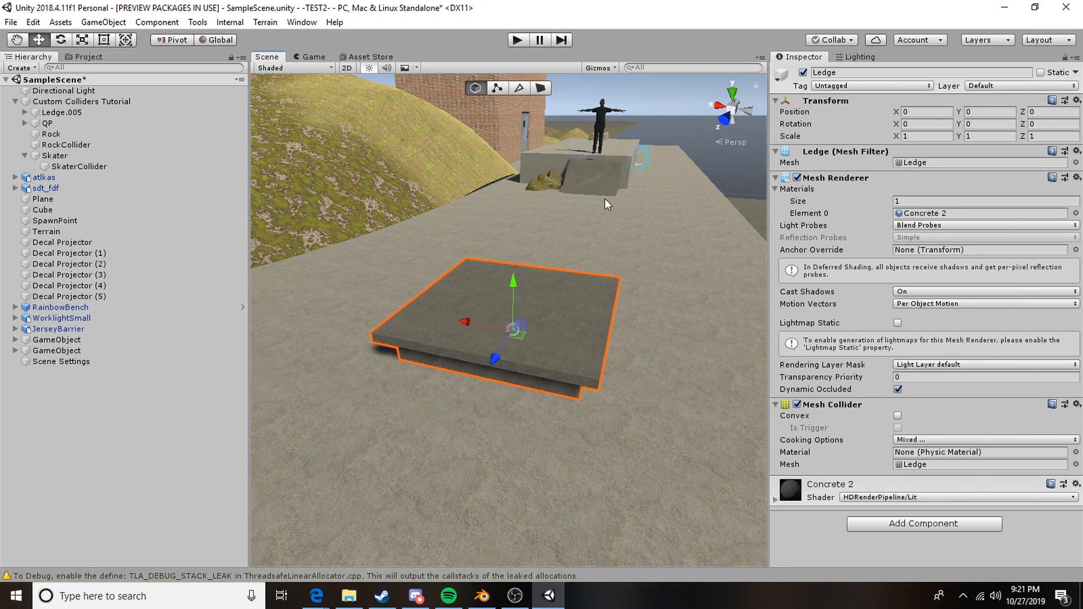
click(50, 134)
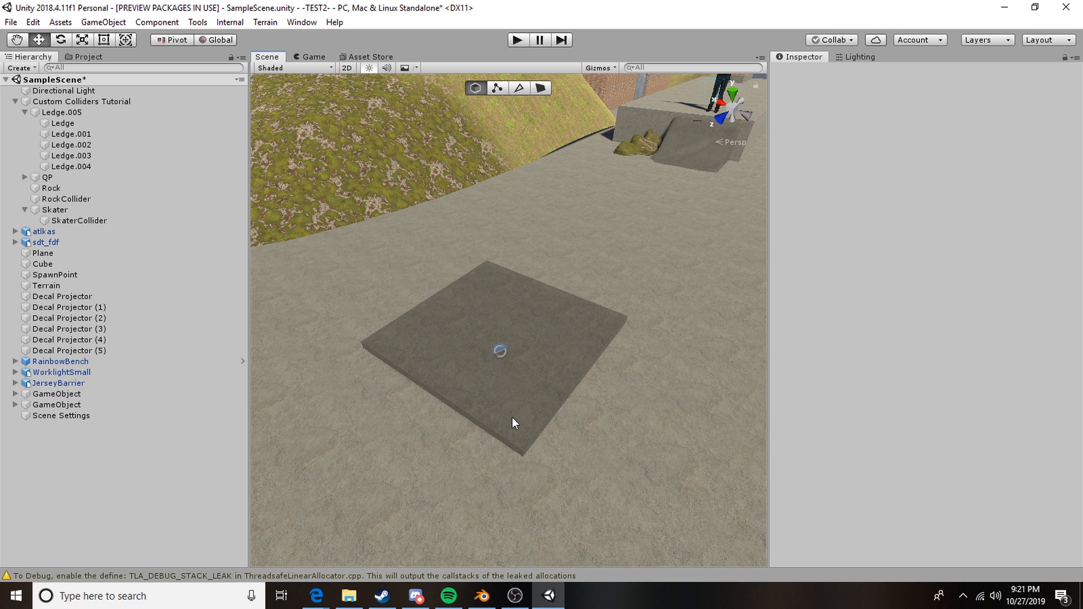
mouse_move(509, 428)
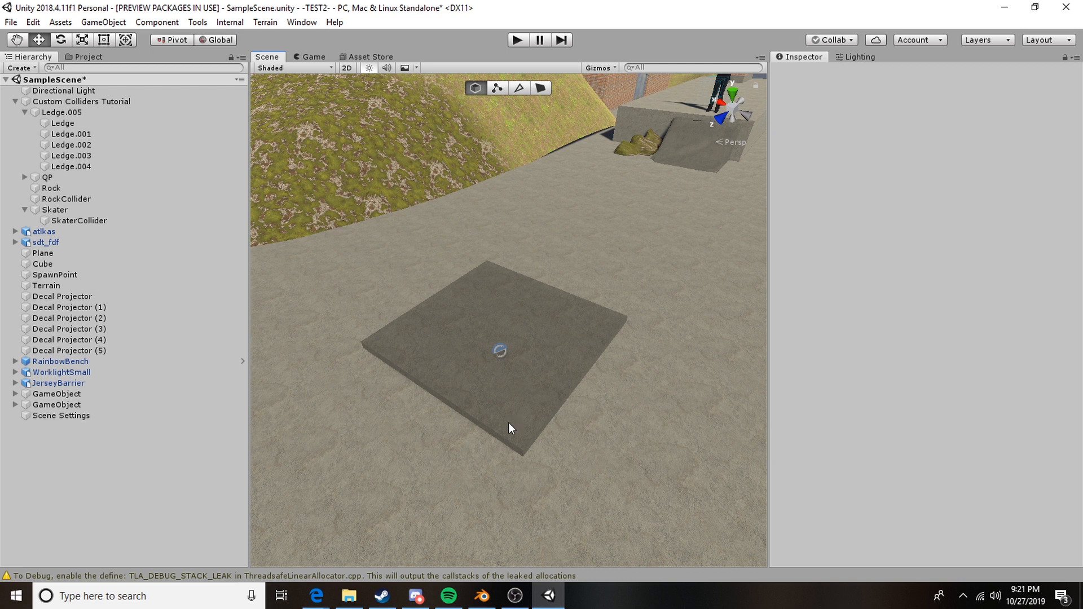